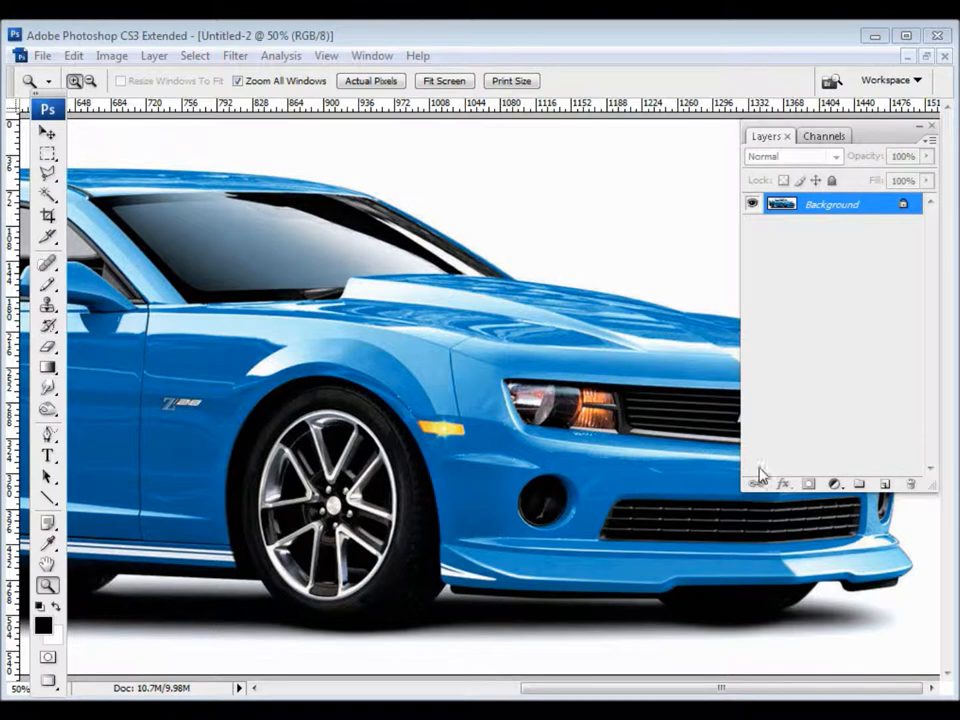
{"action": "mouse_move", "coordinate": [620, 255]}
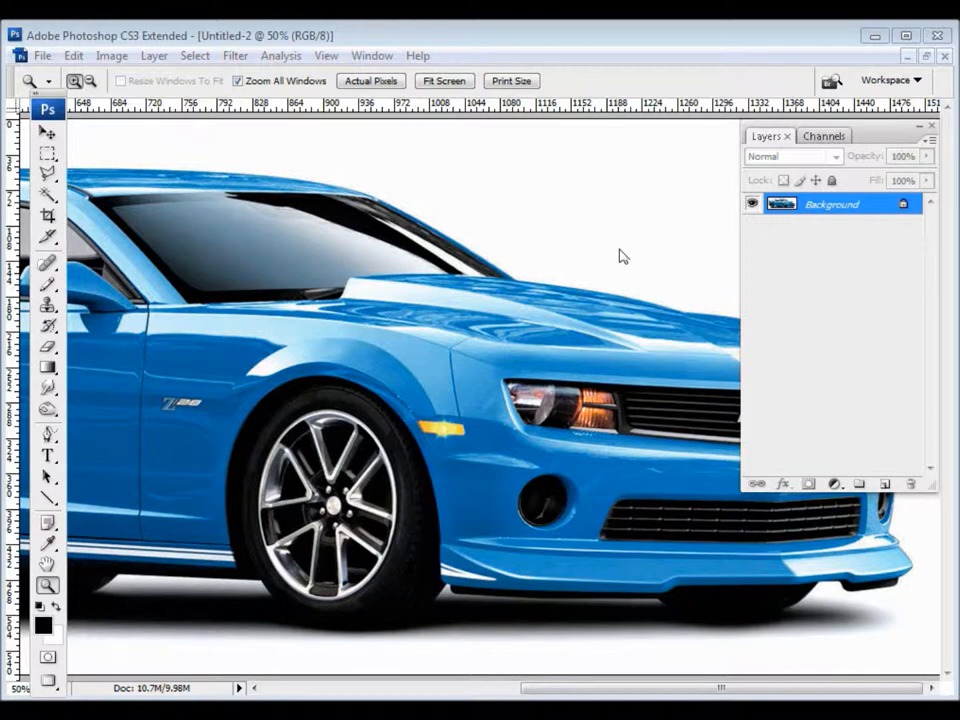
{"action": "mouse_move", "coordinate": [620, 245]}
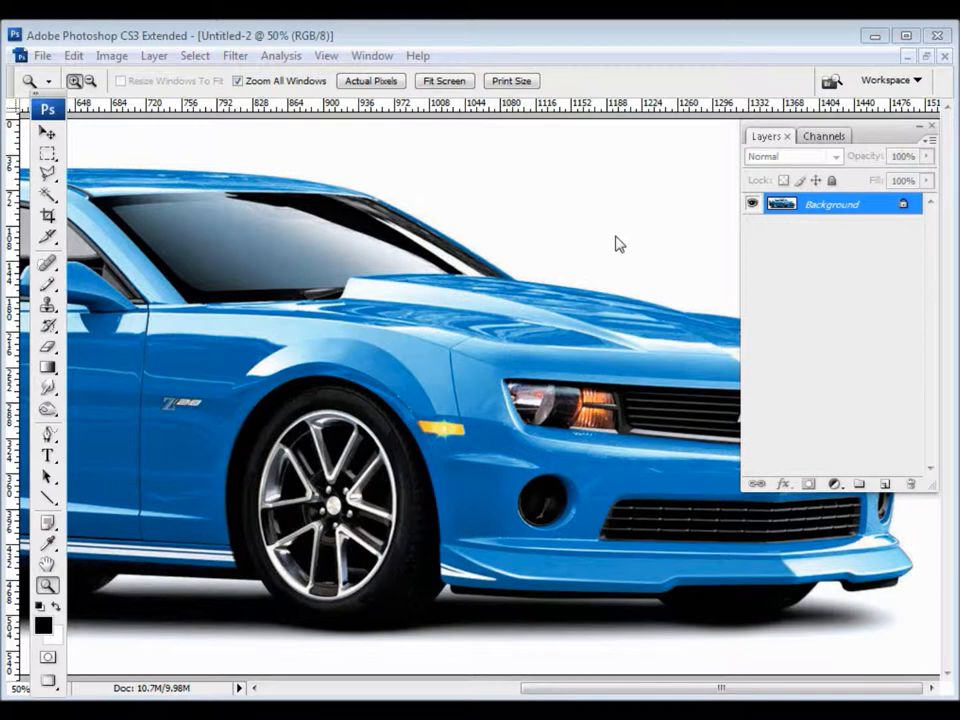
Step: Open the Filter menu on the blue Camaro photo's background layer
{"action": "left_click", "coordinate": [235, 55]}
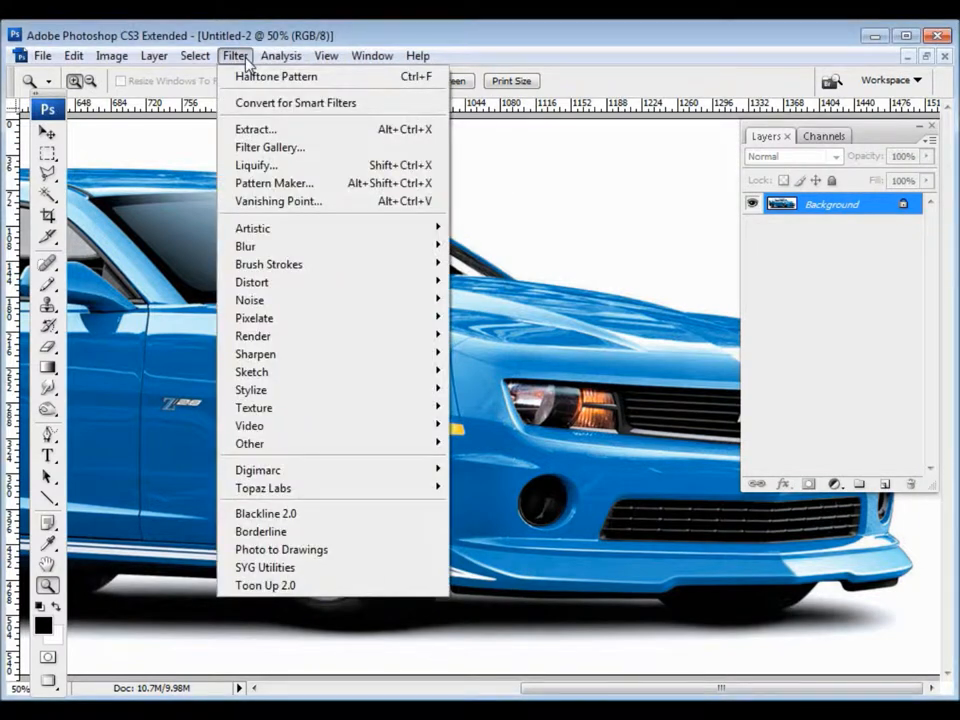
Step: Choose Toon Up 2.0 from the Filter menu to open its dialog
{"action": "left_click", "coordinate": [264, 585]}
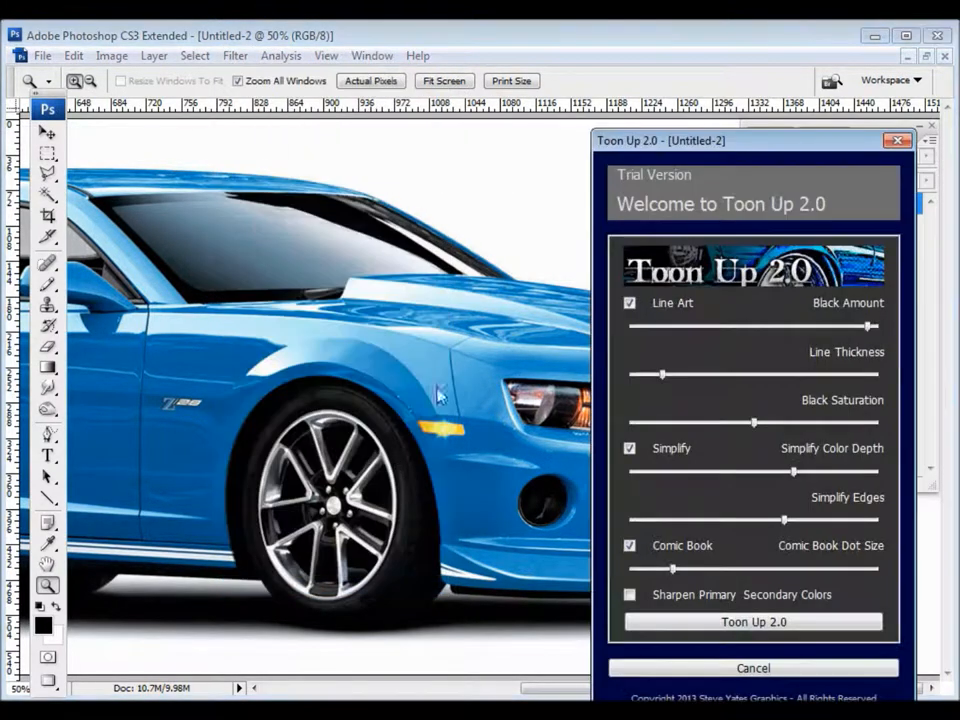
{"action": "mouse_move", "coordinate": [537, 133]}
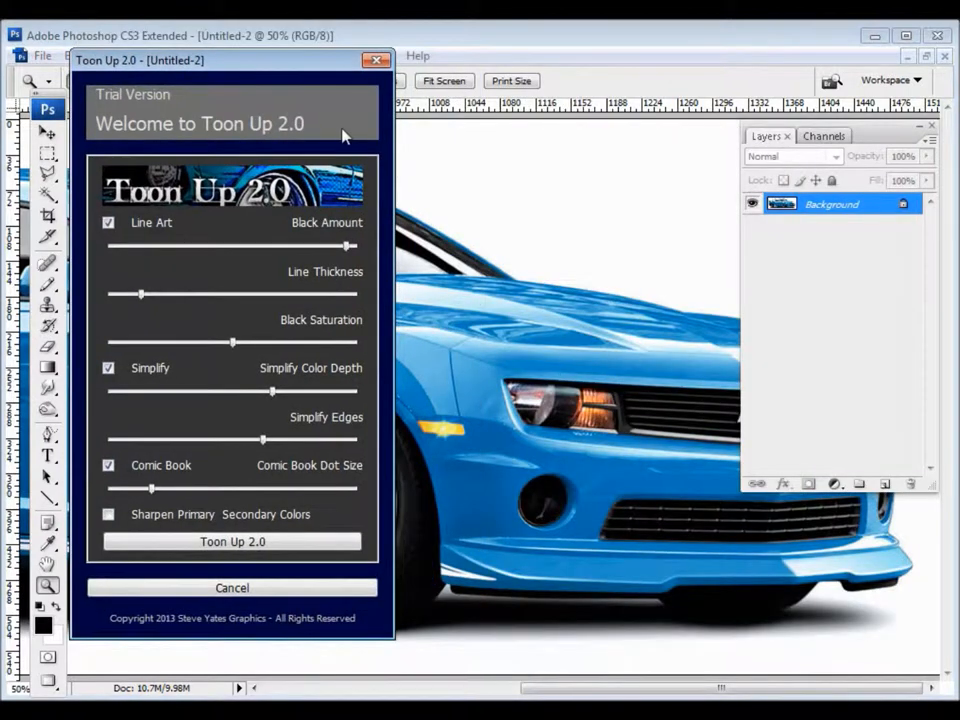
{"action": "mouse_move", "coordinate": [308, 103]}
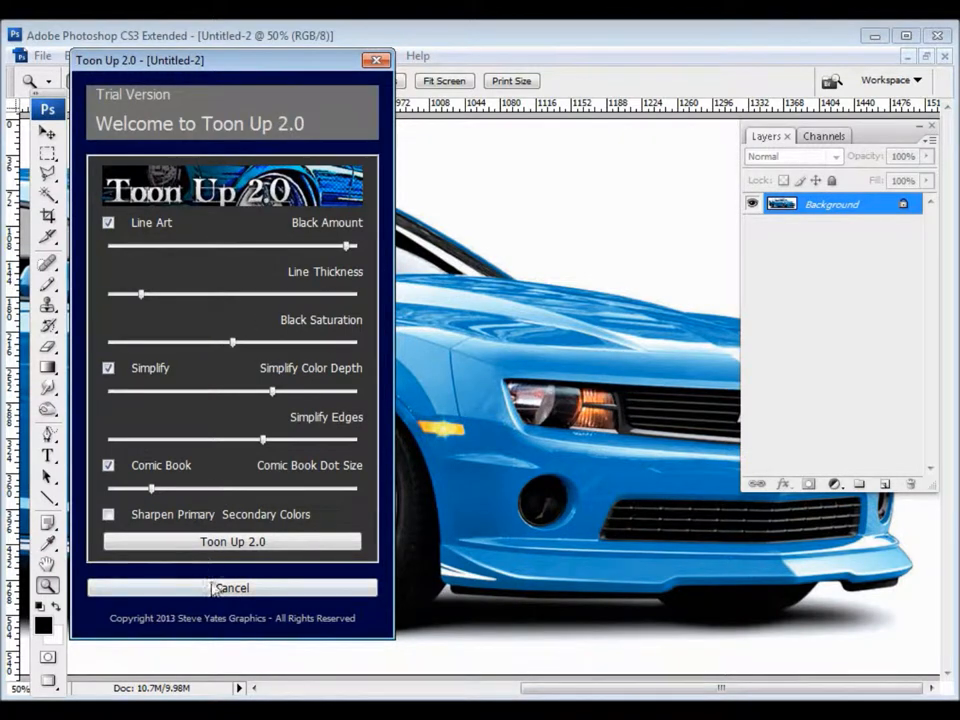
{"action": "mouse_move", "coordinate": [230, 110]}
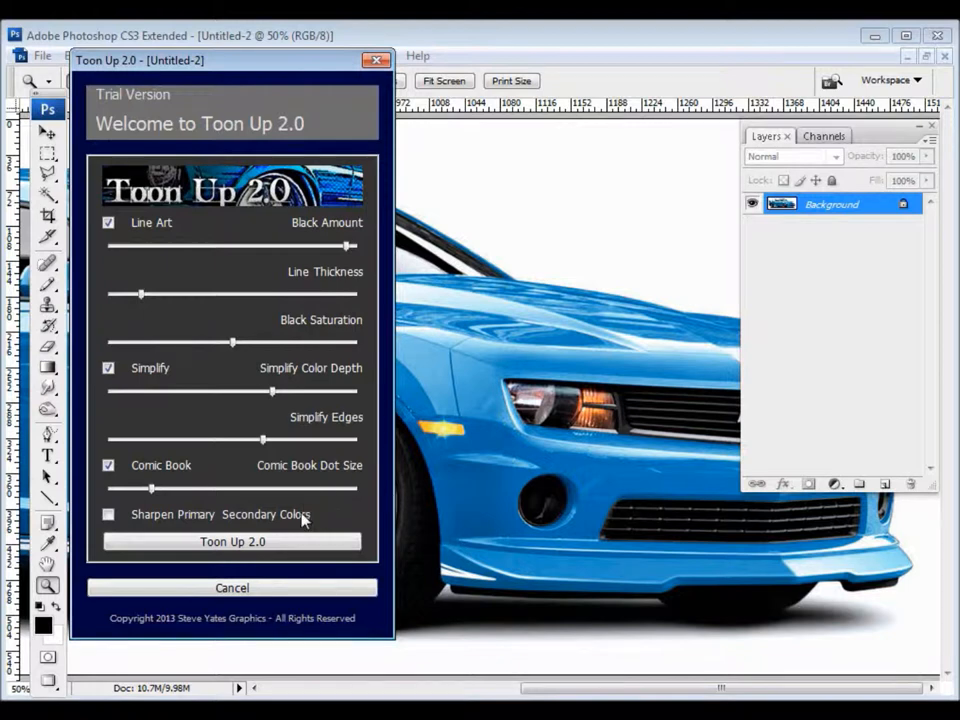
Step: Run Toon Up 2.0 on the Camaro using its default settings
{"action": "left_click", "coordinate": [231, 541]}
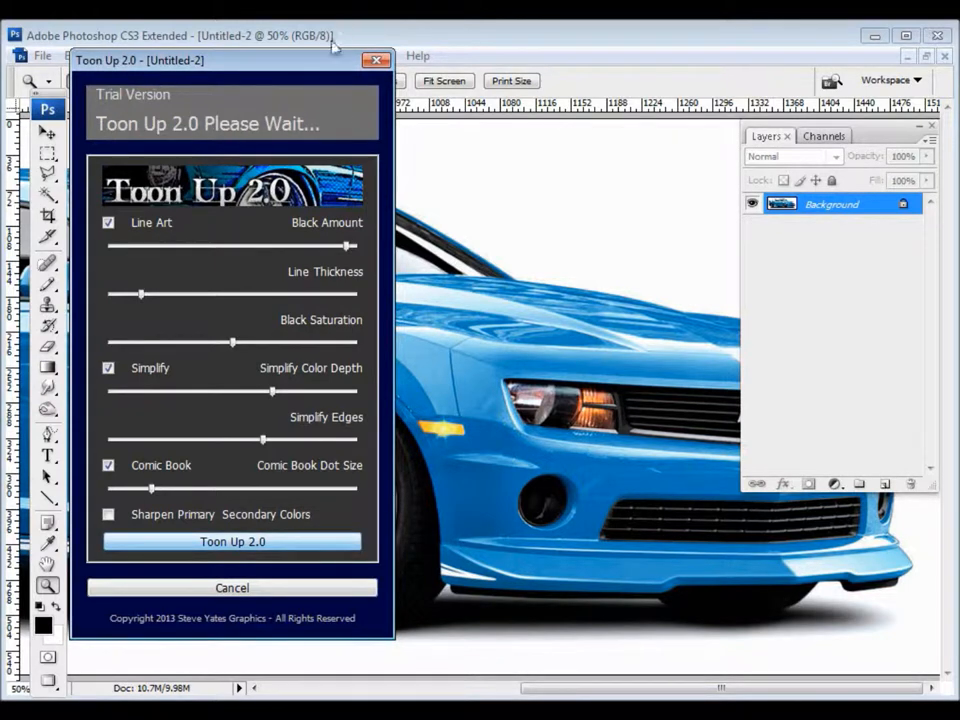
{"action": "left_click", "coordinate": [232, 541]}
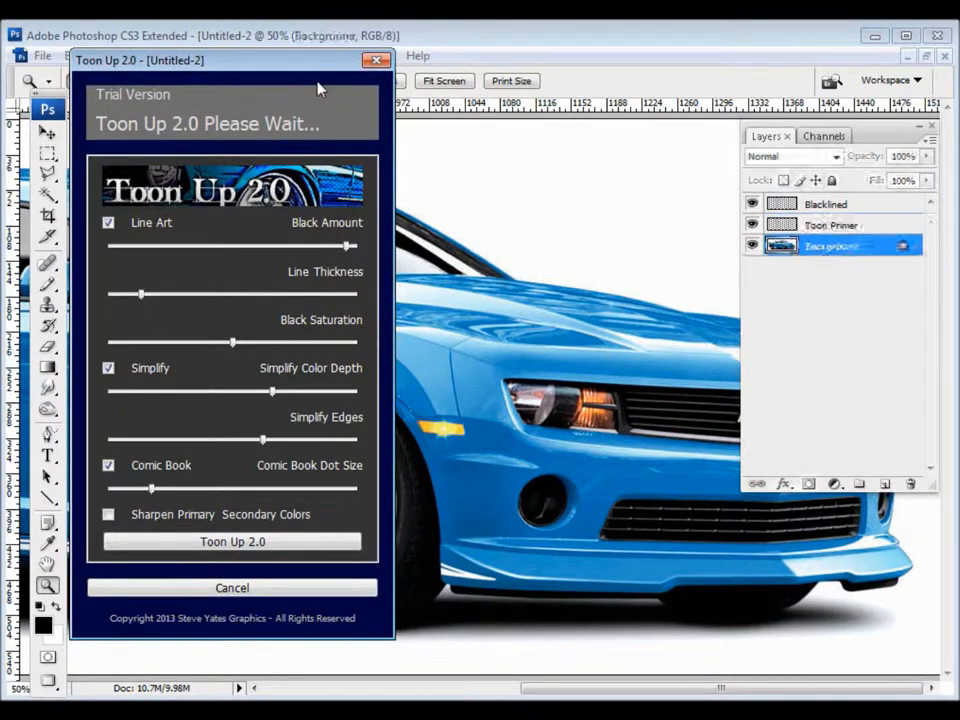
{"action": "left_click", "coordinate": [232, 541]}
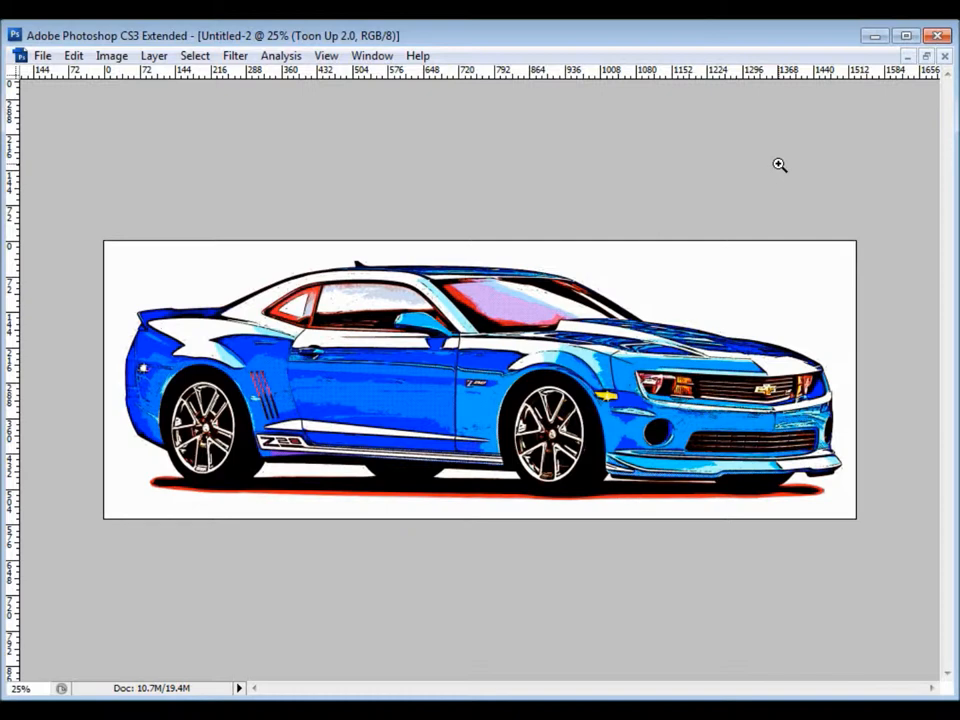
{"action": "mouse_move", "coordinate": [762, 170]}
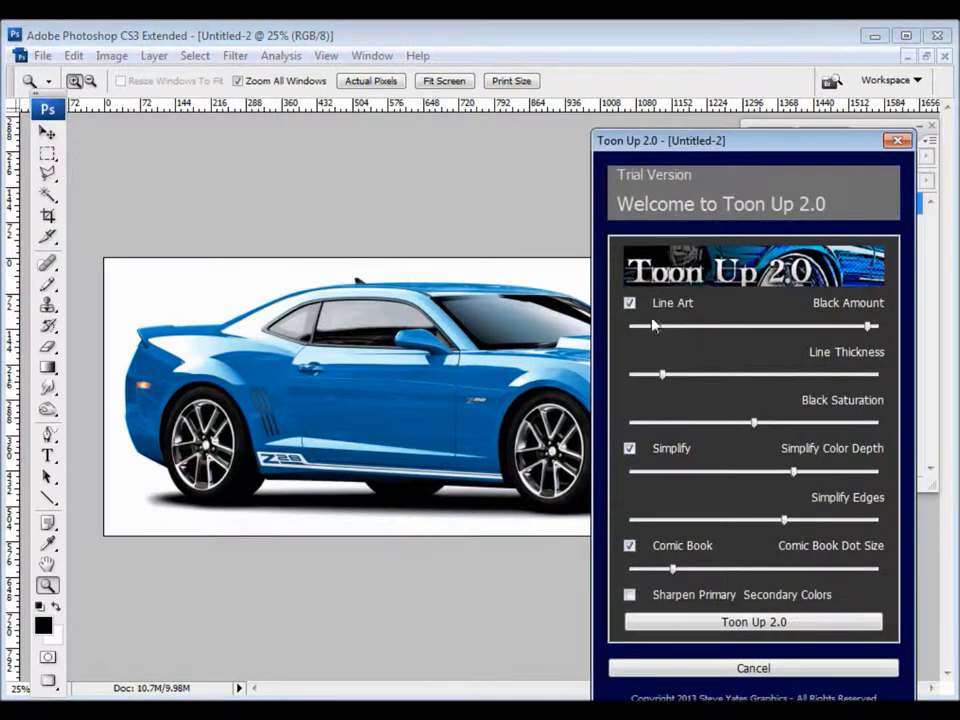
Step: Rerun Toon Up with Line Art unchecked, then undo to the original Background layer
{"action": "left_click", "coordinate": [630, 303]}
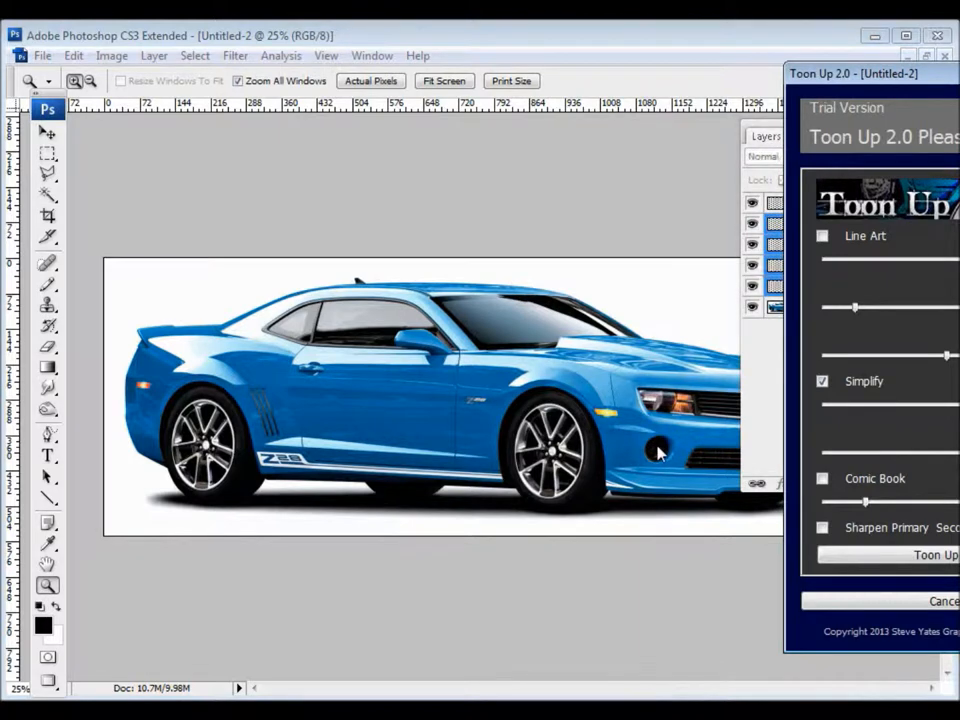
{"action": "left_click", "coordinate": [935, 555]}
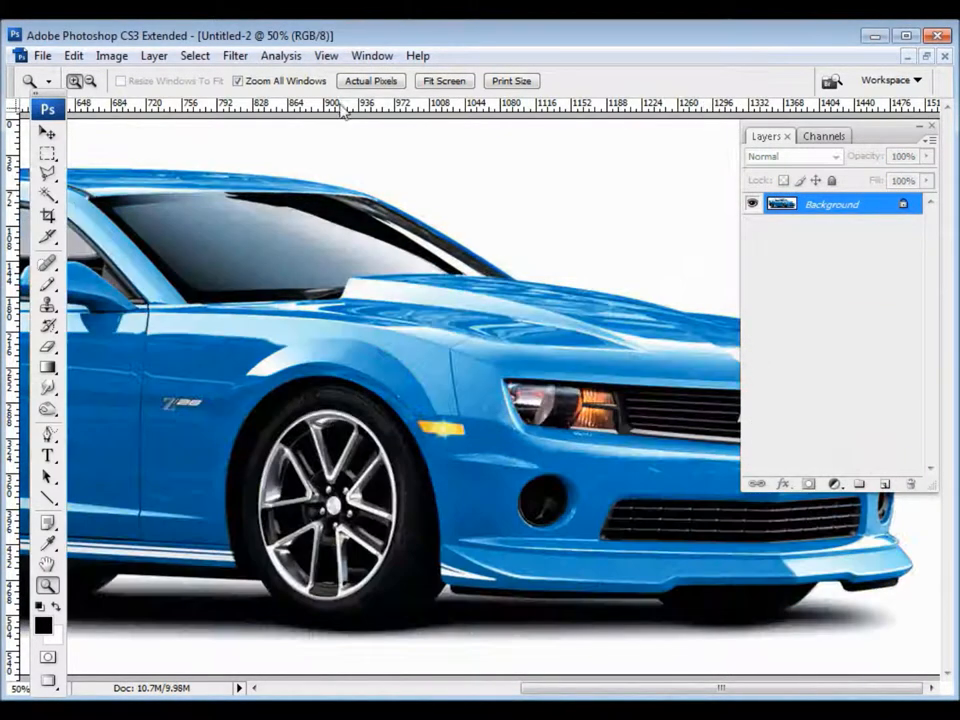
Step: Apply a comic-book-dots-only toon with Line Art and Simplify off and smaller dots
{"action": "left_click", "coordinate": [236, 55]}
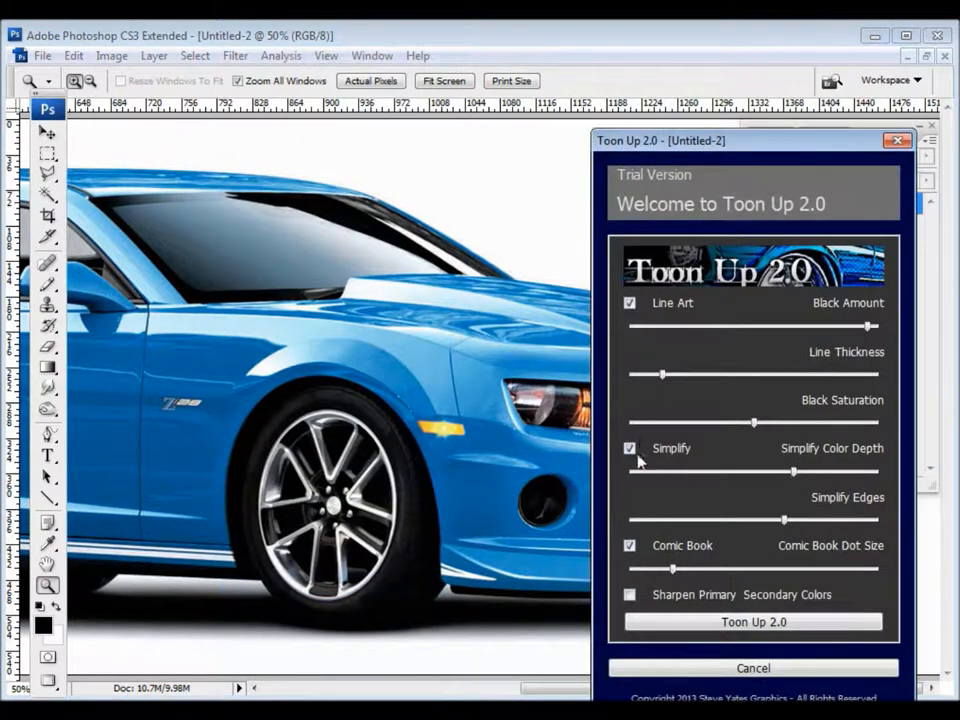
{"action": "left_click", "coordinate": [630, 303]}
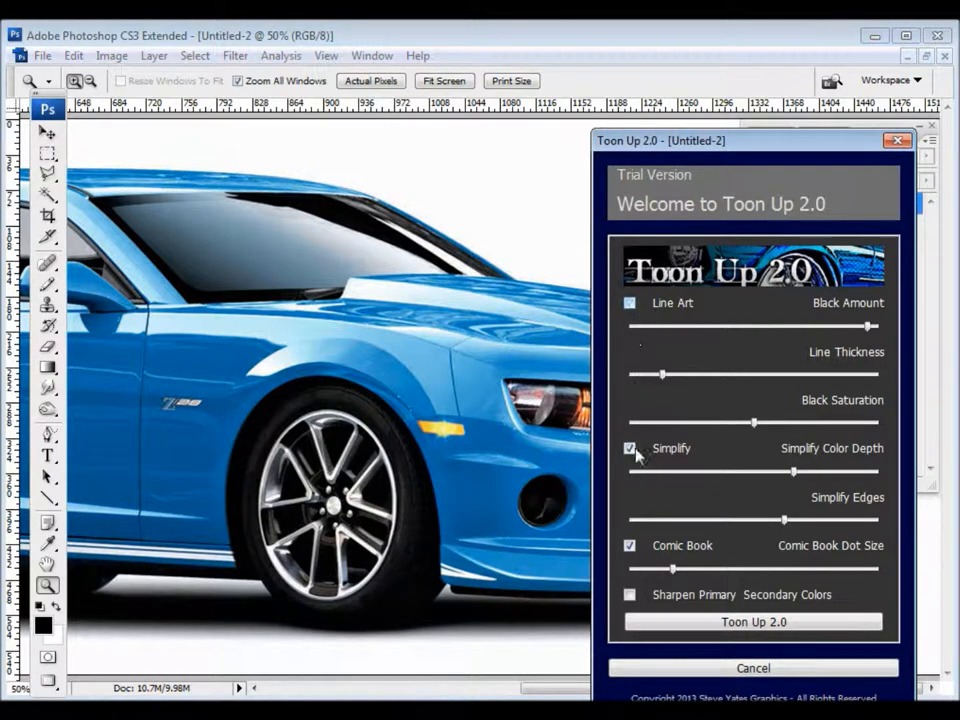
{"action": "left_click", "coordinate": [630, 448]}
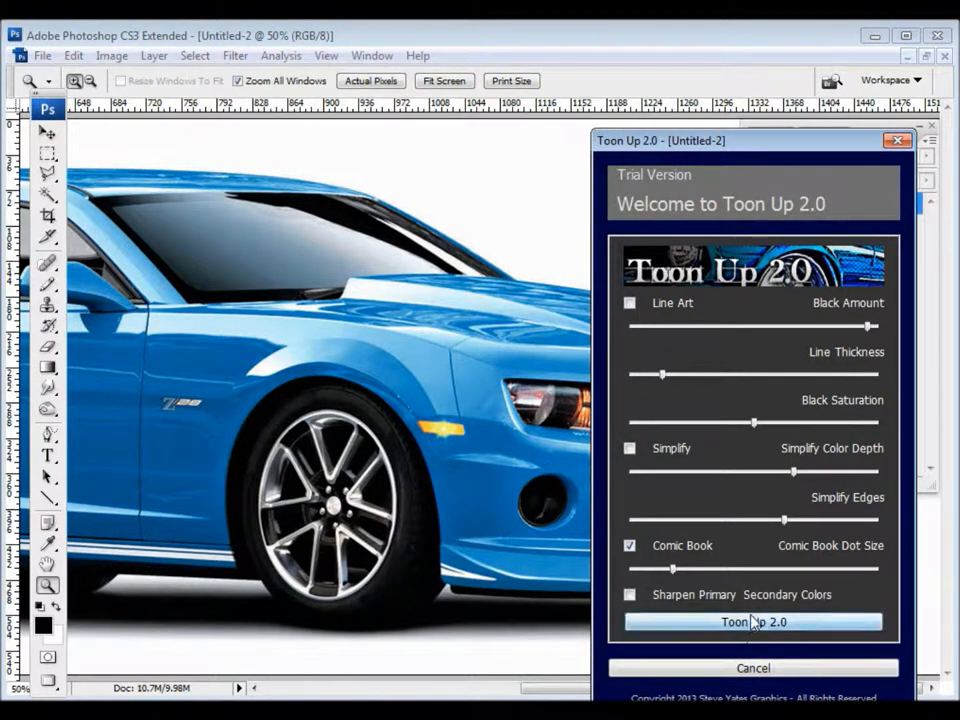
{"action": "left_click", "coordinate": [753, 622]}
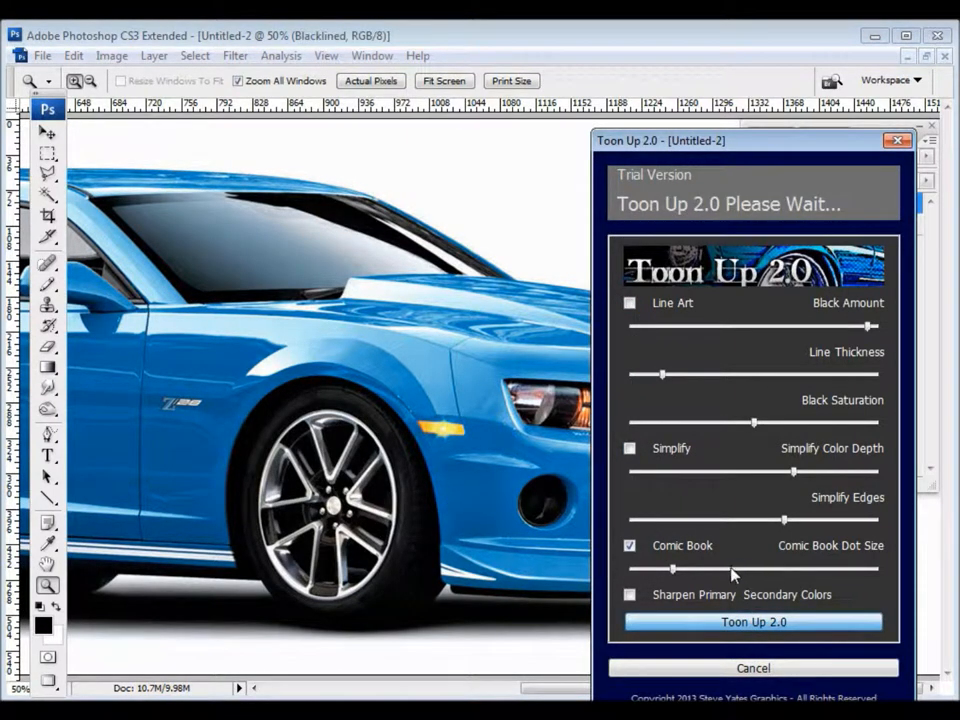
{"action": "left_click", "coordinate": [753, 622]}
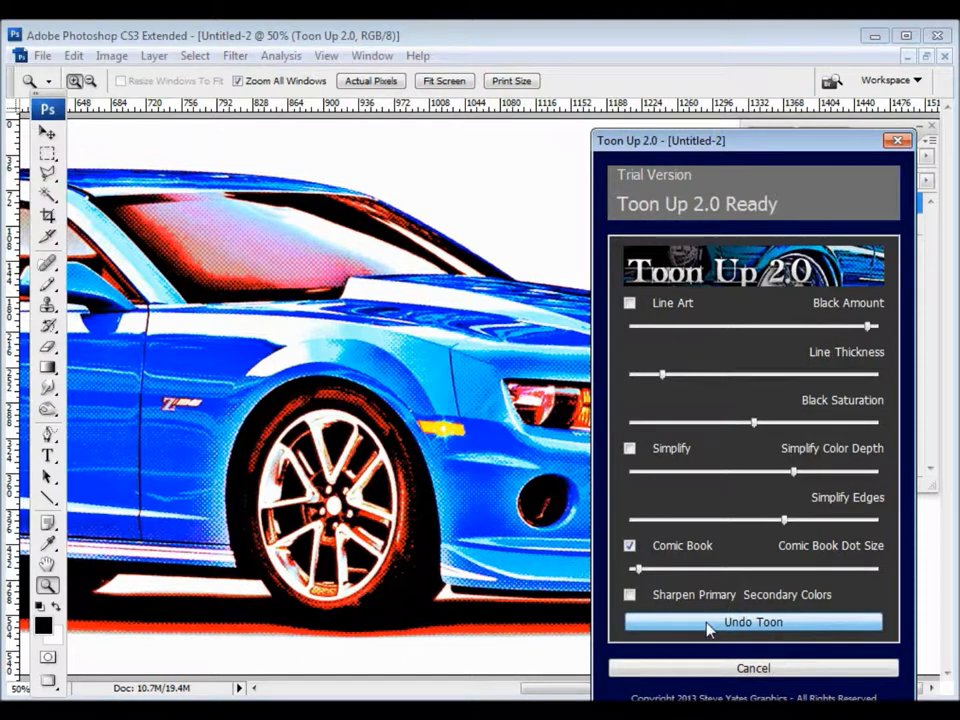
Step: Undo the previous comic-book halftone conversion on the Camaro
{"action": "left_click", "coordinate": [753, 622]}
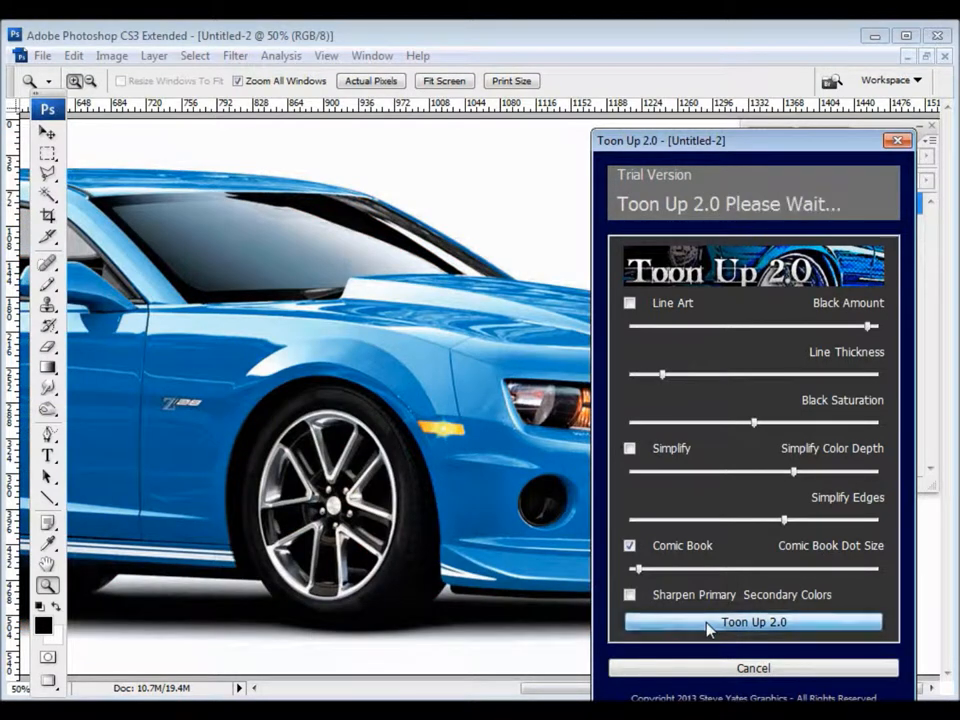
{"action": "left_click", "coordinate": [753, 622]}
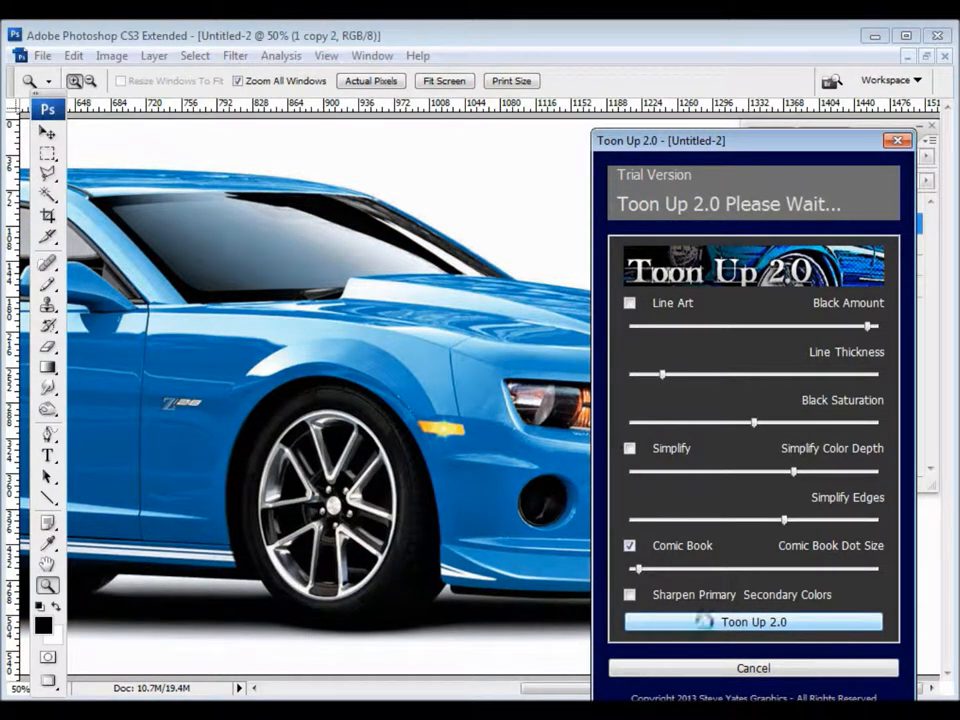
{"action": "left_click", "coordinate": [753, 622]}
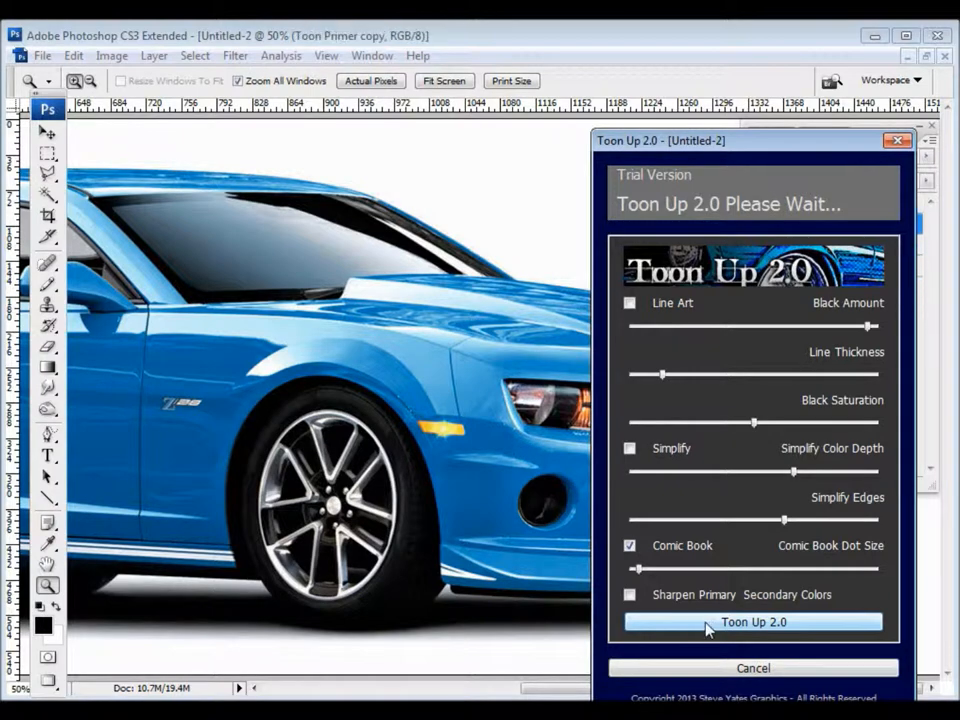
{"action": "left_click", "coordinate": [753, 622]}
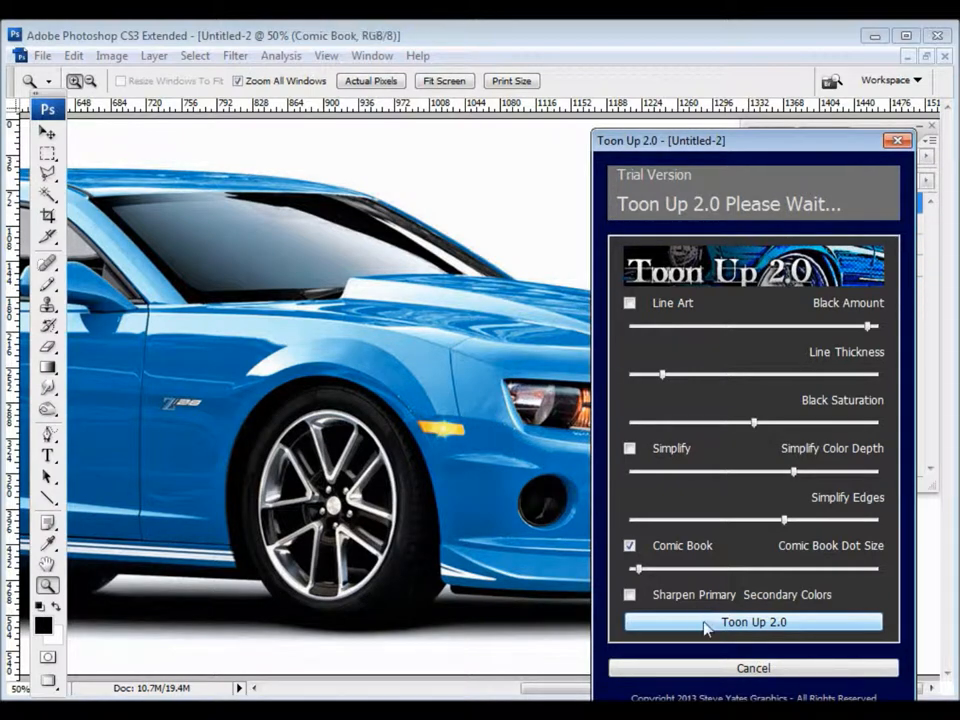
{"action": "left_click", "coordinate": [753, 622]}
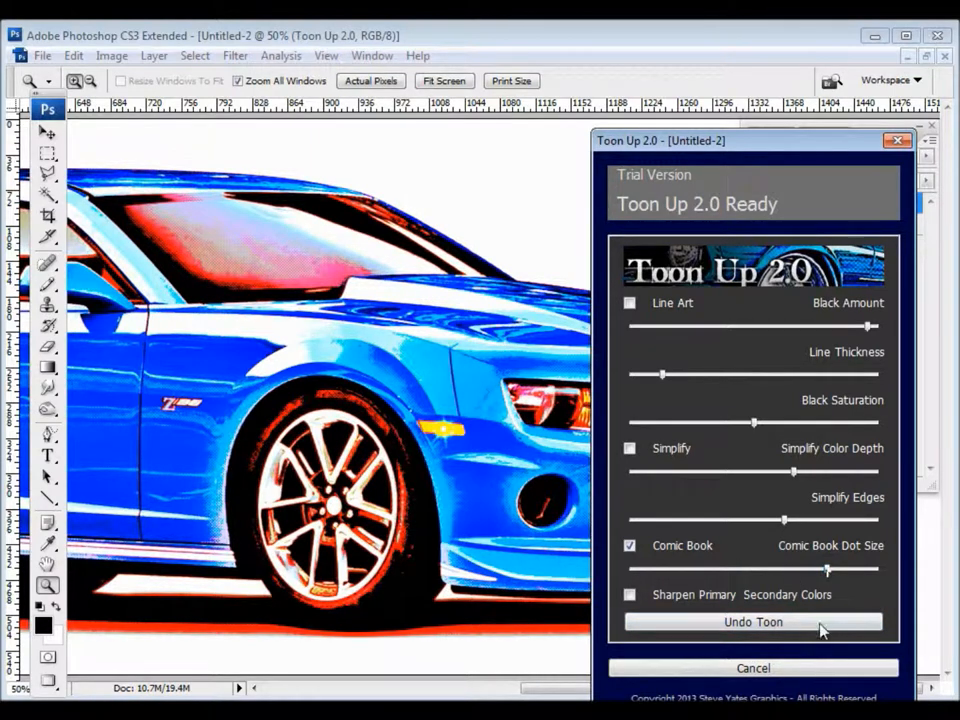
{"action": "left_click", "coordinate": [753, 622]}
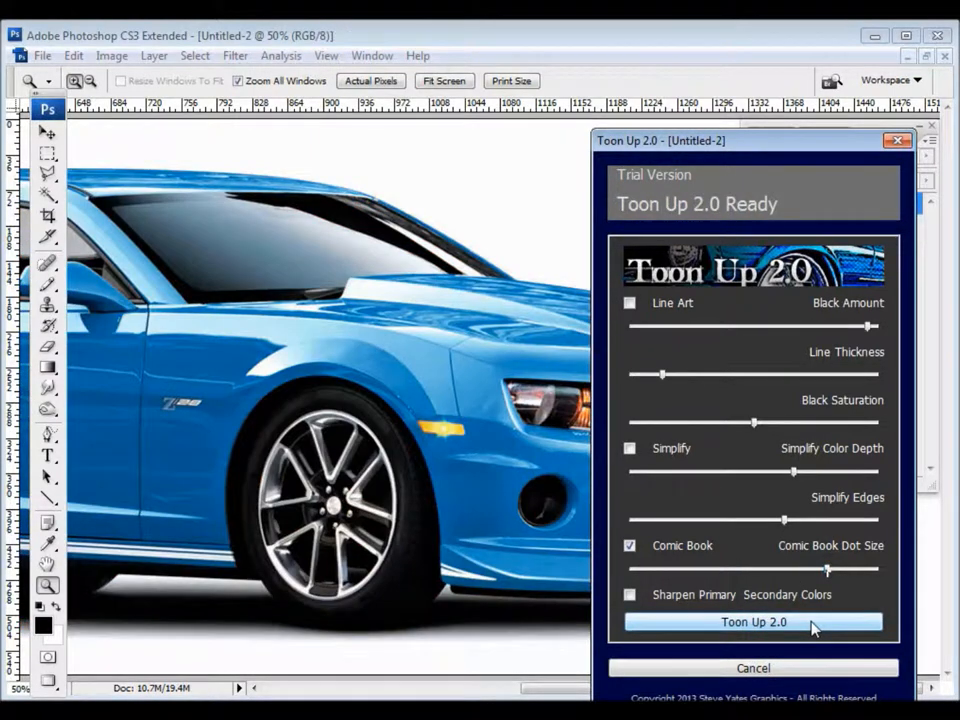
Step: Rerender the Camaro with larger comic-book dots, then switch the style to Line Art
{"action": "left_click", "coordinate": [753, 622]}
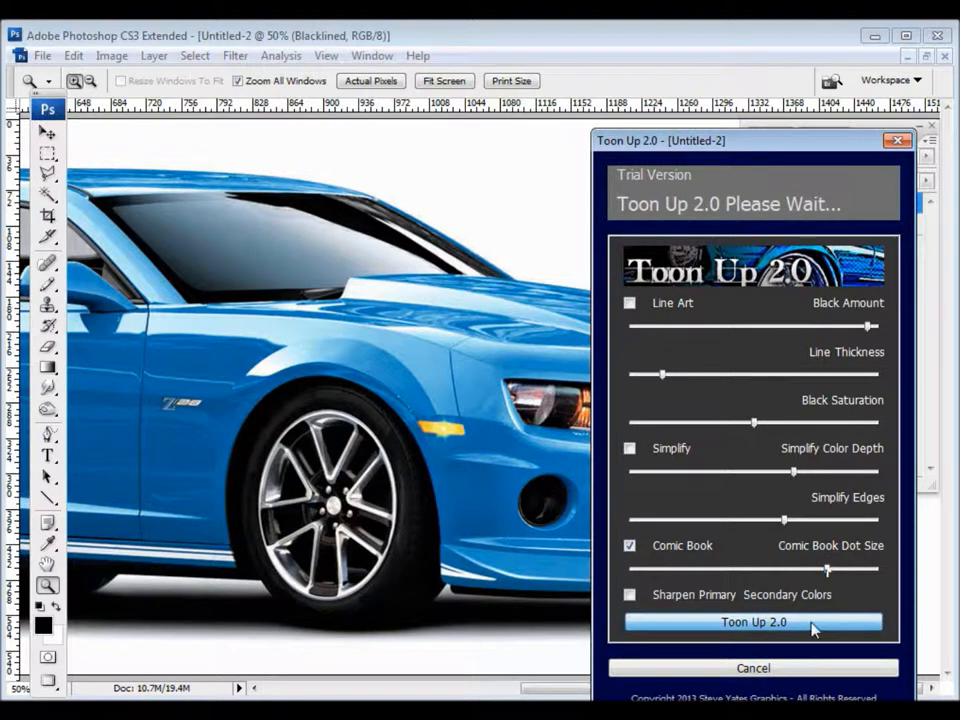
{"action": "left_click", "coordinate": [753, 622]}
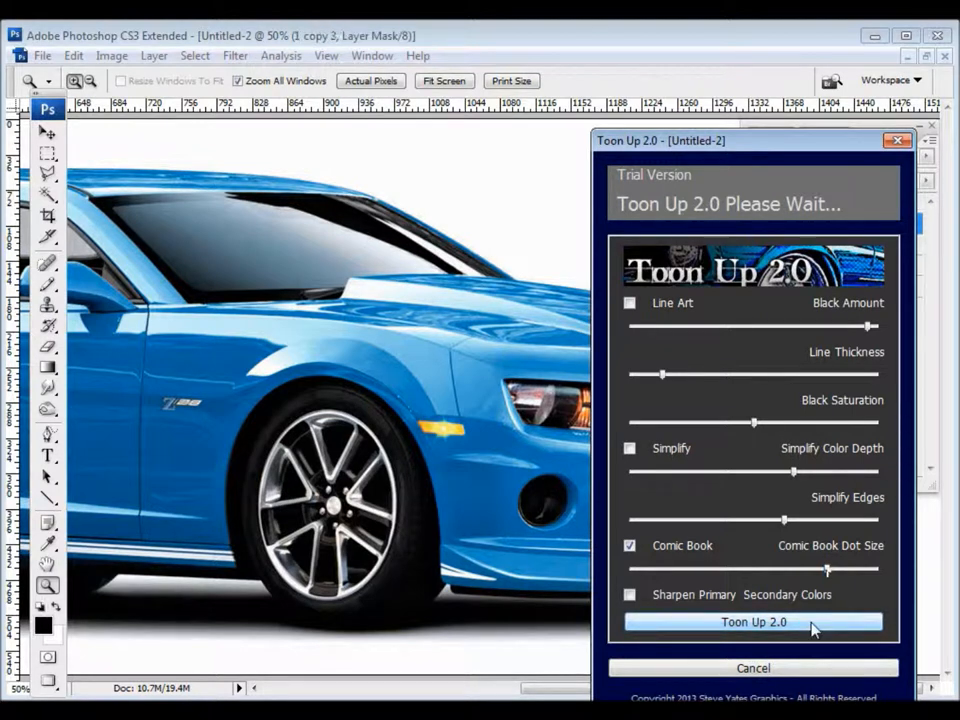
{"action": "left_click", "coordinate": [753, 622]}
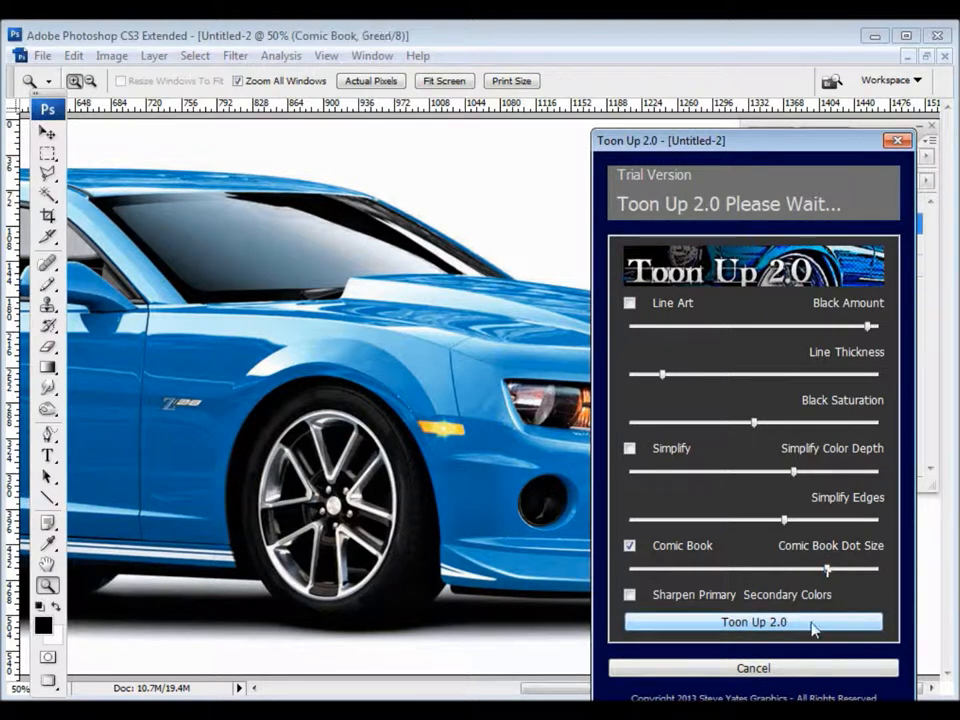
{"action": "left_click", "coordinate": [753, 622]}
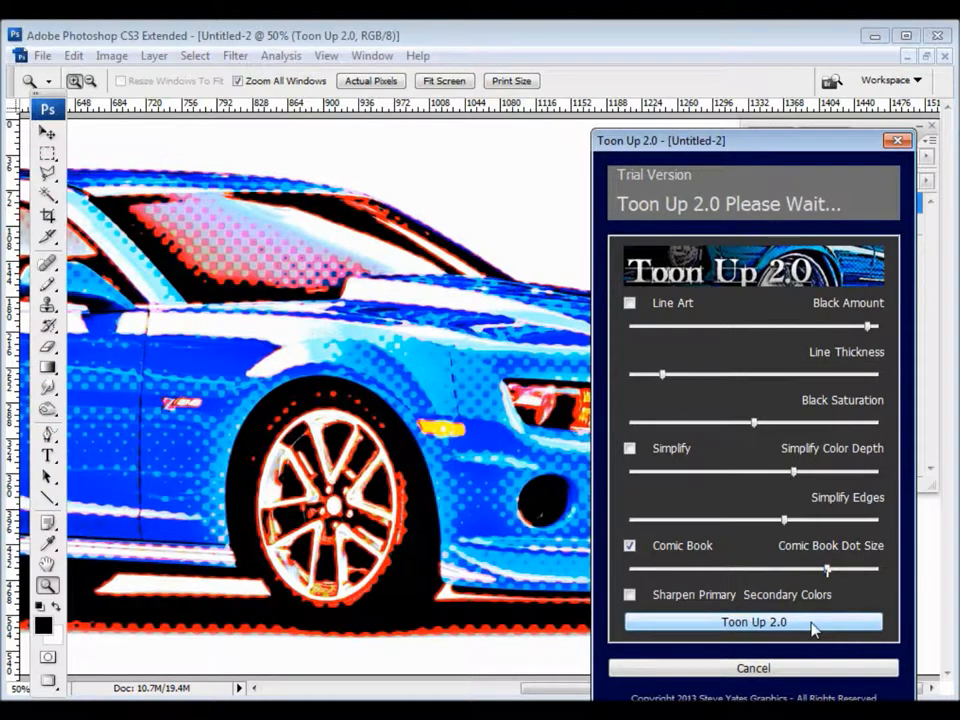
{"action": "left_click", "coordinate": [753, 622]}
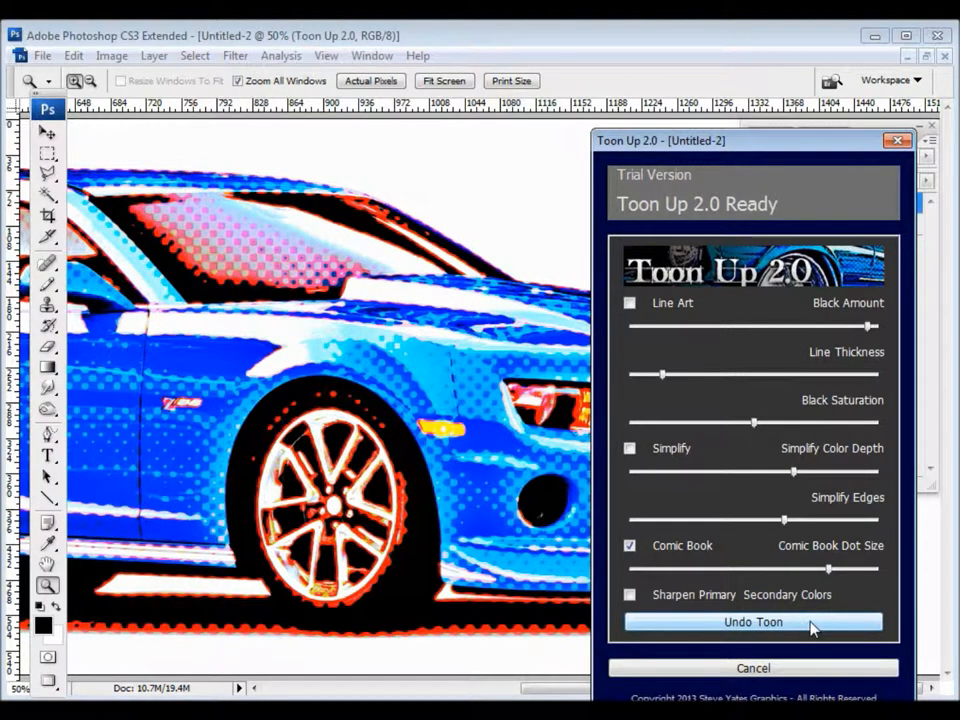
{"action": "left_click", "coordinate": [630, 303]}
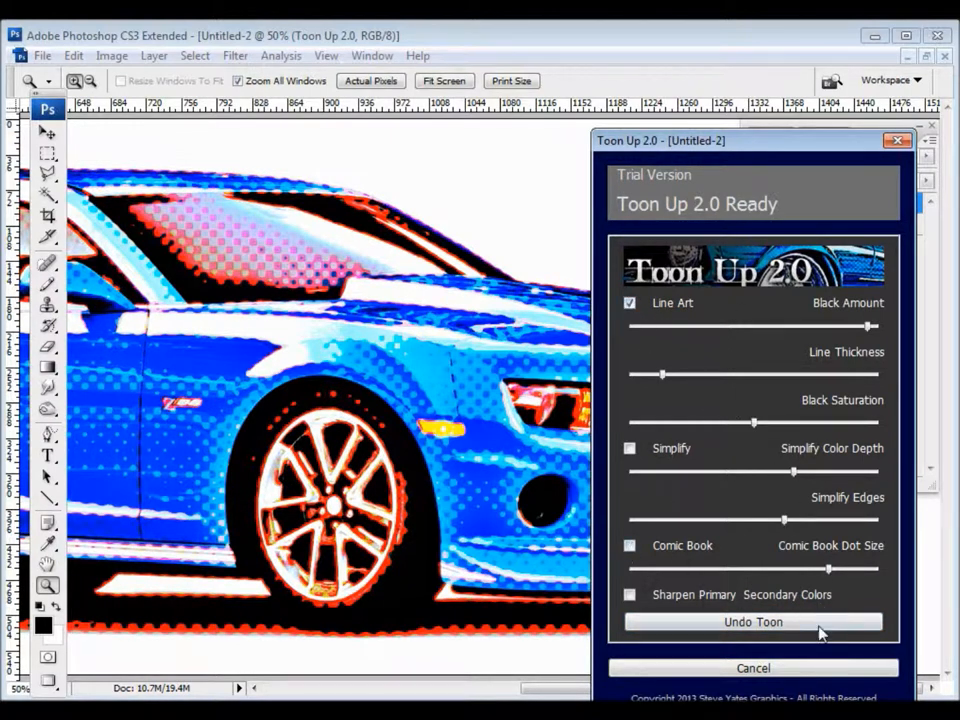
Step: Use Undo Toon to strip the halftone effect from the Camaro
{"action": "left_click", "coordinate": [753, 622]}
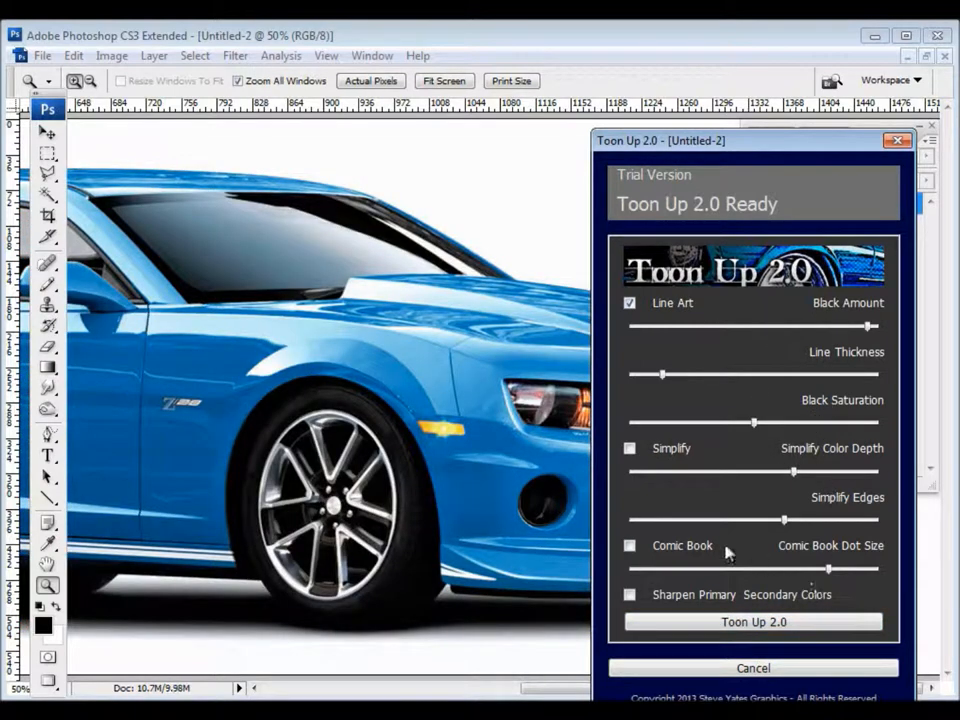
{"action": "mouse_move", "coordinate": [812, 413]}
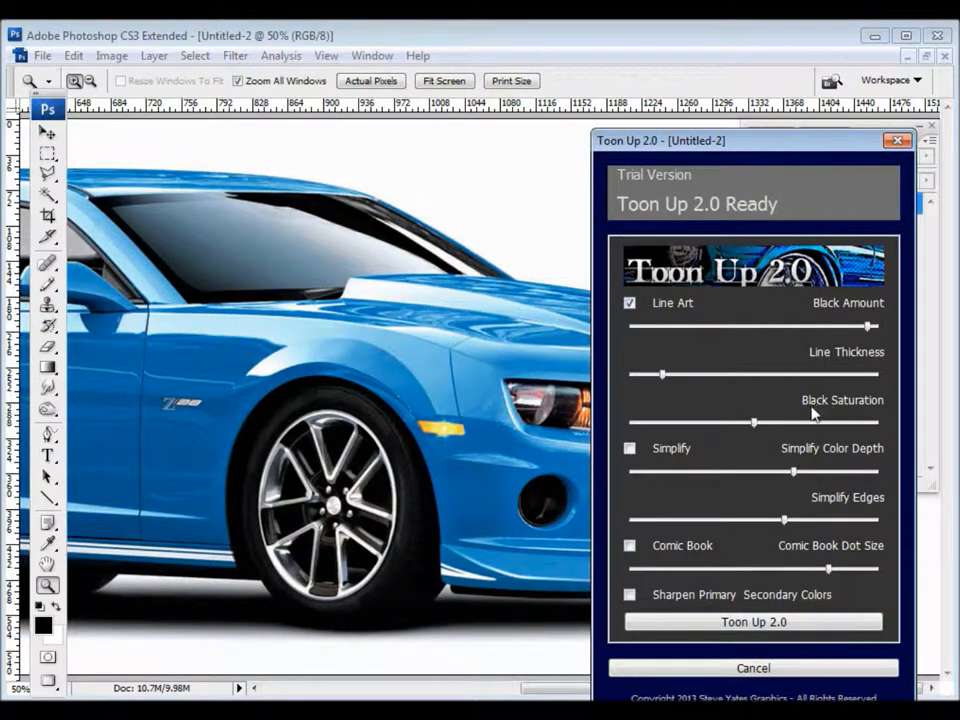
{"action": "mouse_move", "coordinate": [670, 480]}
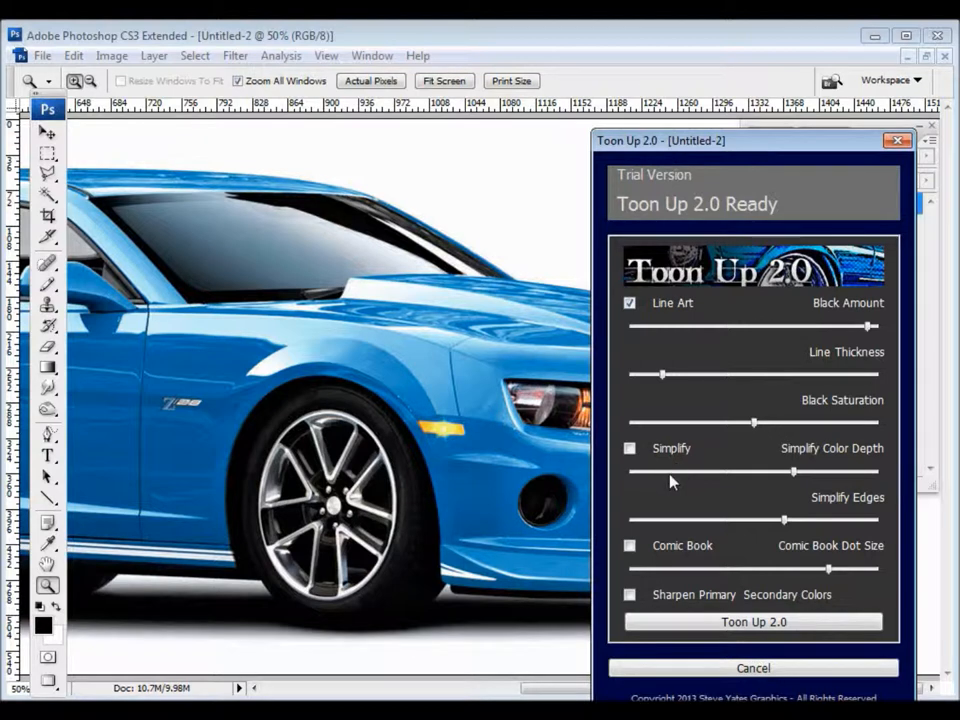
{"action": "mouse_move", "coordinate": [851, 340]}
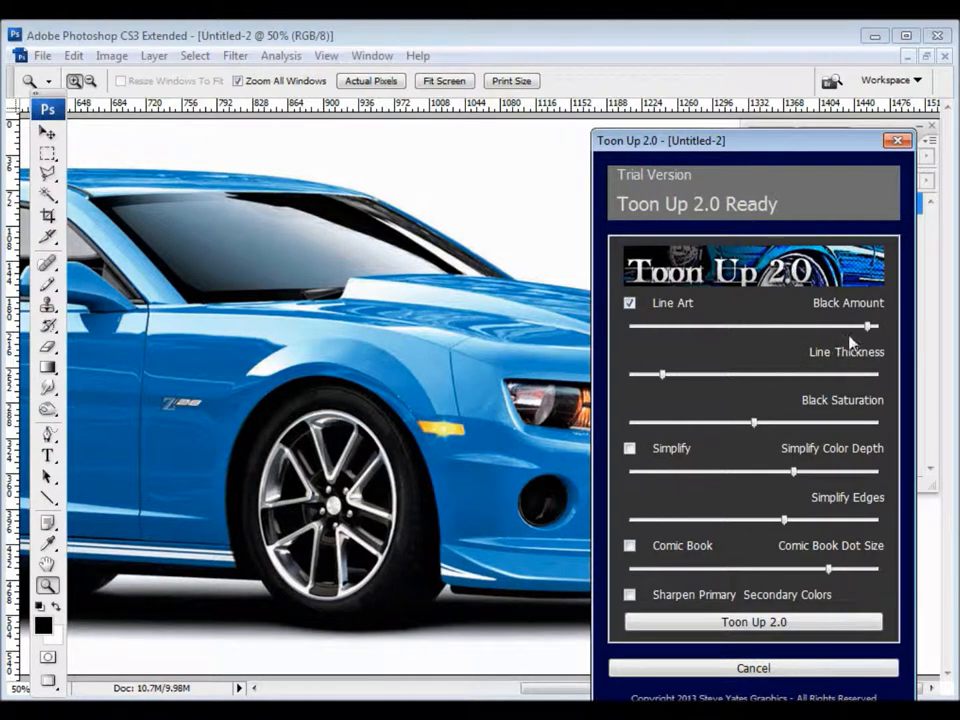
{"action": "mouse_move", "coordinate": [808, 378]}
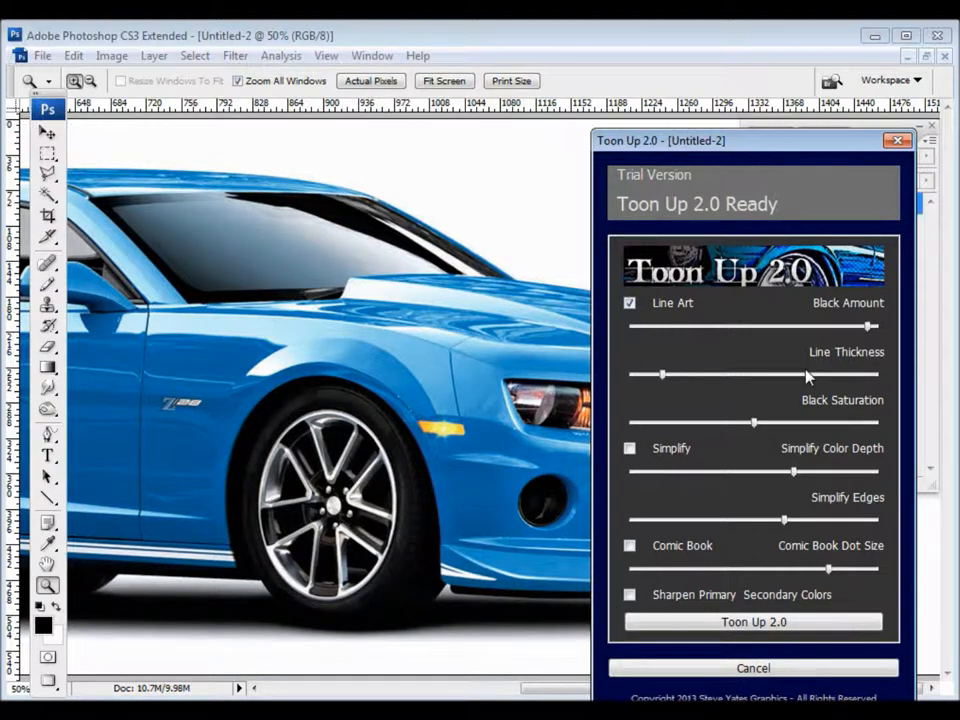
{"action": "mouse_move", "coordinate": [826, 408]}
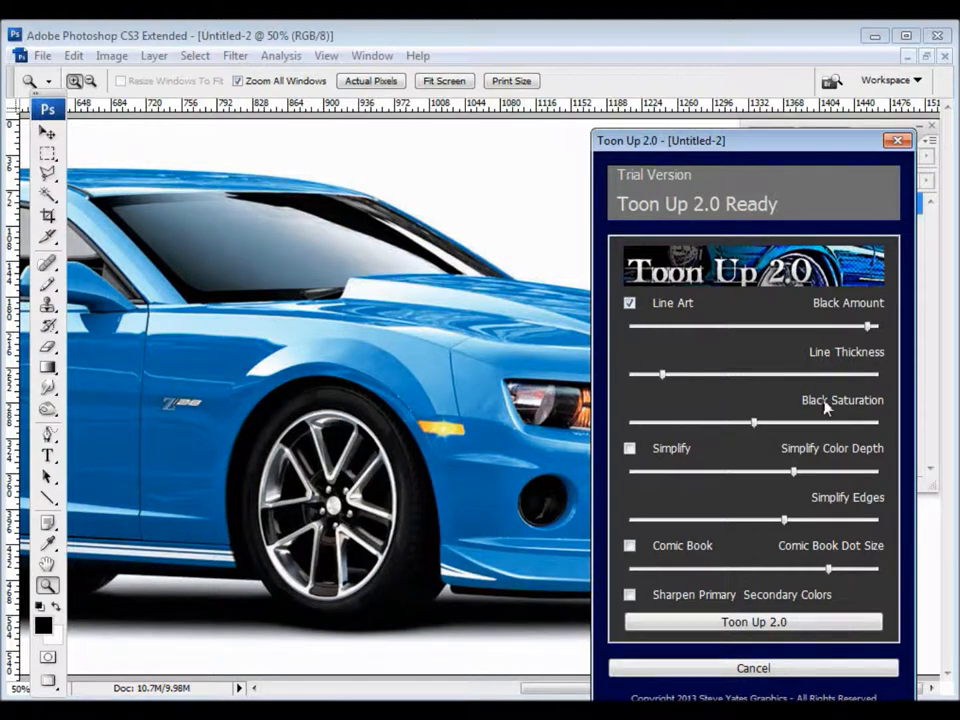
{"action": "mouse_move", "coordinate": [835, 335]}
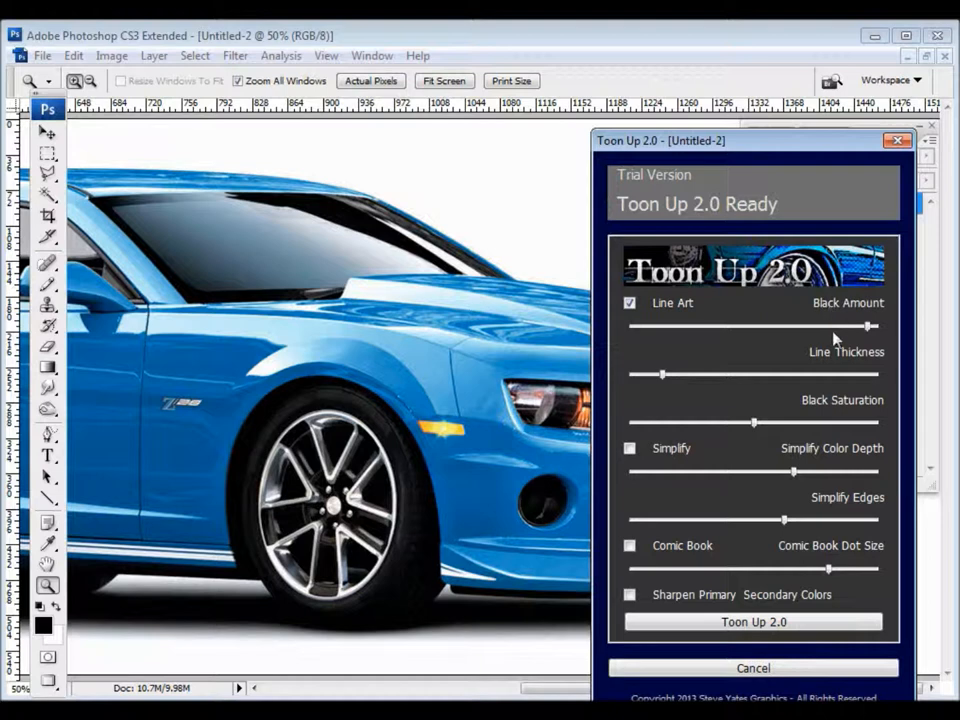
{"action": "mouse_move", "coordinate": [877, 338]}
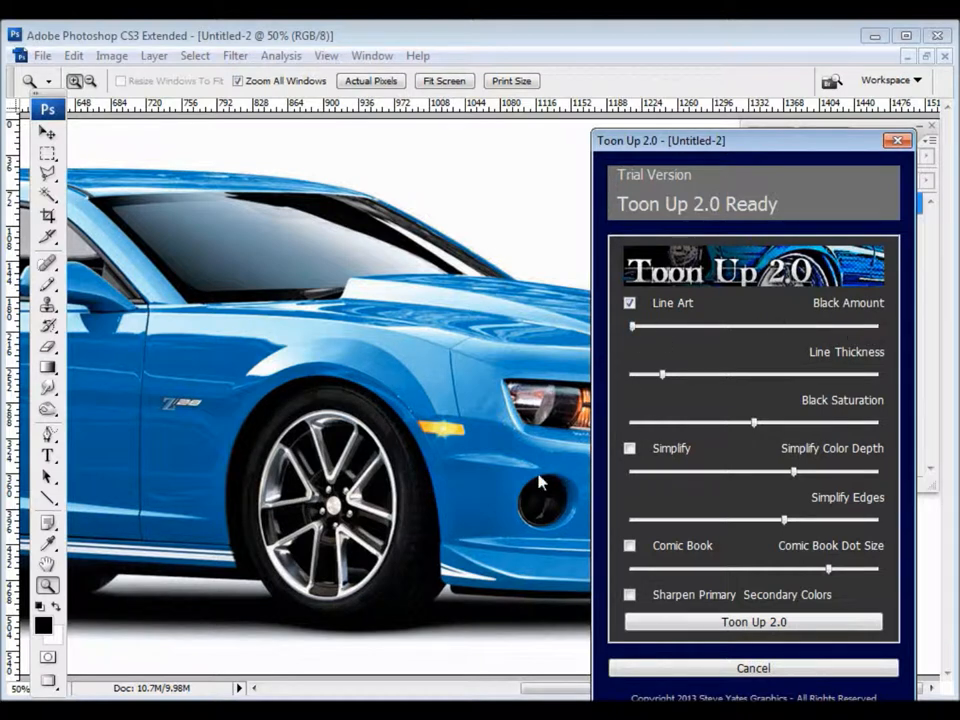
Step: Render the Camaro as line art with Black Amount at minimum
{"action": "left_click", "coordinate": [753, 622]}
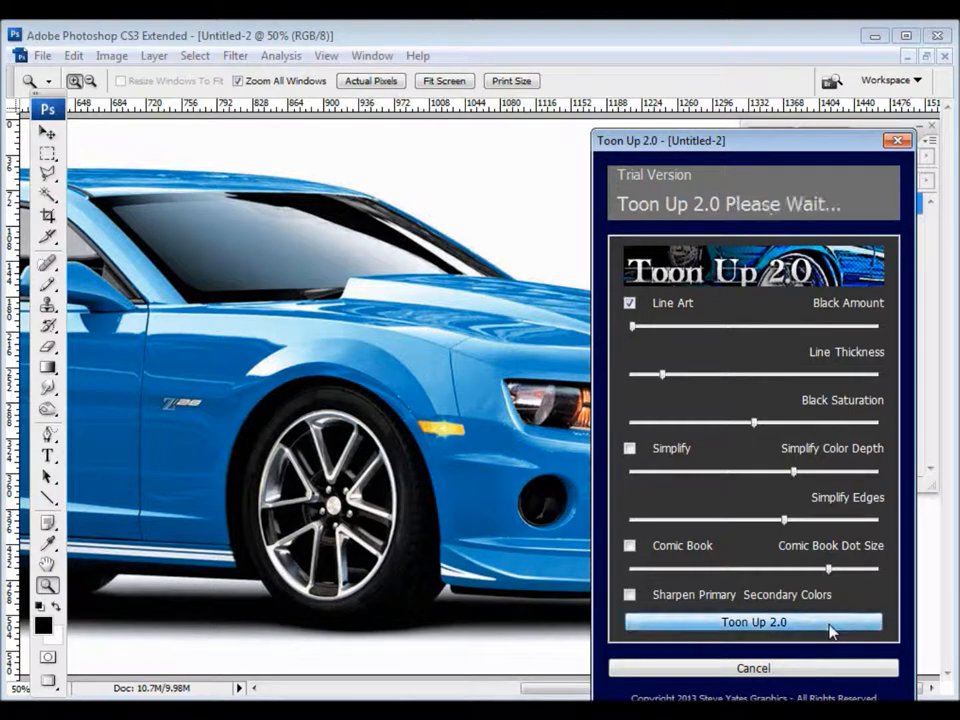
{"action": "left_click", "coordinate": [753, 622]}
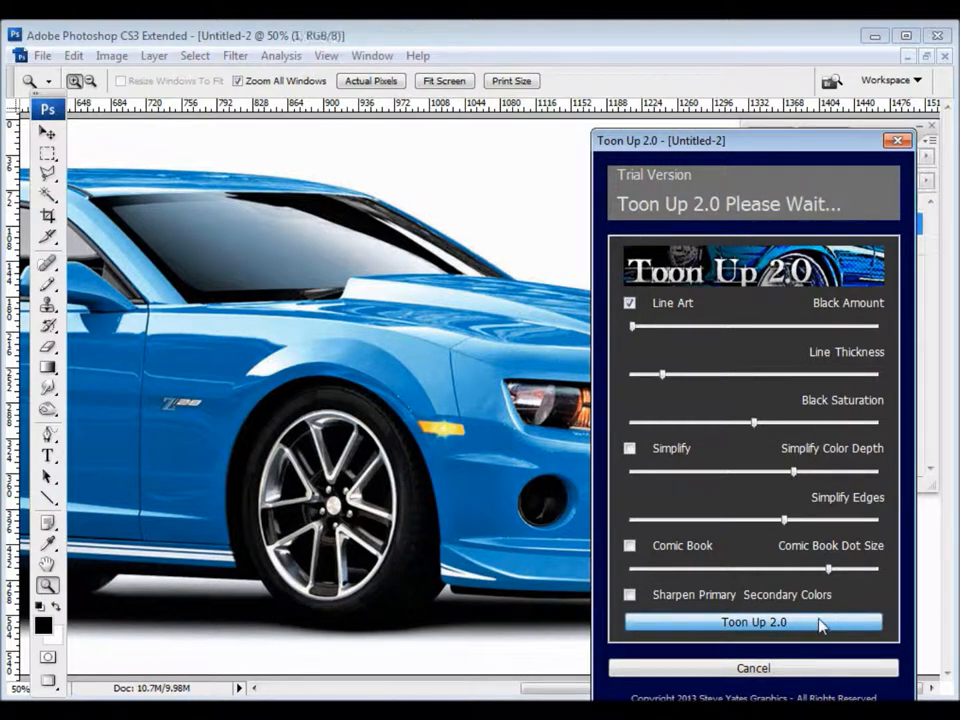
{"action": "left_click", "coordinate": [753, 622]}
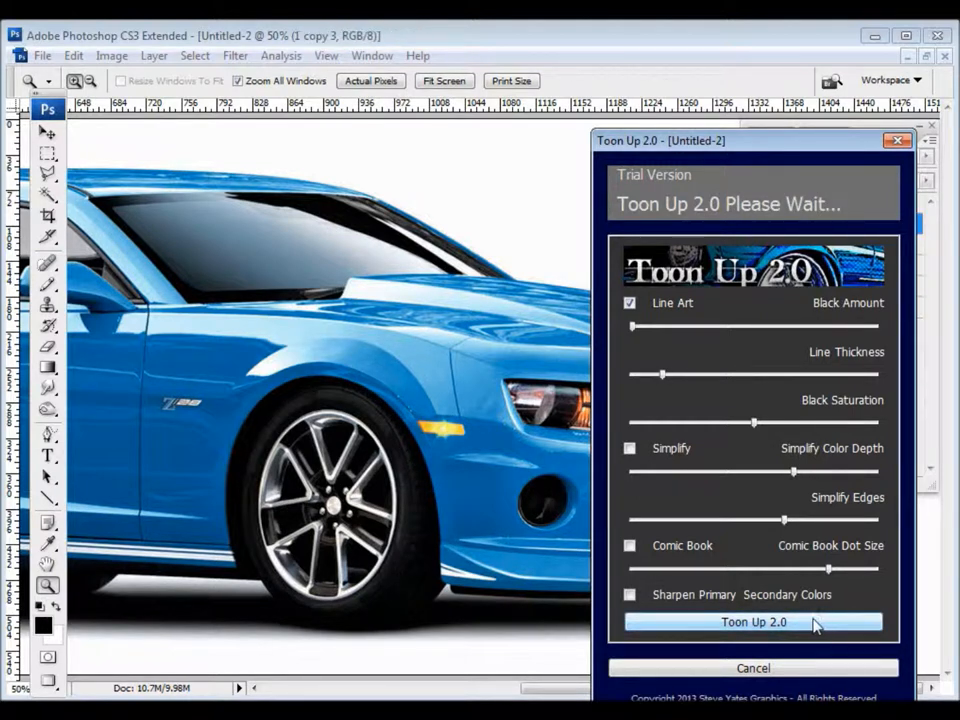
{"action": "left_click", "coordinate": [753, 622]}
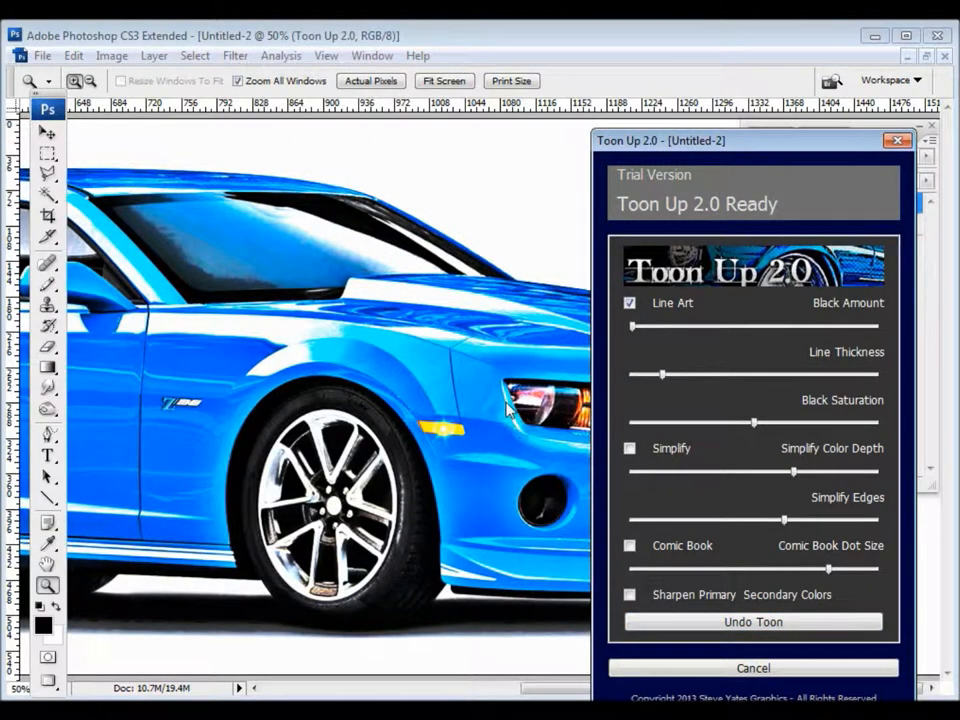
{"action": "mouse_move", "coordinate": [250, 218]}
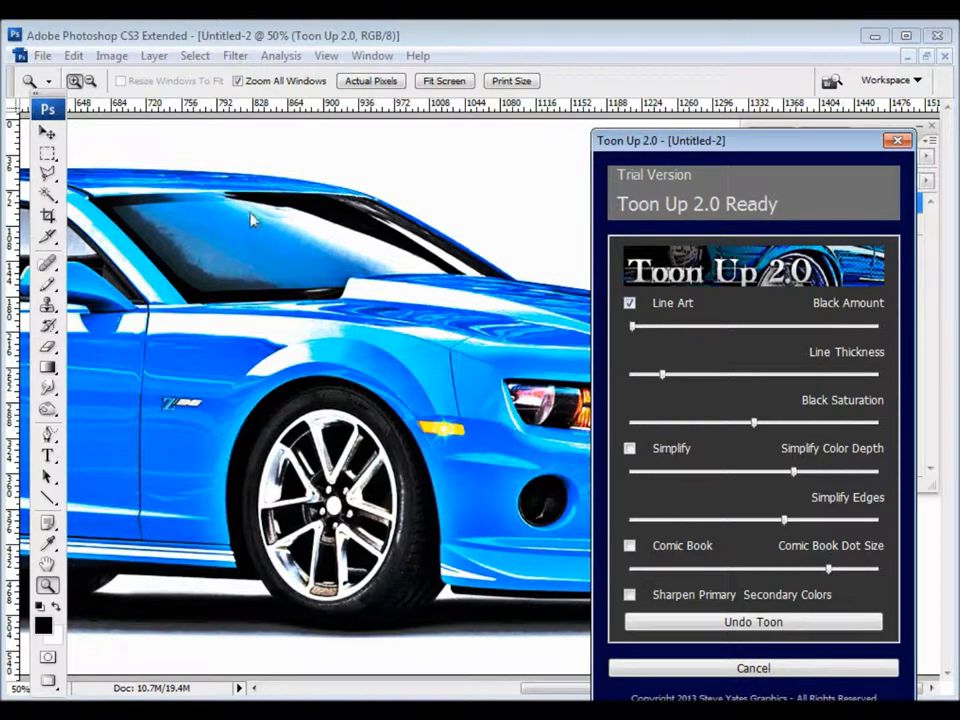
{"action": "mouse_move", "coordinate": [660, 160]}
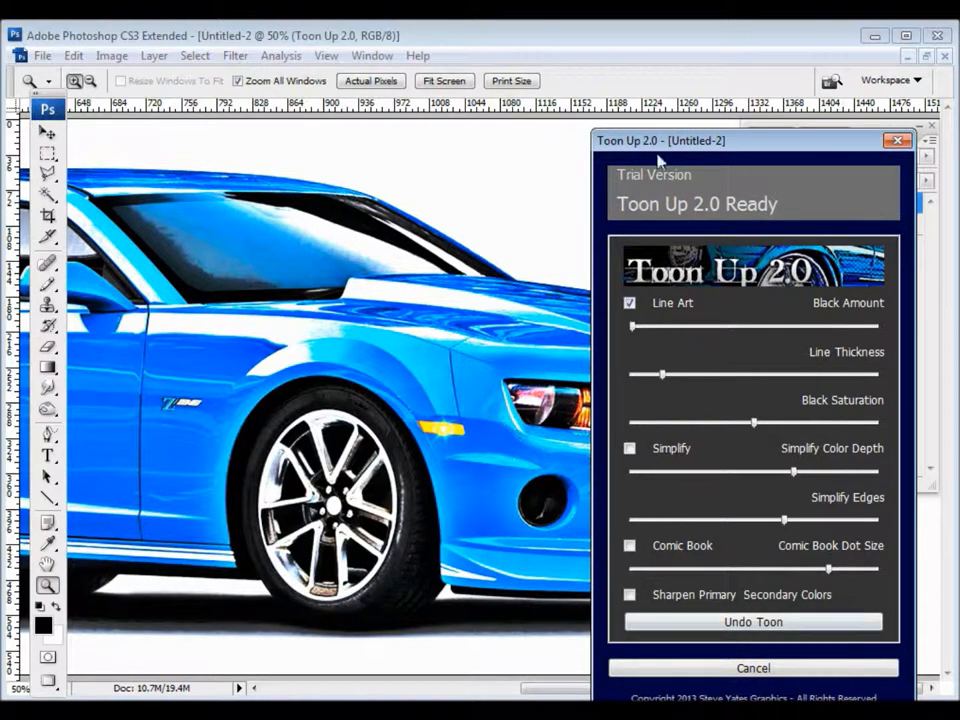
{"action": "mouse_move", "coordinate": [705, 348]}
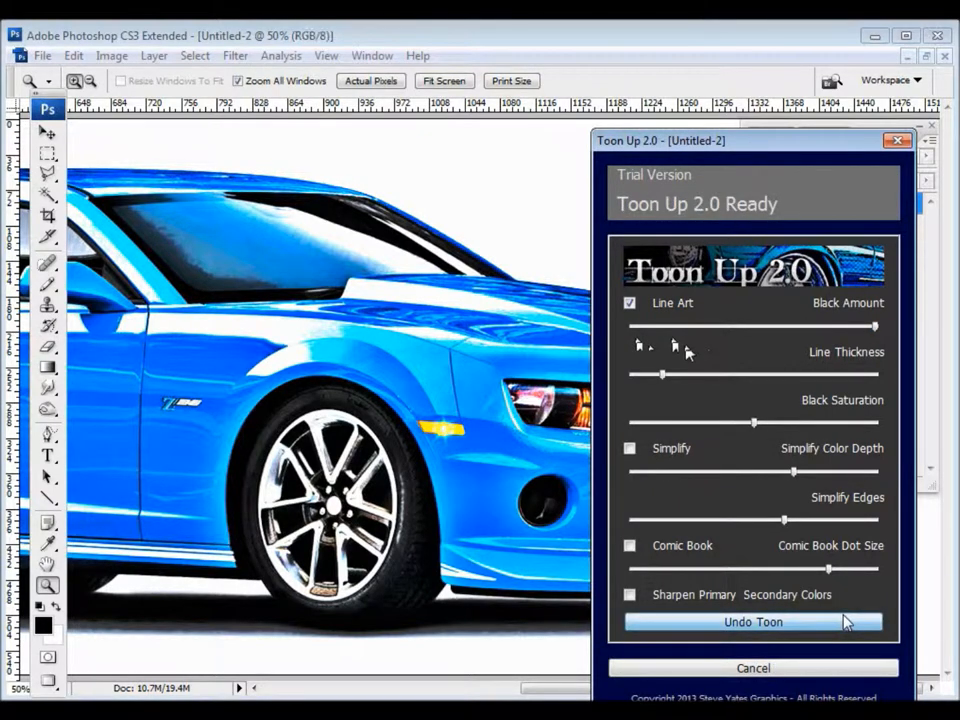
Step: Undo, rerun line art with high Black Amount, and undo again to retry with thicker lines
{"action": "left_click", "coordinate": [753, 622]}
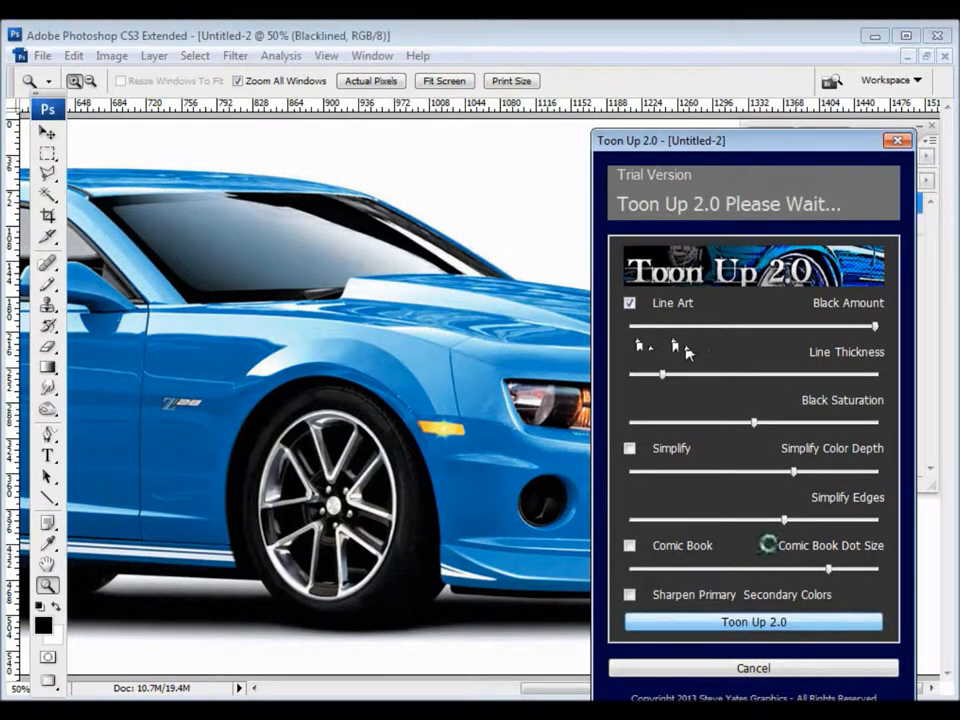
{"action": "left_click", "coordinate": [753, 622]}
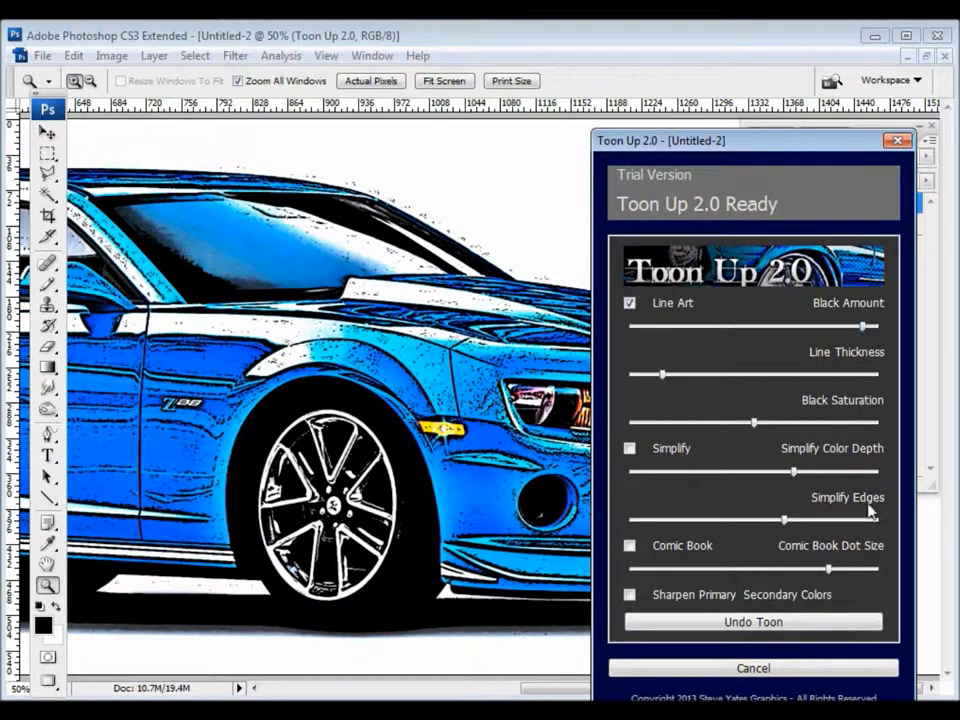
{"action": "left_click", "coordinate": [752, 622]}
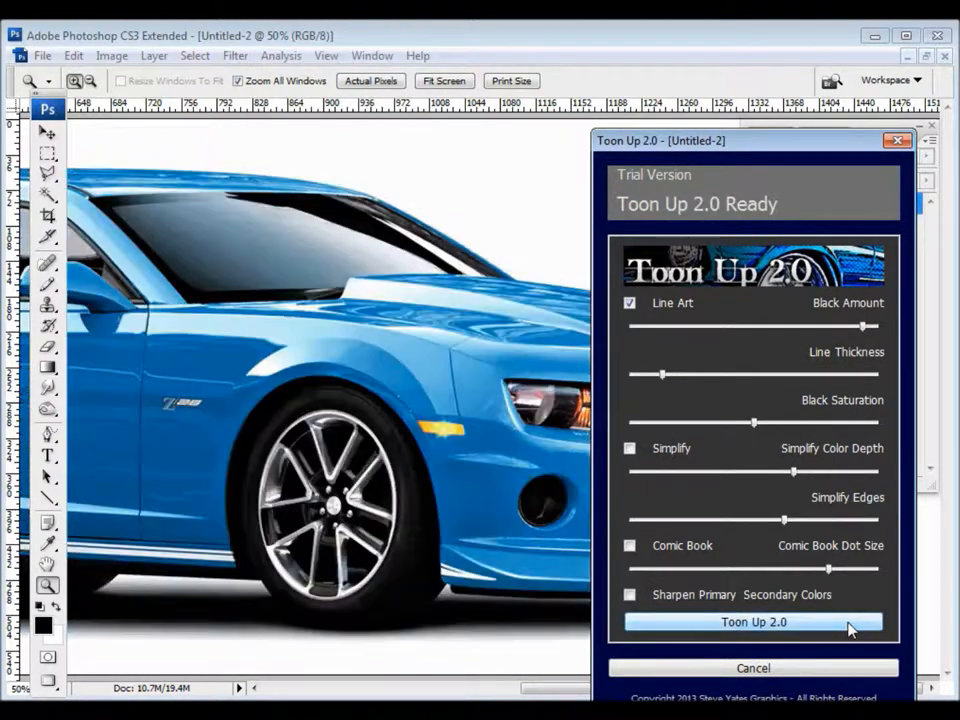
{"action": "left_click", "coordinate": [753, 622]}
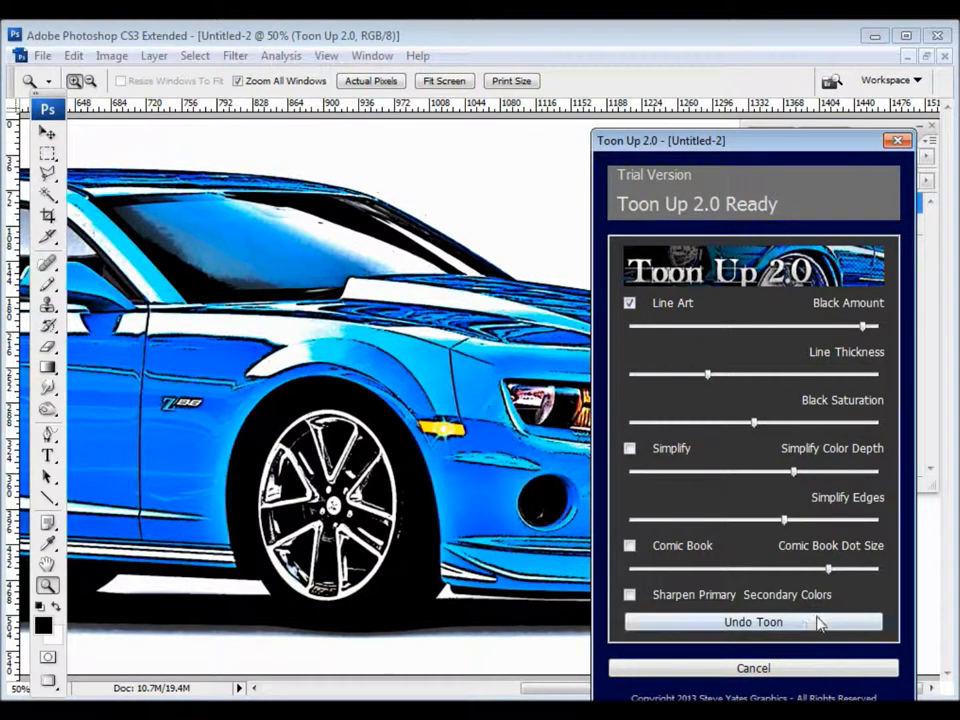
Step: Undo the thick-outline result and re-render the line-art cartoon
{"action": "left_click", "coordinate": [753, 621]}
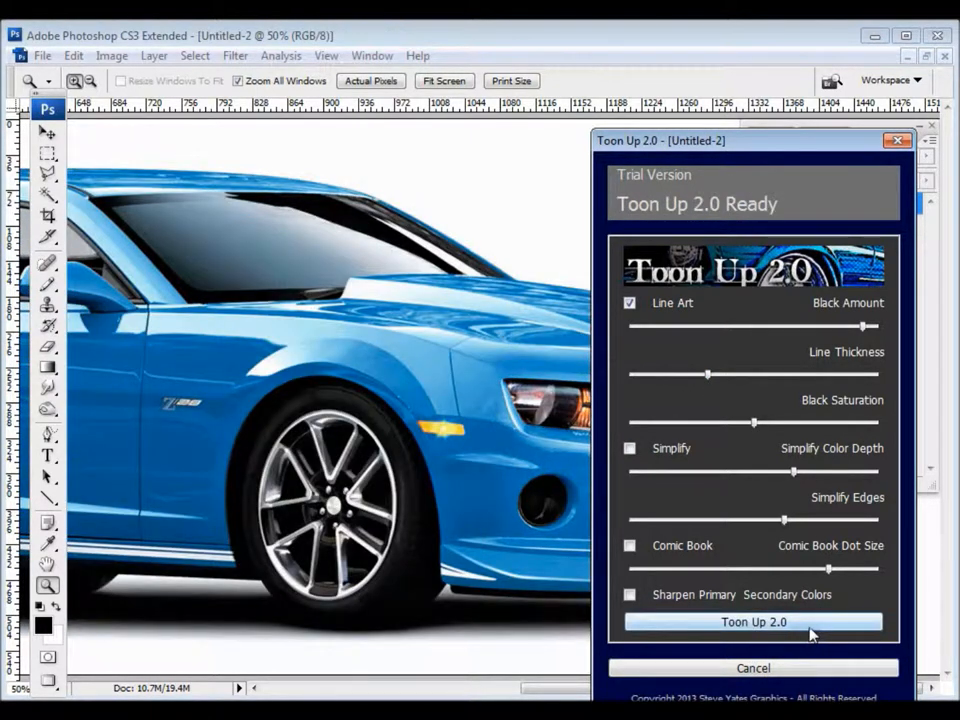
{"action": "left_click", "coordinate": [753, 622]}
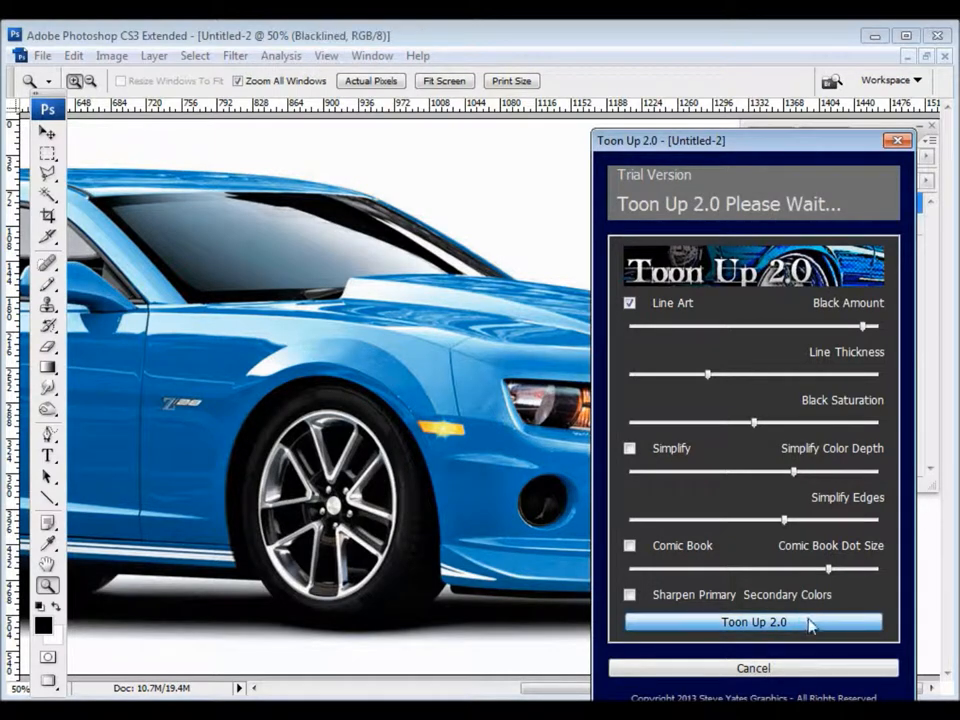
{"action": "left_click", "coordinate": [753, 622]}
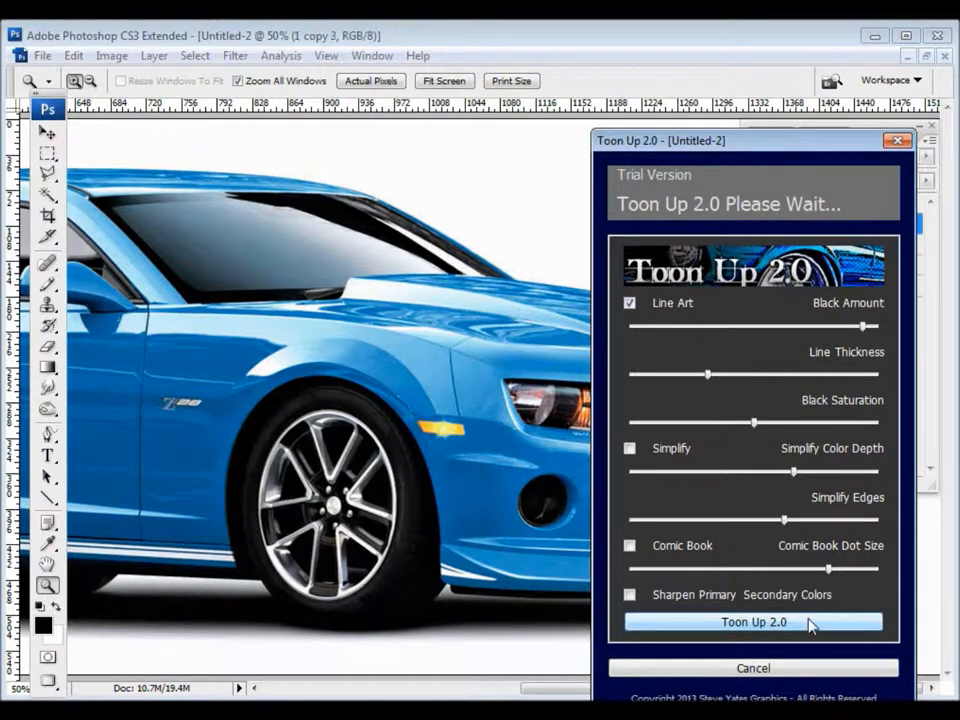
{"action": "left_click", "coordinate": [753, 622]}
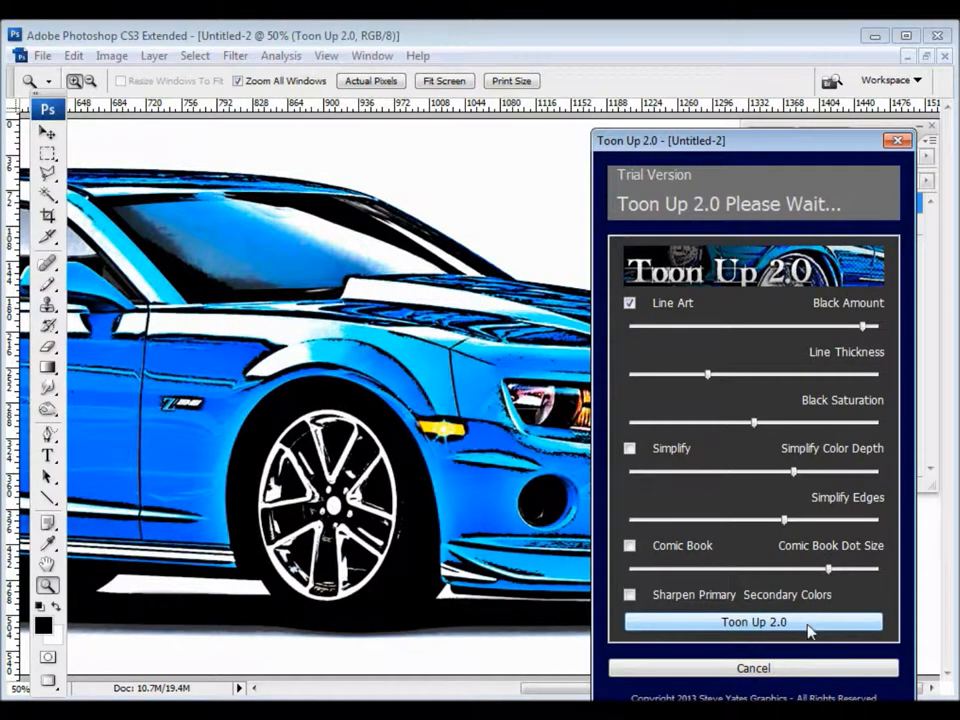
{"action": "left_click", "coordinate": [753, 621]}
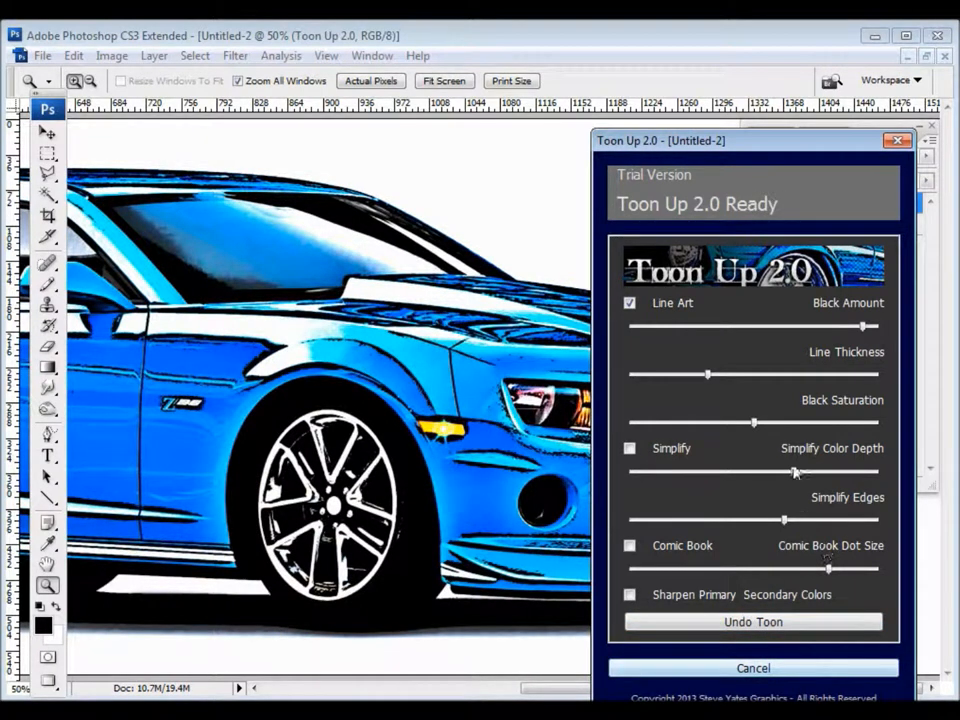
Step: Re-render with thicker Line Thickness, reduce it again, then revert to the original photo
{"action": "left_click_drag", "start_coordinate": [710, 373], "coordinate": [835, 373]}
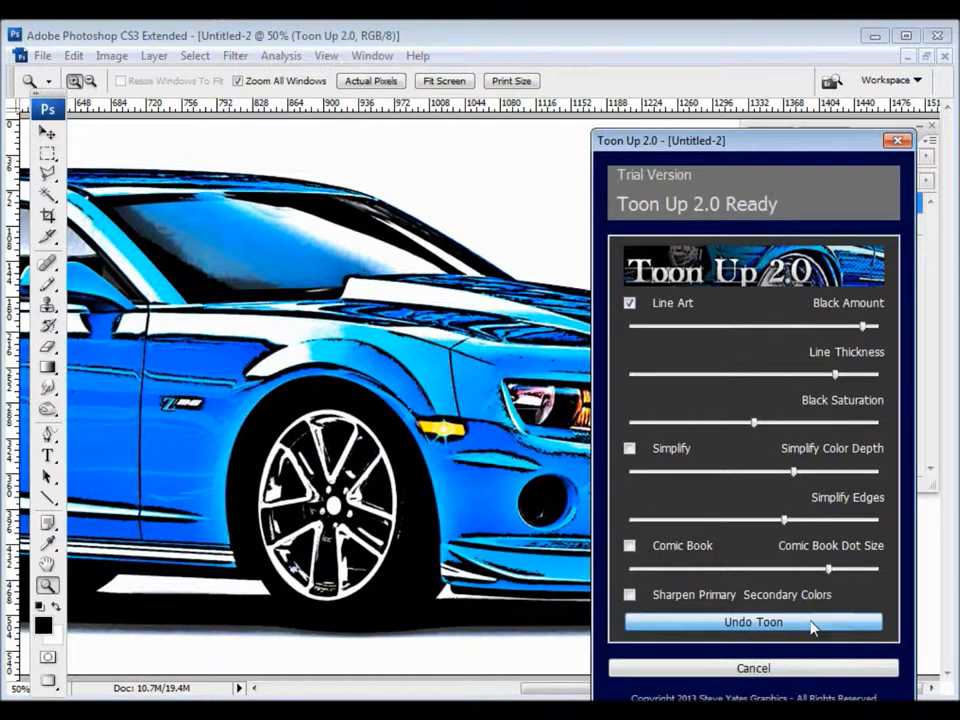
{"action": "left_click", "coordinate": [753, 622]}
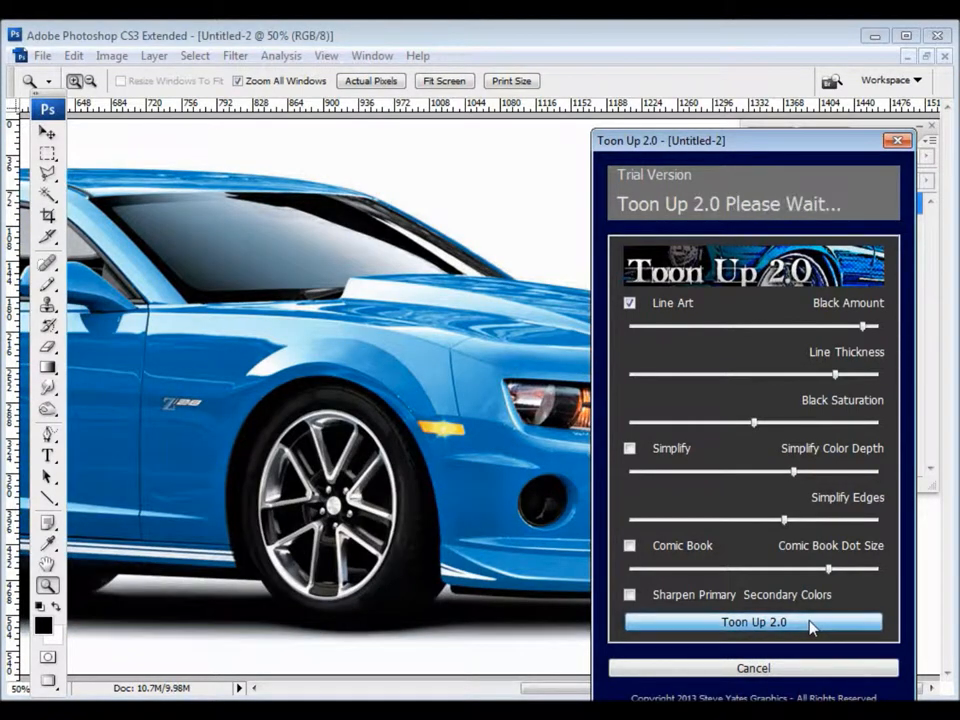
{"action": "left_click", "coordinate": [753, 622]}
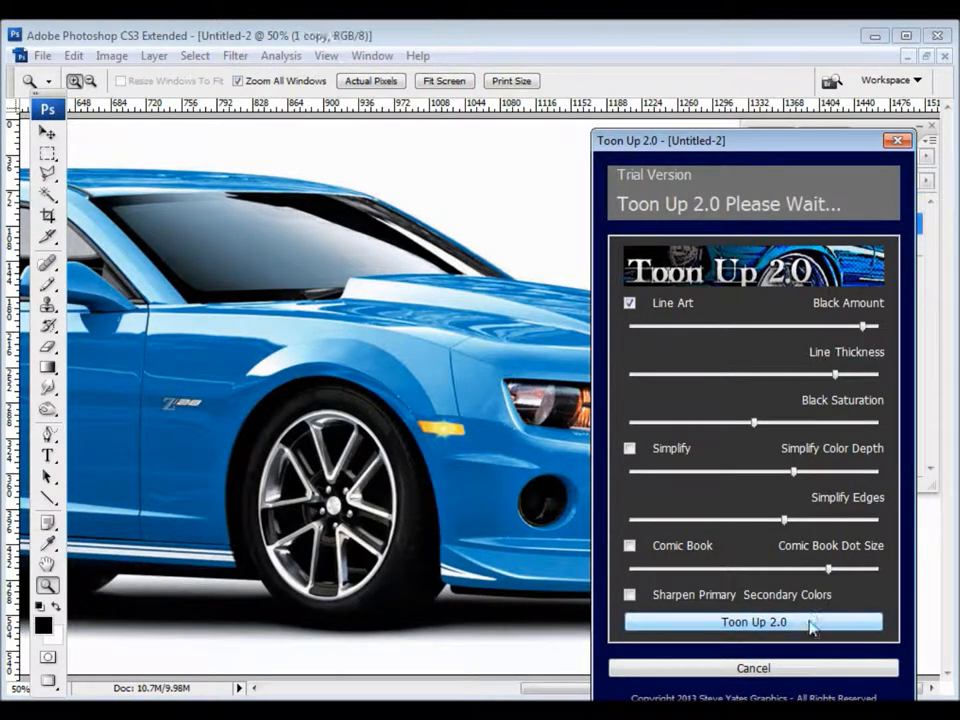
{"action": "left_click", "coordinate": [753, 622]}
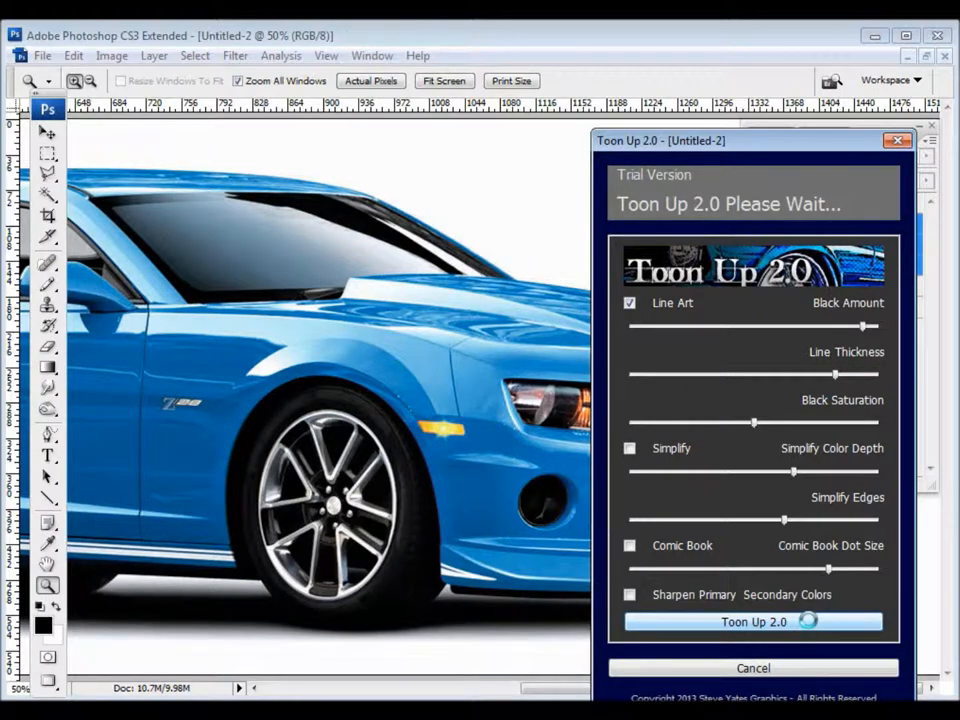
{"action": "left_click", "coordinate": [753, 622]}
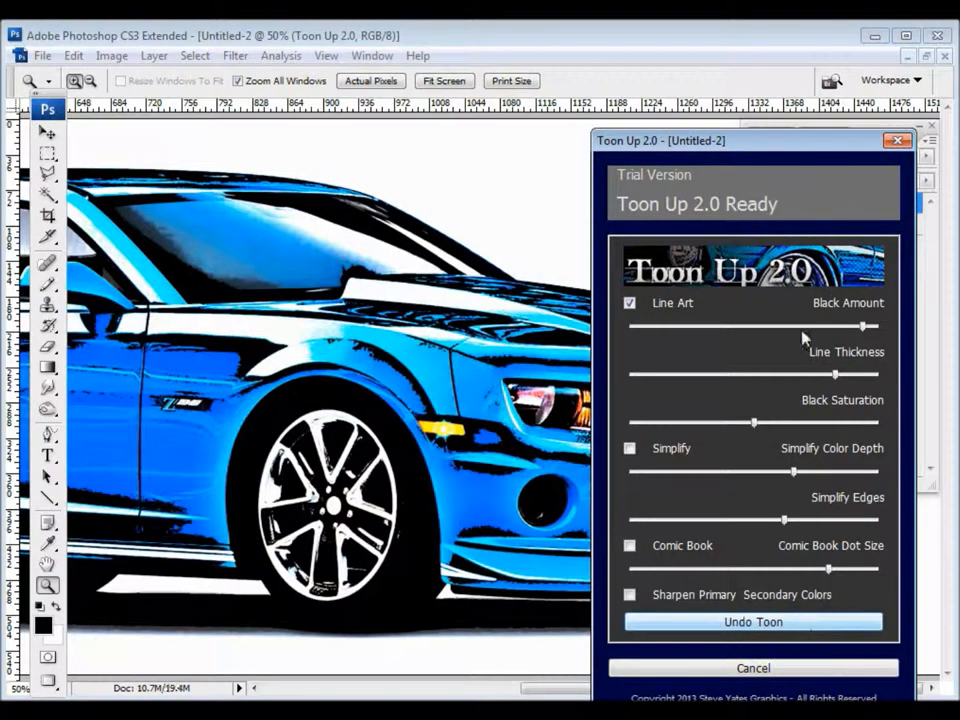
{"action": "left_click_drag", "start_coordinate": [785, 374], "coordinate": [730, 374]}
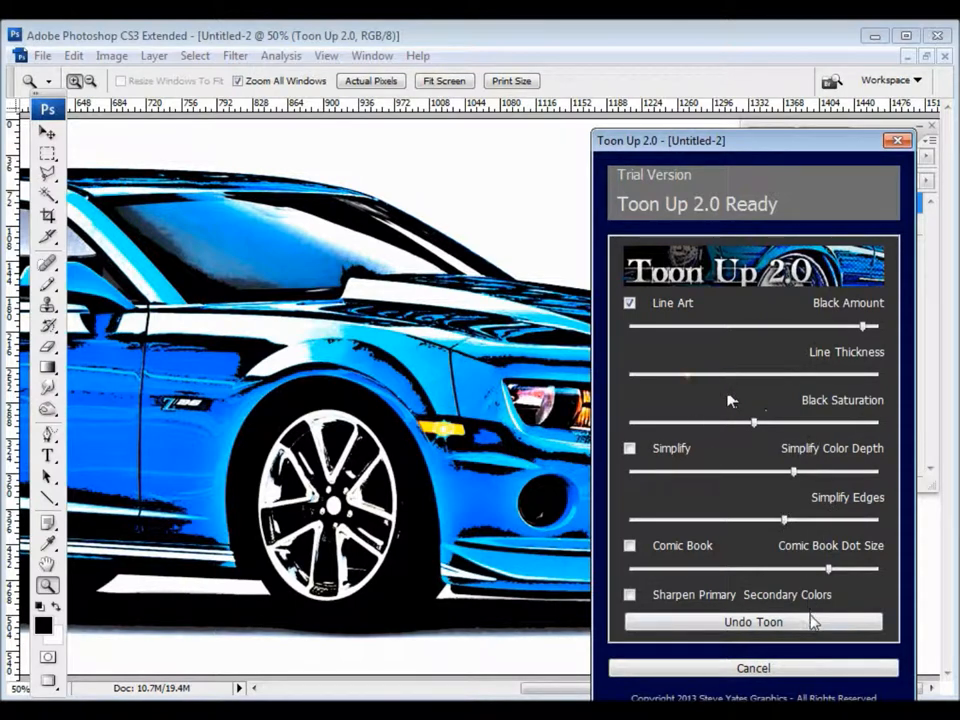
{"action": "left_click", "coordinate": [753, 621]}
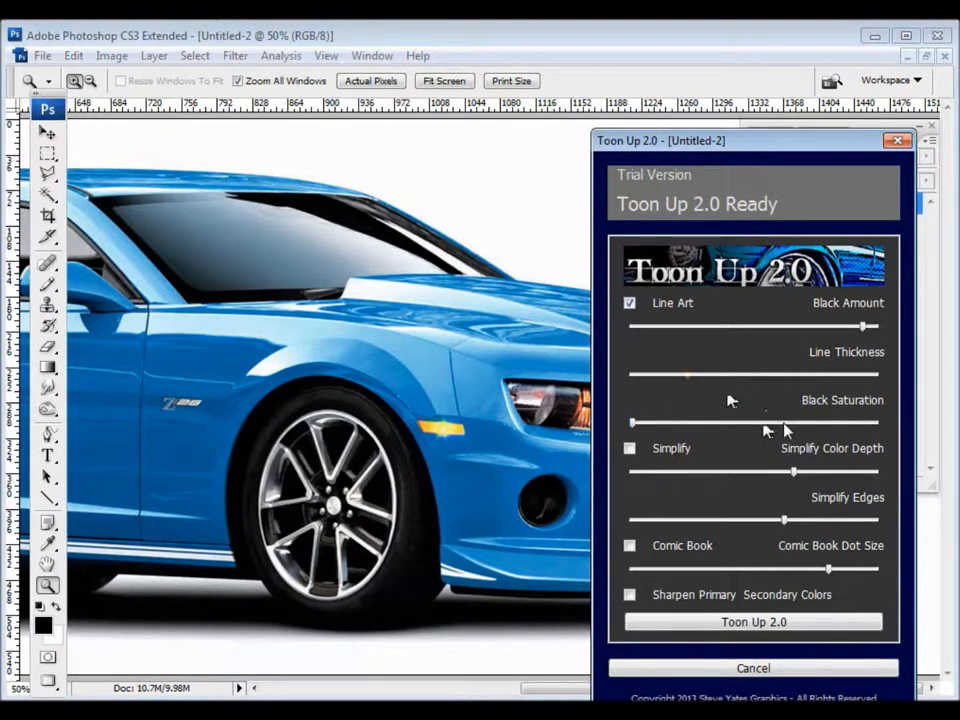
{"action": "mouse_move", "coordinate": [770, 585]}
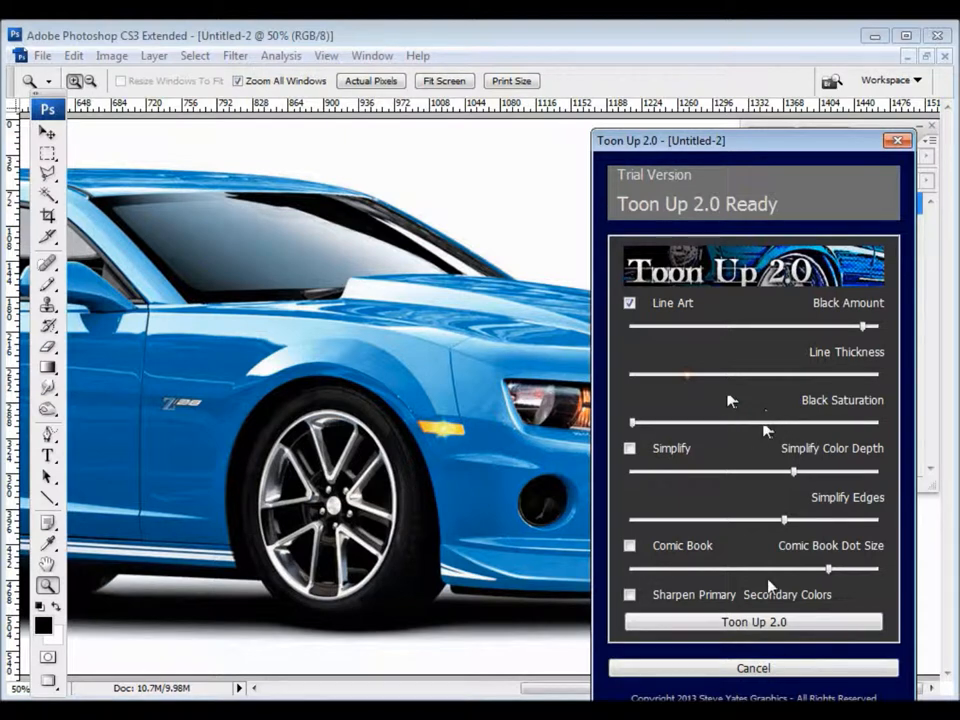
Step: Undo and re-render the Camaro's line-art toon with Black Saturation raised near maximum
{"action": "left_click", "coordinate": [753, 622]}
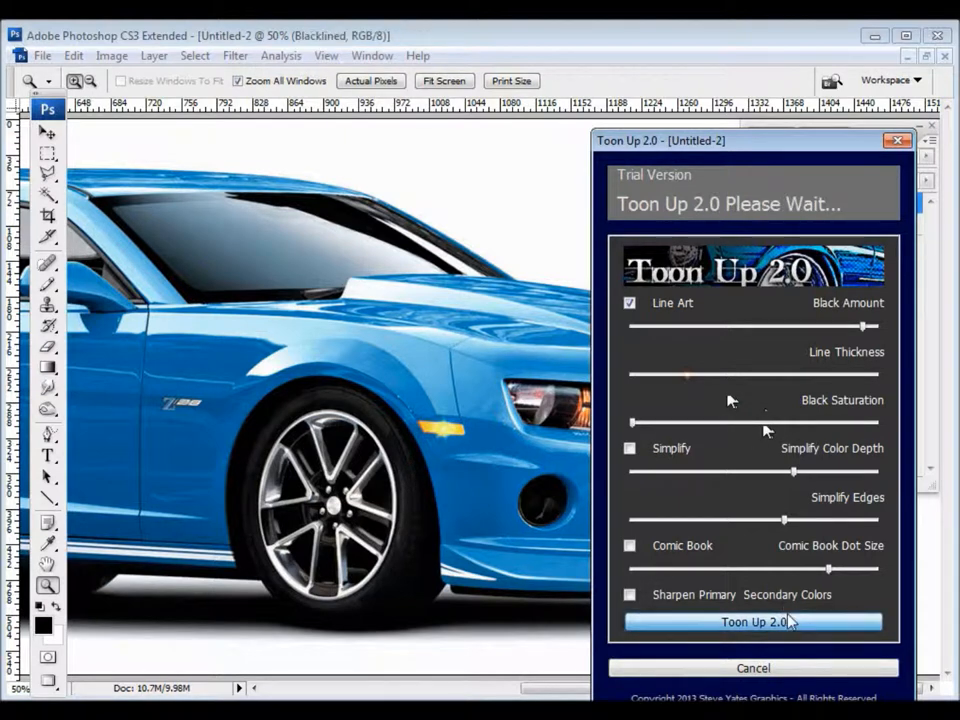
{"action": "left_click", "coordinate": [753, 621]}
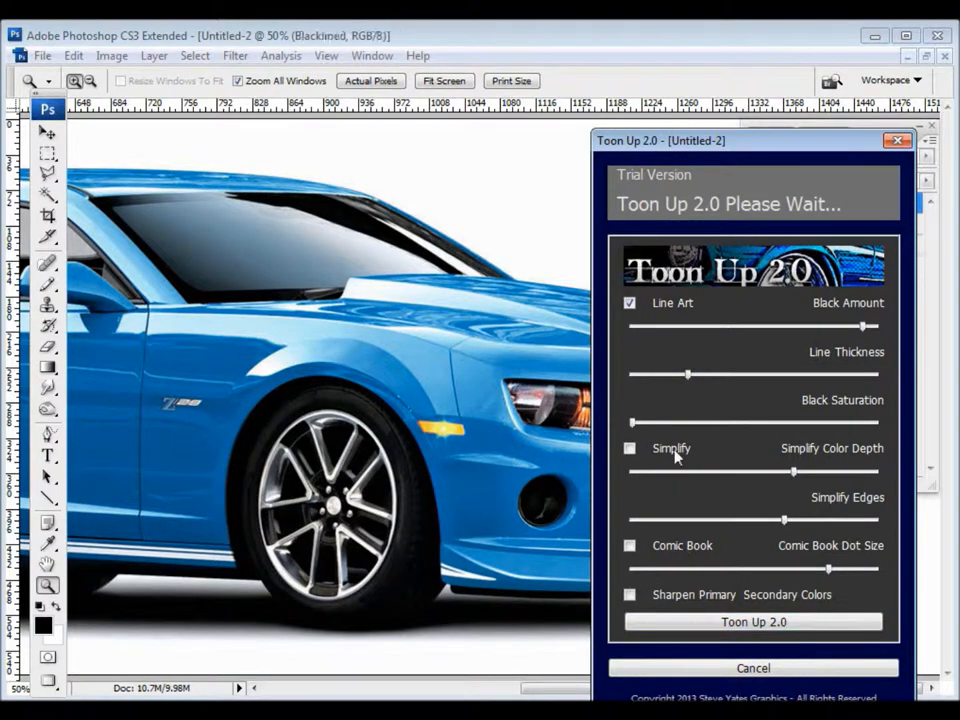
{"action": "left_click", "coordinate": [752, 622]}
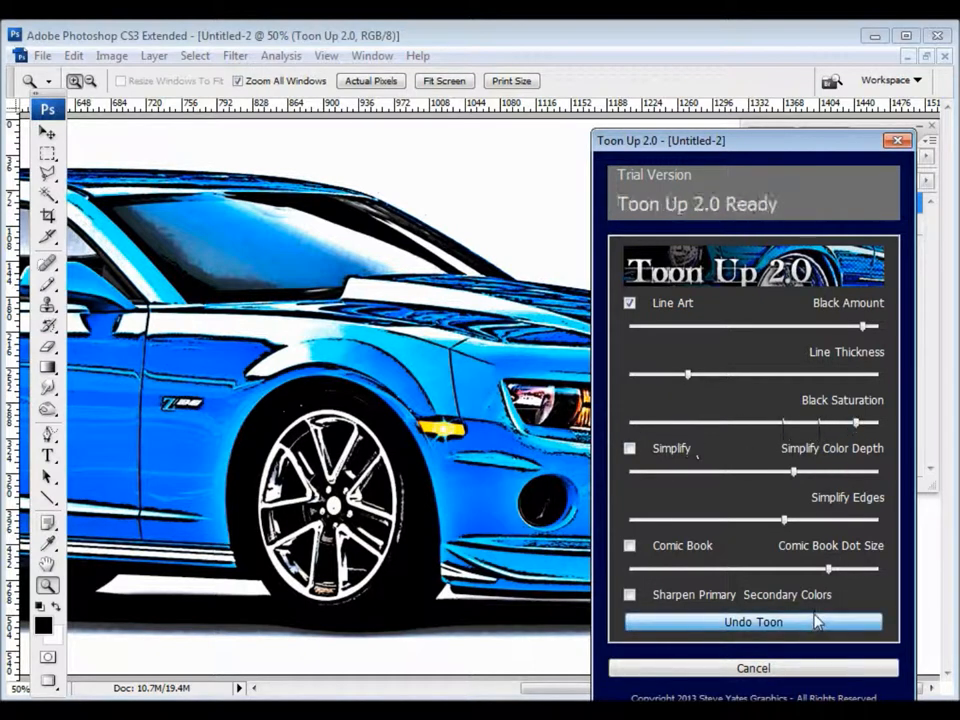
{"action": "left_click", "coordinate": [753, 622]}
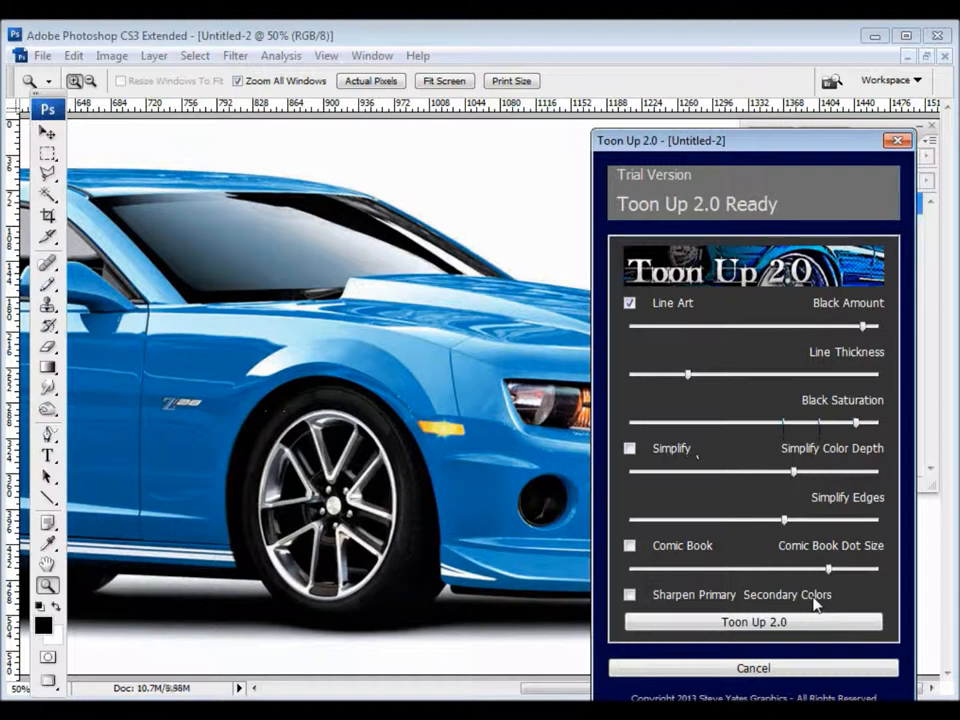
{"action": "left_click", "coordinate": [752, 622]}
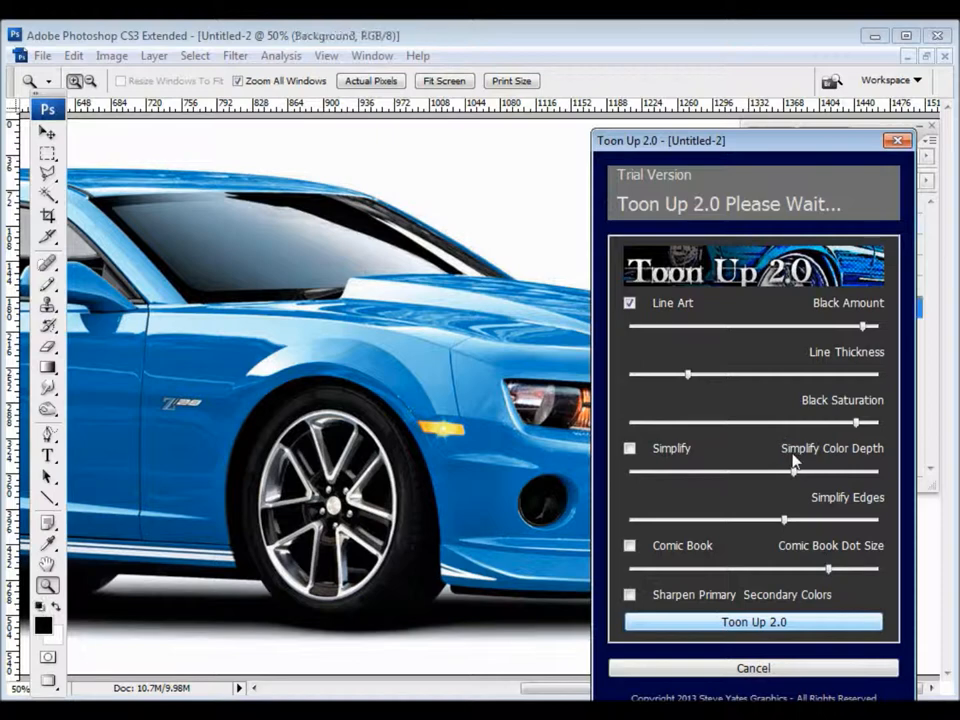
{"action": "left_click", "coordinate": [753, 622]}
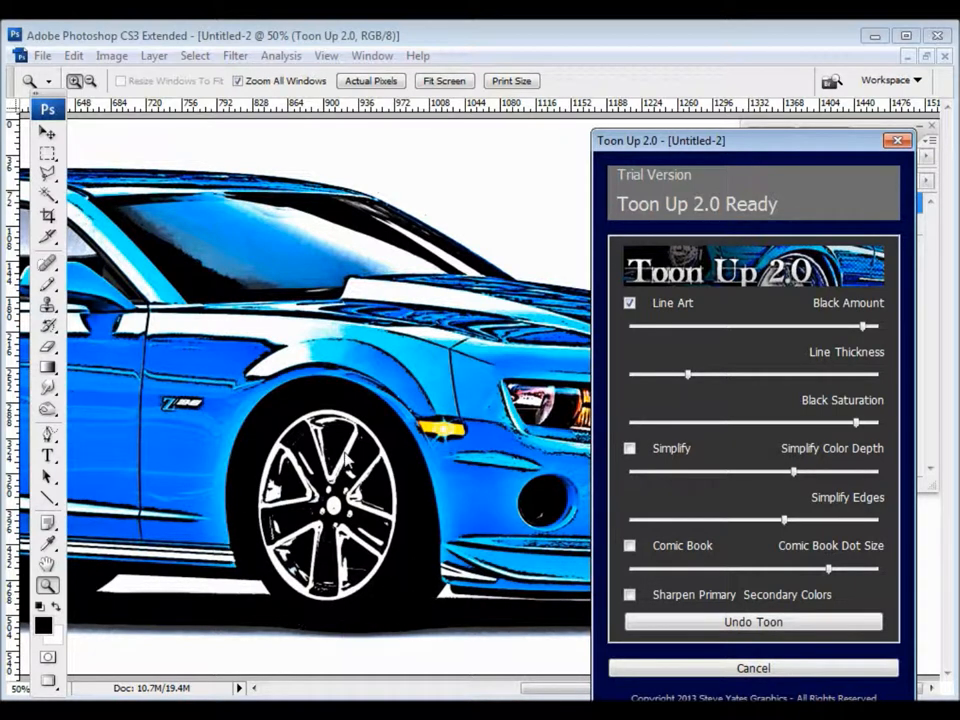
{"action": "mouse_move", "coordinate": [483, 625]}
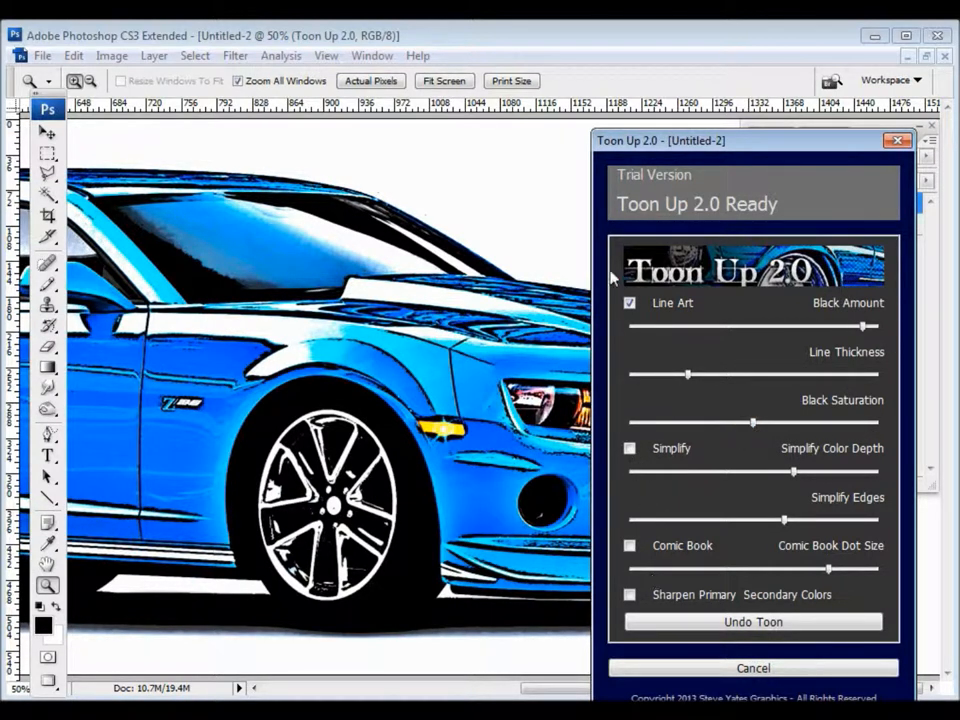
Step: Enable Simplify and re-render the Camaro as flat pale-blue colour areas with outlines
{"action": "left_click", "coordinate": [629, 448]}
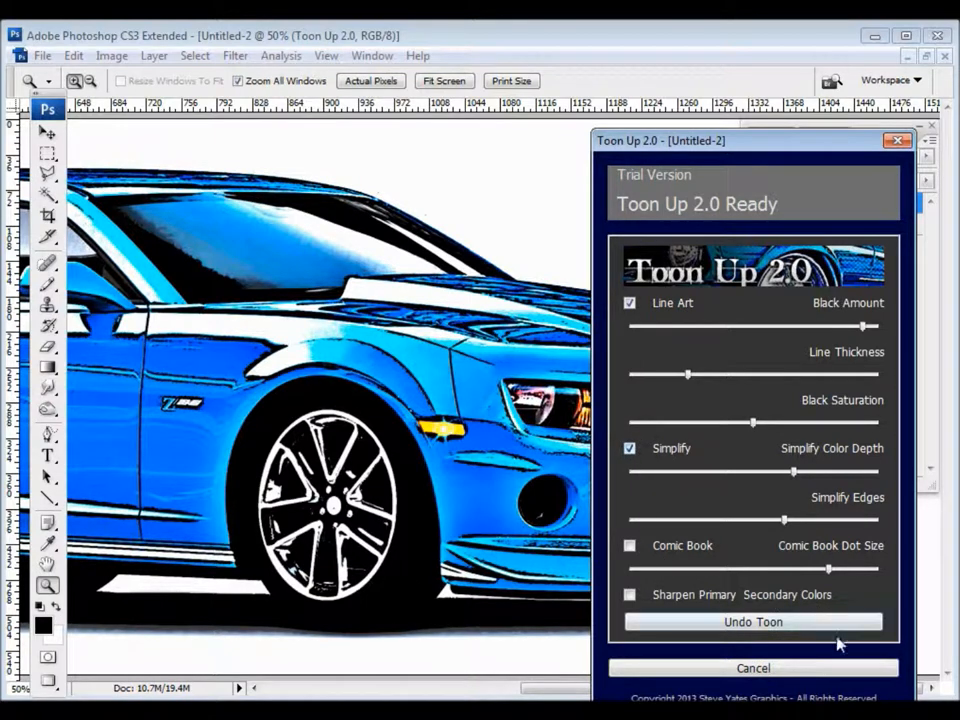
{"action": "left_click", "coordinate": [752, 622]}
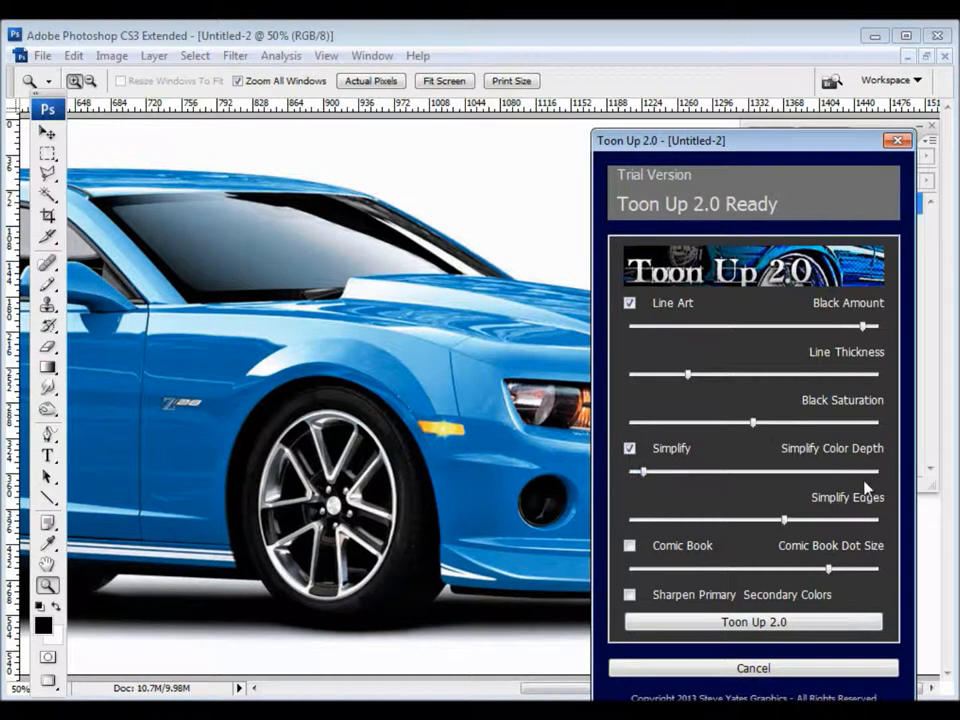
{"action": "left_click", "coordinate": [753, 622]}
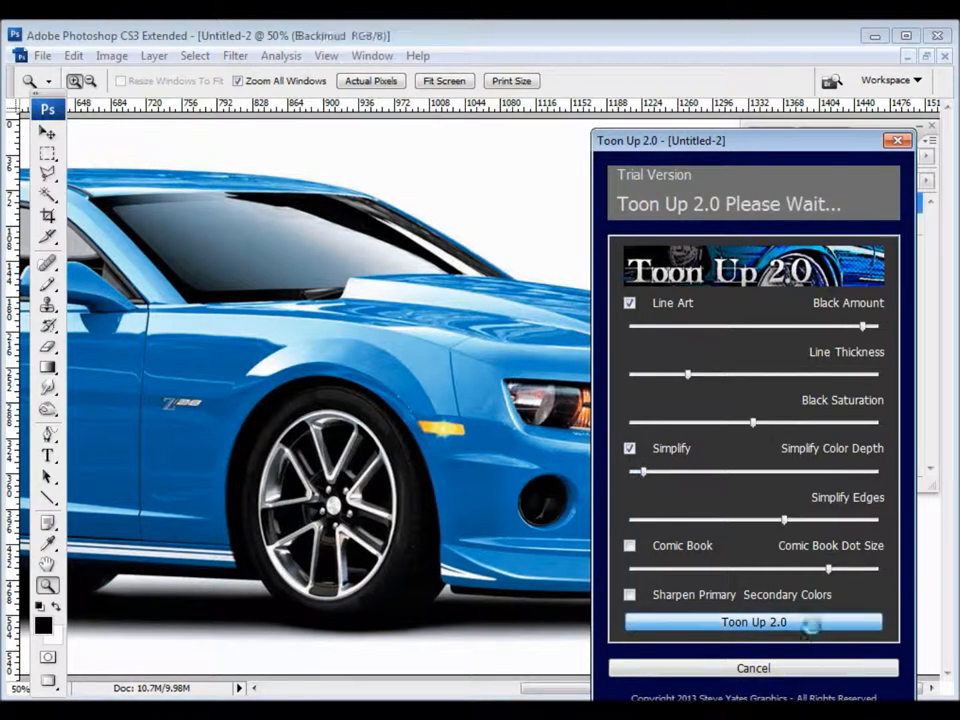
{"action": "left_click", "coordinate": [753, 622]}
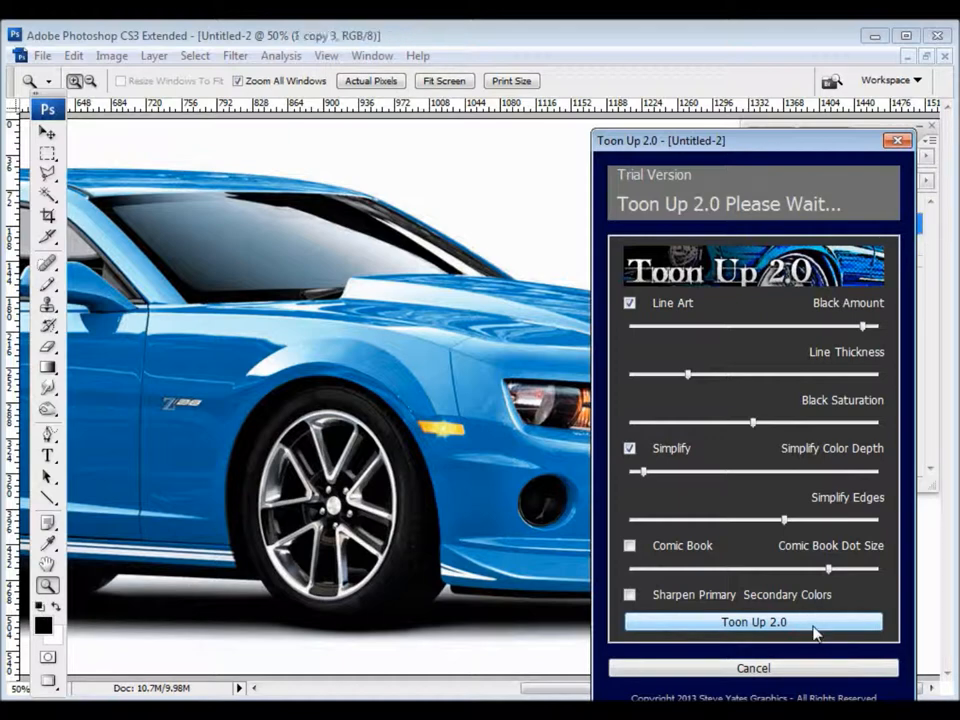
{"action": "left_click", "coordinate": [753, 622]}
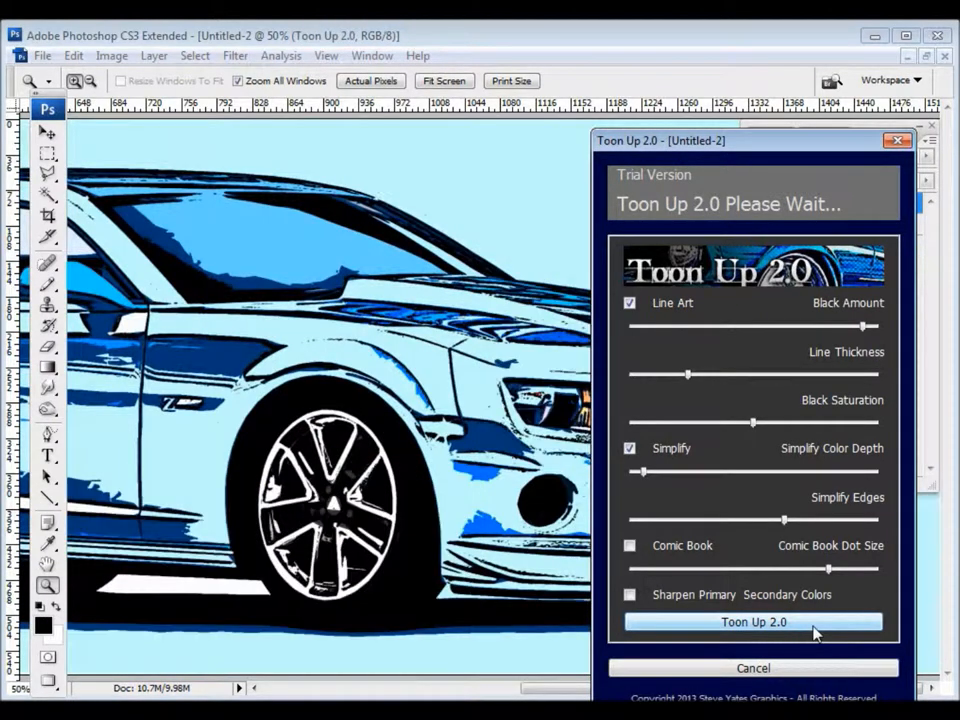
{"action": "left_click", "coordinate": [753, 622]}
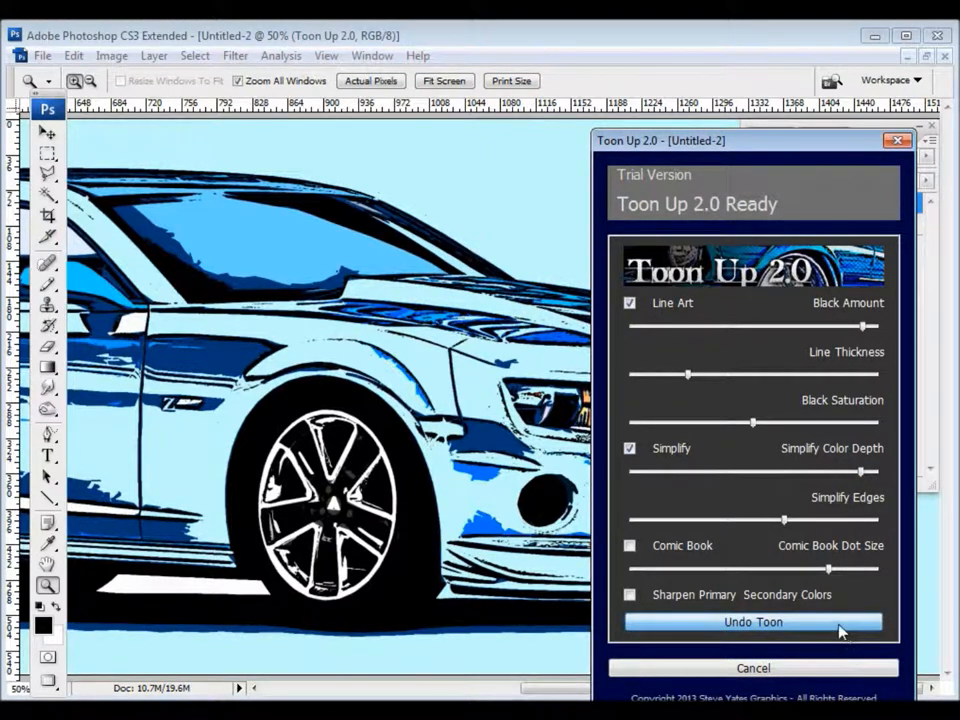
{"action": "left_click", "coordinate": [753, 622]}
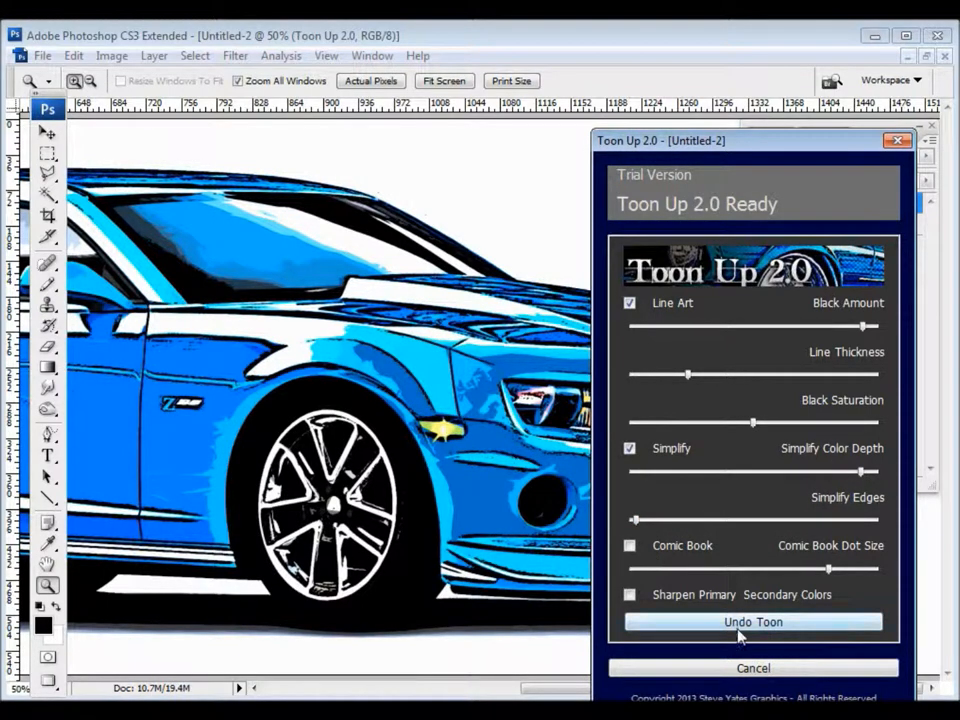
Step: Undo and re-render the Camaro toon with Simplify Edges raised to maximum
{"action": "left_click", "coordinate": [753, 622]}
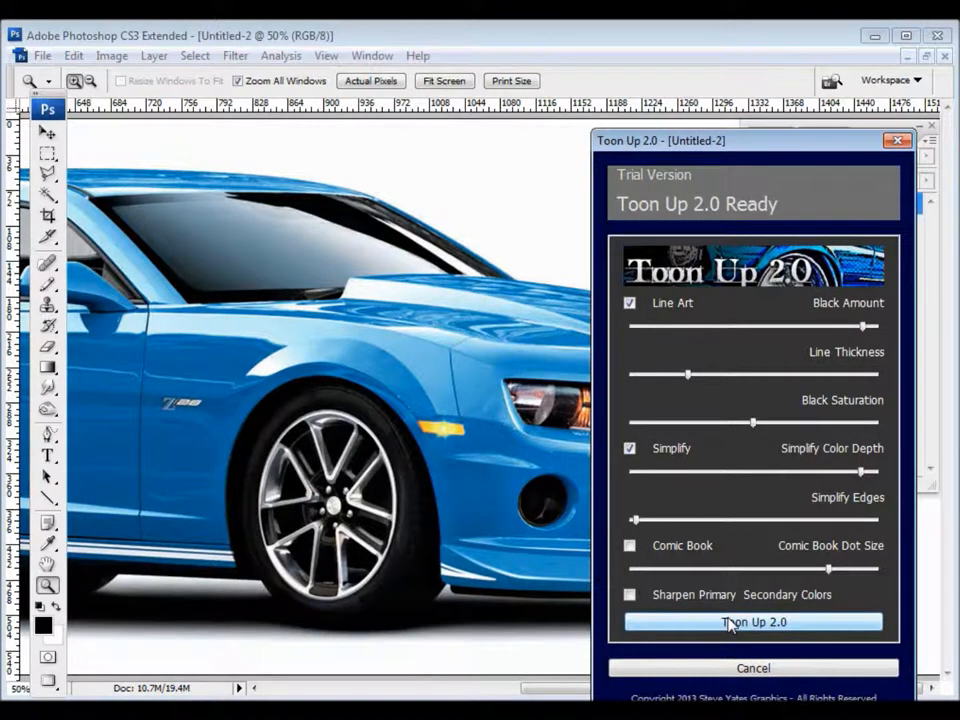
{"action": "left_click", "coordinate": [753, 622]}
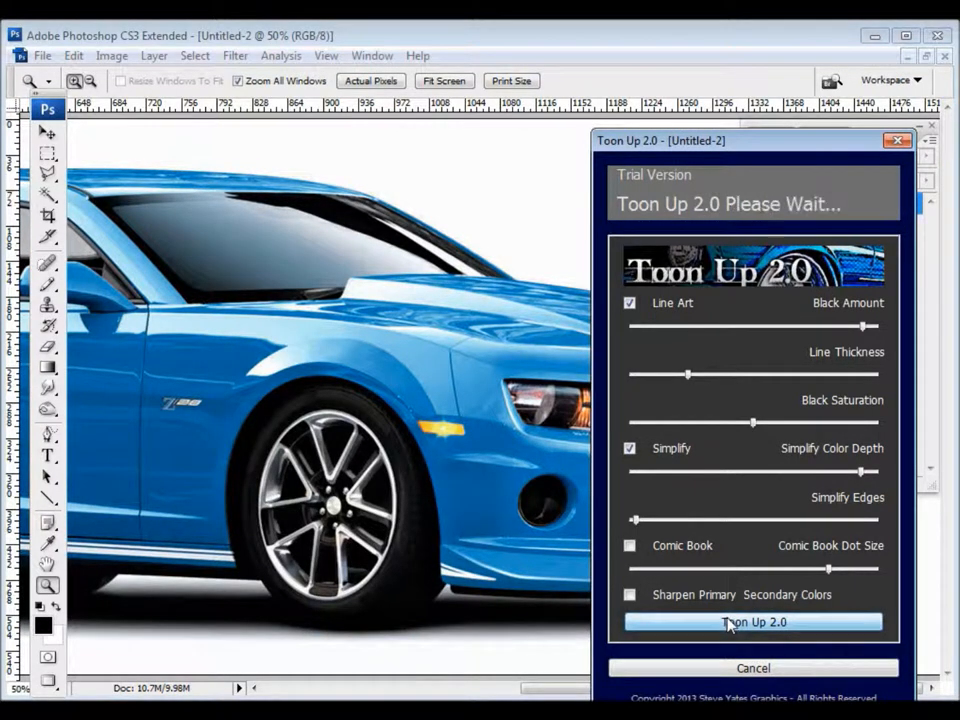
{"action": "left_click", "coordinate": [753, 622]}
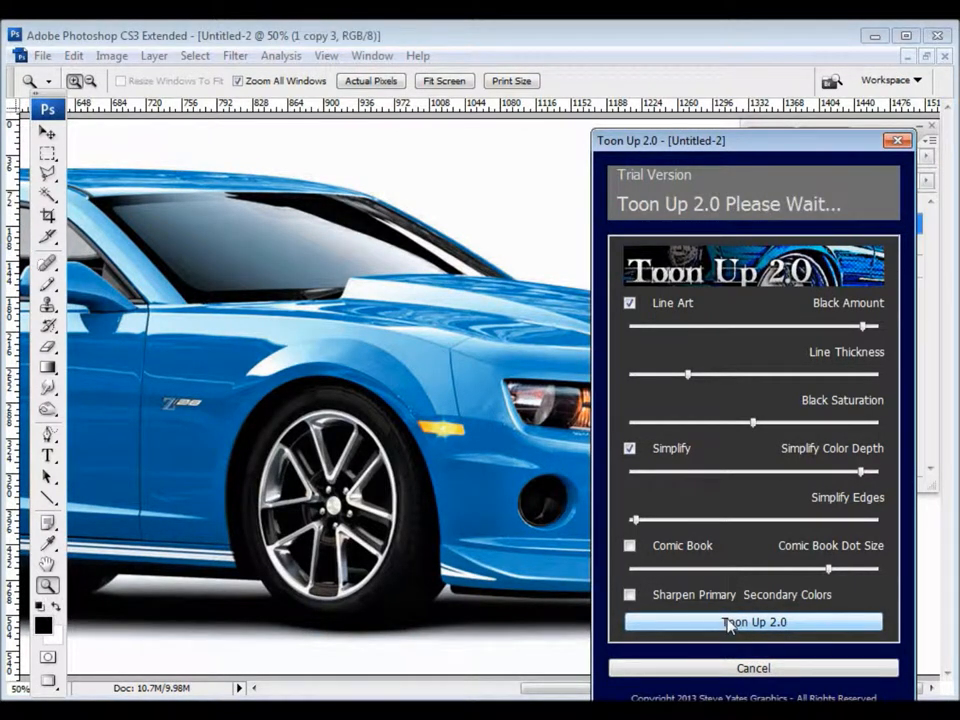
{"action": "left_click", "coordinate": [753, 622]}
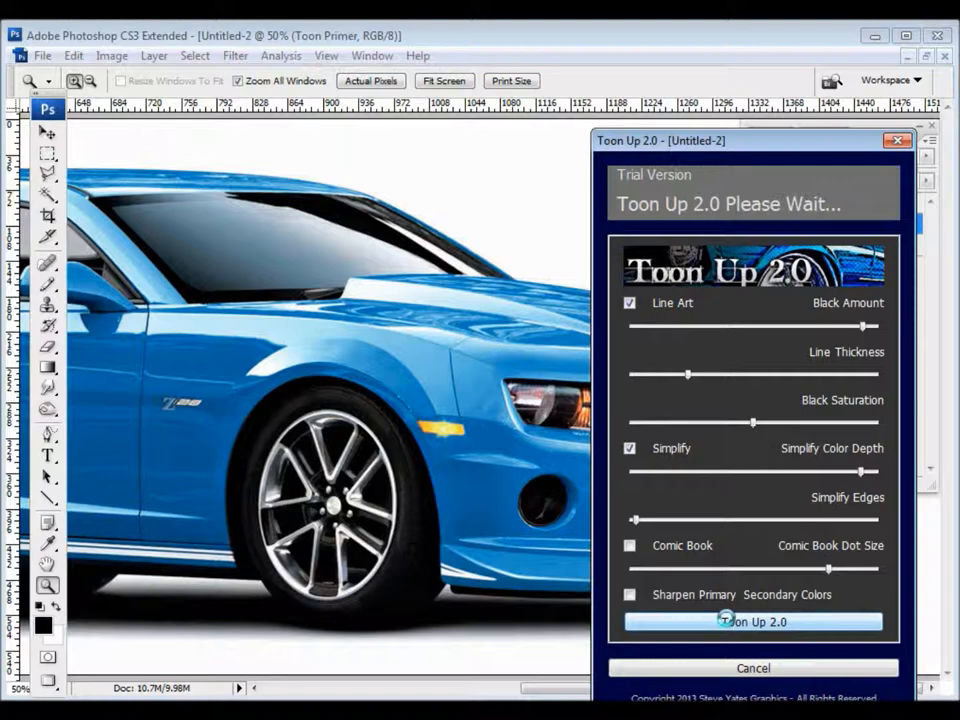
{"action": "left_click", "coordinate": [752, 622]}
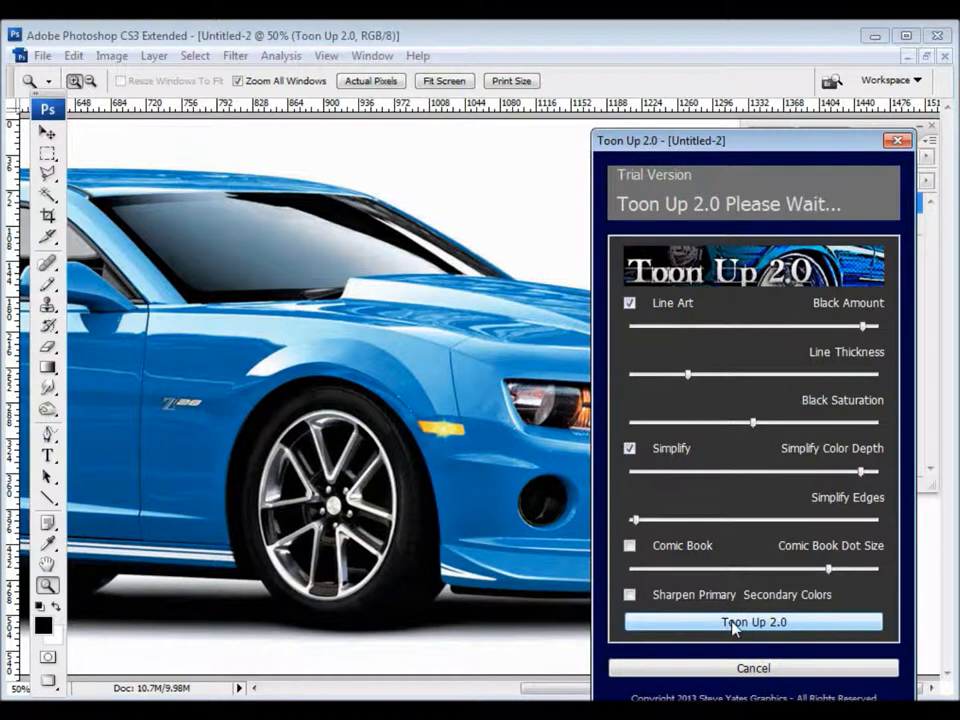
{"action": "left_click", "coordinate": [753, 622]}
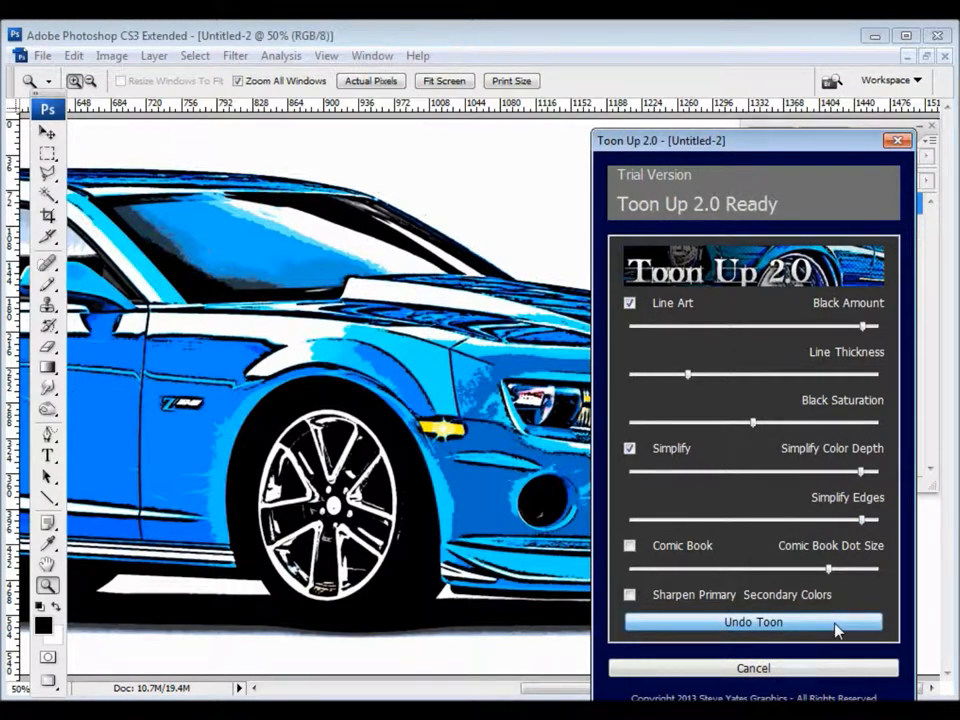
{"action": "left_click", "coordinate": [753, 621]}
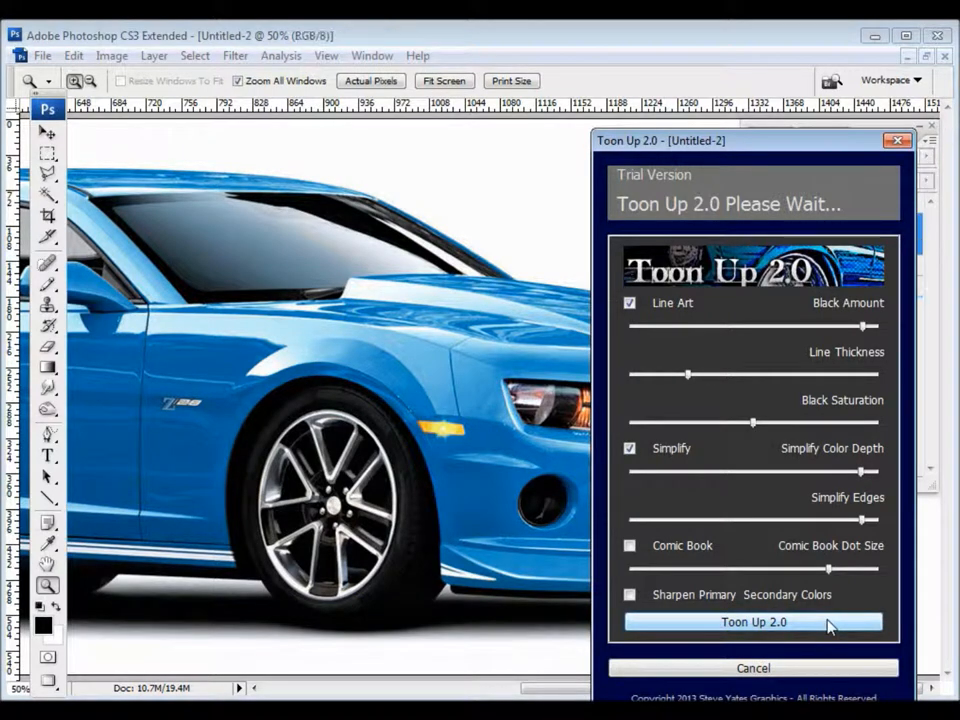
{"action": "left_click", "coordinate": [753, 622]}
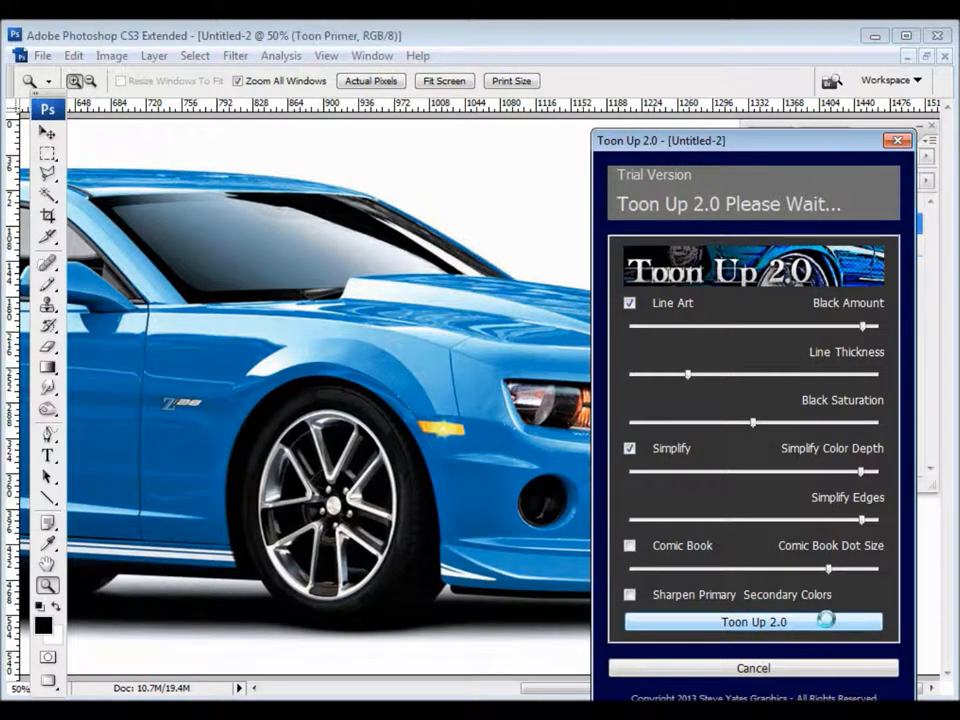
{"action": "left_click", "coordinate": [753, 621]}
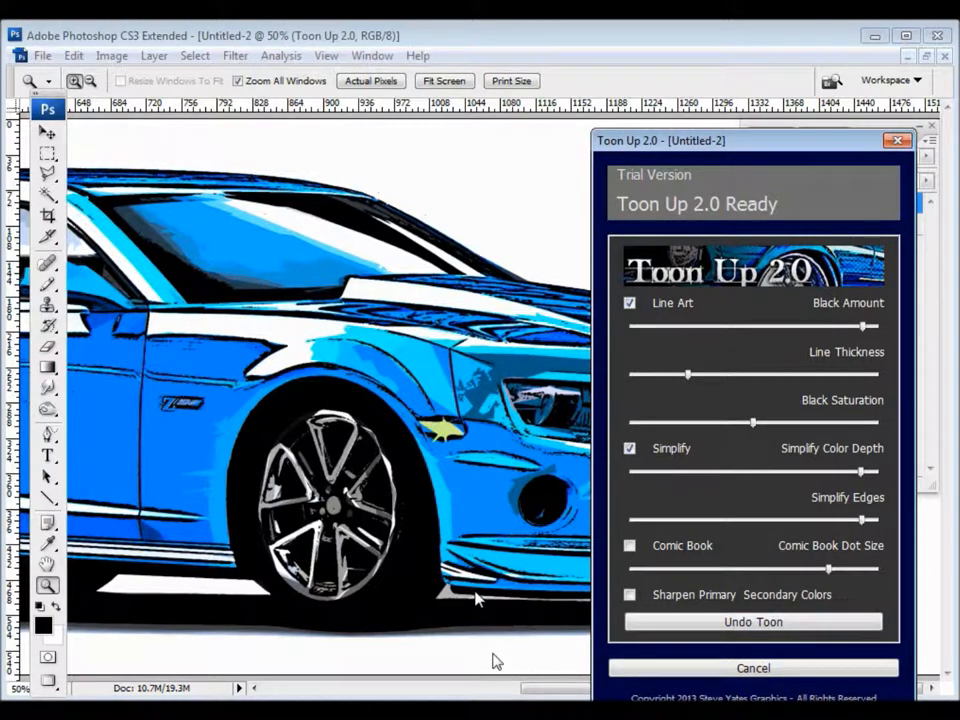
{"action": "mouse_move", "coordinate": [280, 510]}
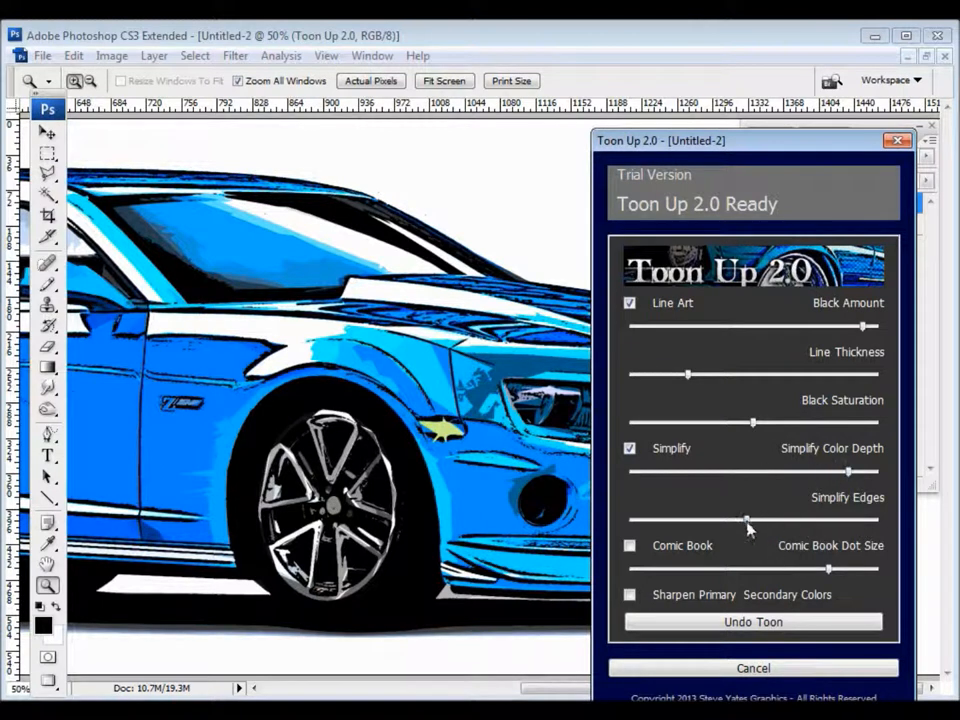
Step: Raise Simplify Edges, enable Comic Book halftone dots and re-render the Camaro
{"action": "left_click_drag", "start_coordinate": [745, 520], "coordinate": [800, 520]}
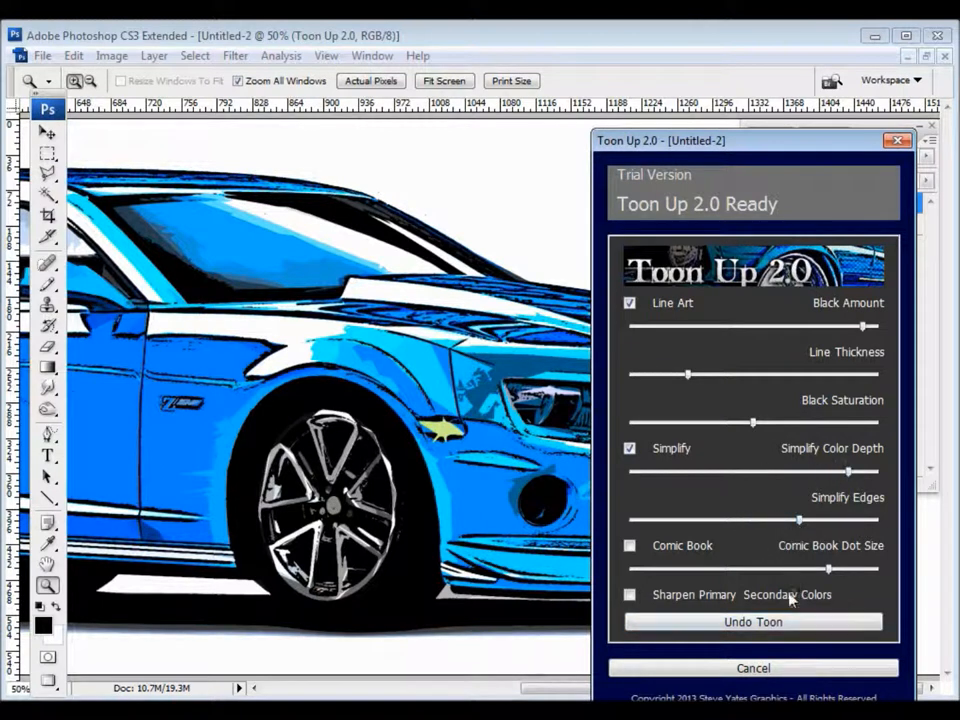
{"action": "left_click", "coordinate": [753, 621]}
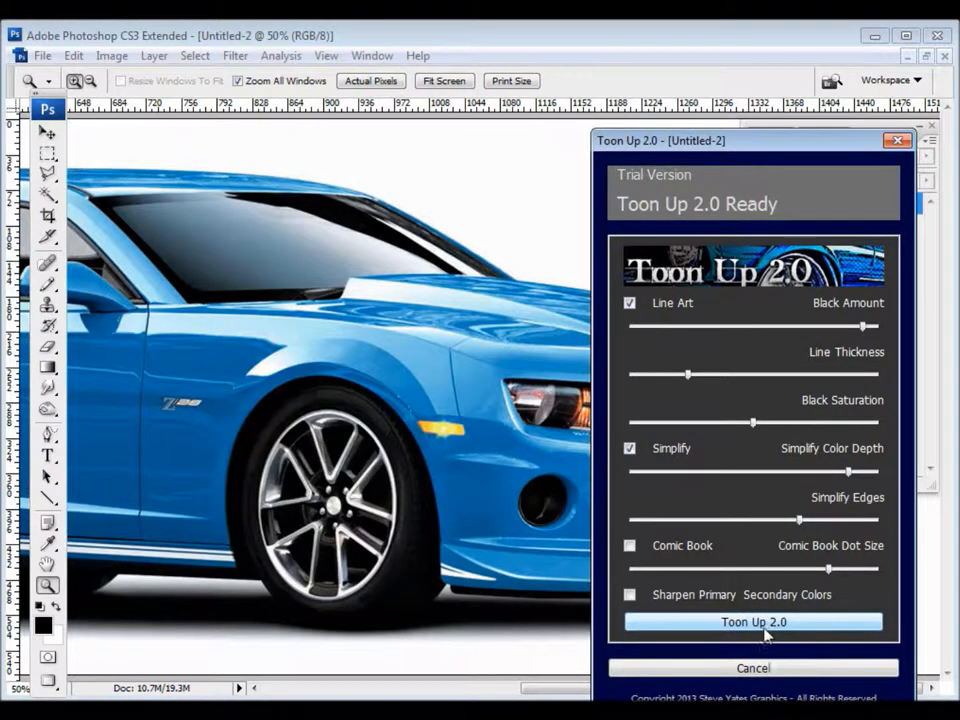
{"action": "left_click", "coordinate": [630, 545]}
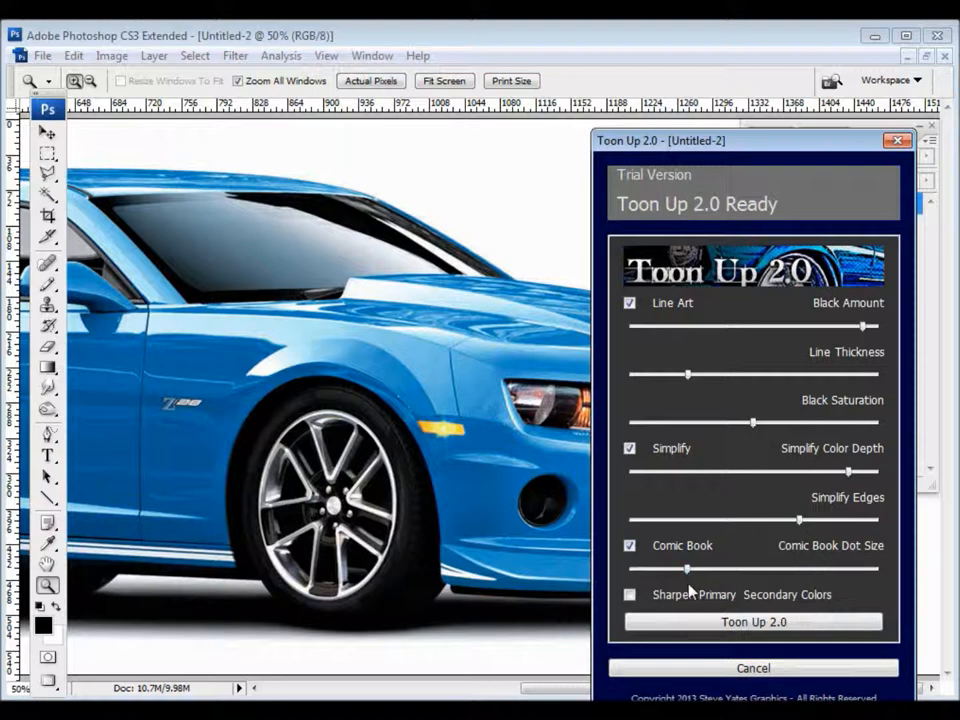
{"action": "mouse_move", "coordinate": [675, 602]}
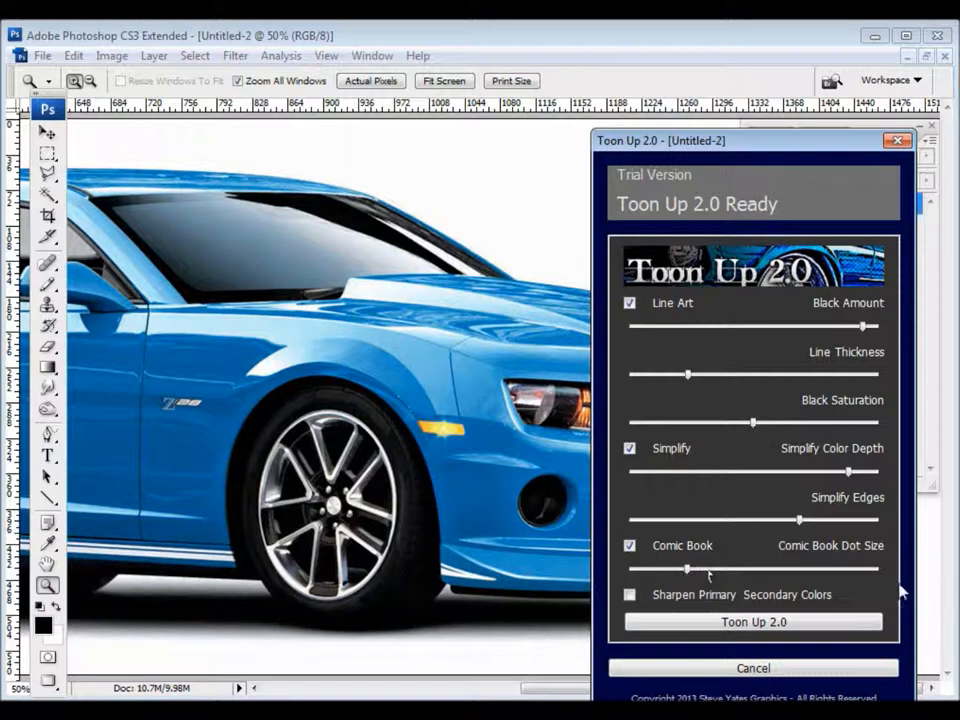
{"action": "left_click", "coordinate": [753, 622]}
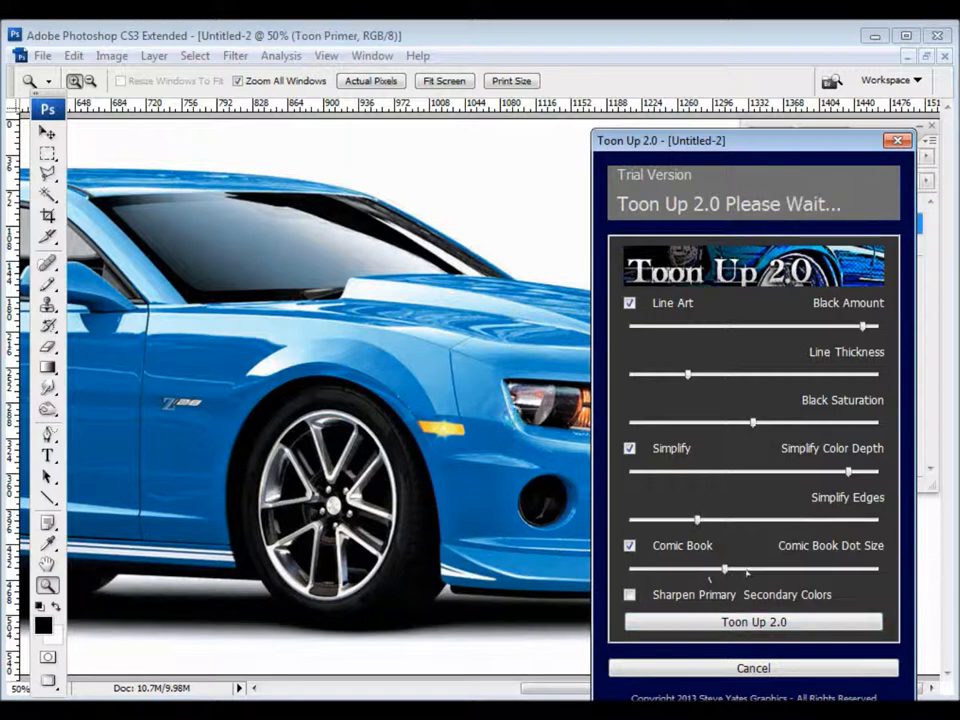
{"action": "mouse_move", "coordinate": [520, 395]}
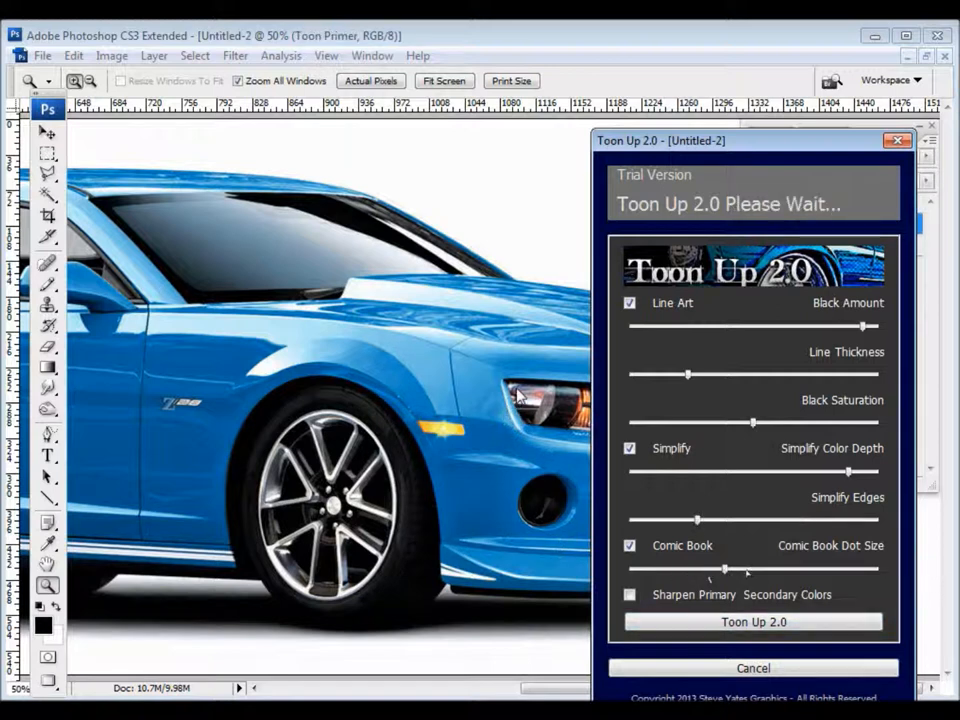
{"action": "left_click", "coordinate": [753, 622]}
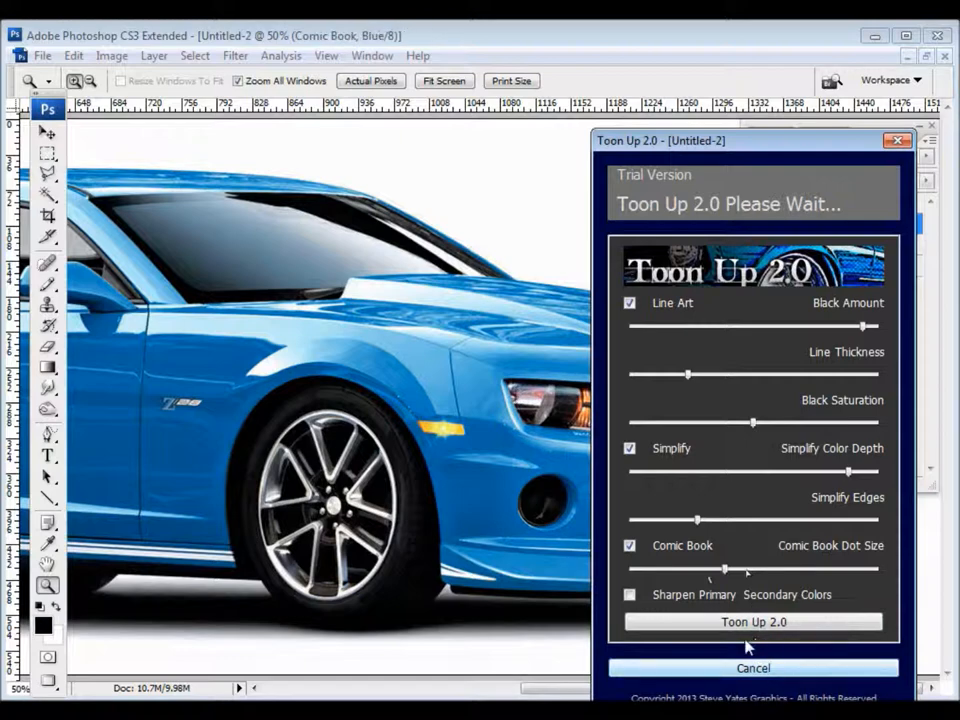
{"action": "left_click", "coordinate": [753, 622]}
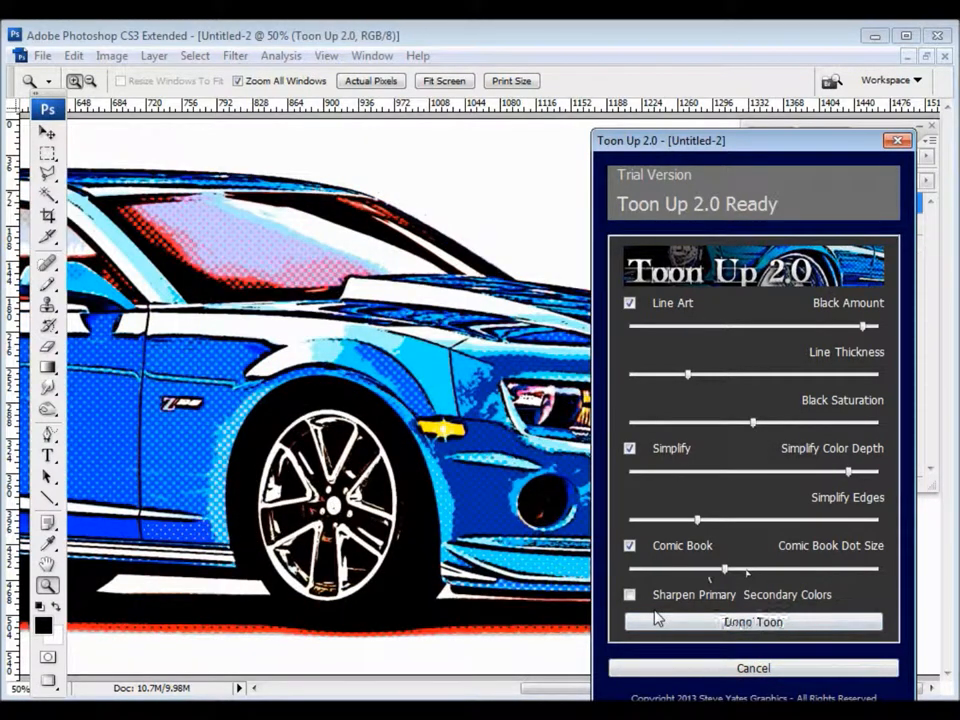
{"action": "left_click", "coordinate": [630, 594]}
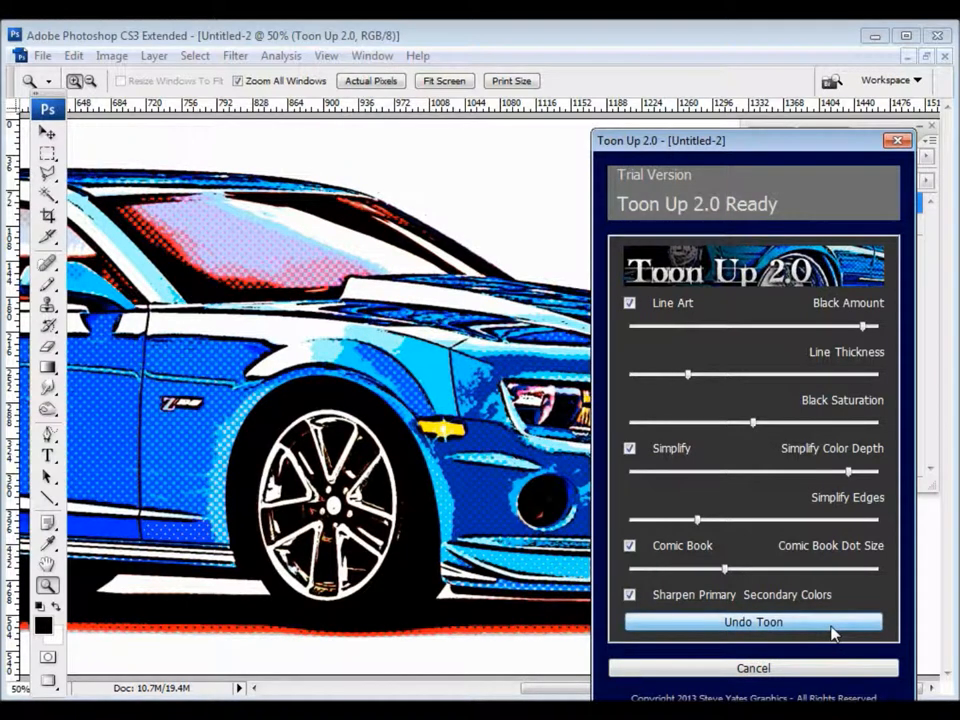
Step: Undo and re-render the comic-book Camaro with sharpened primary and secondary colours
{"action": "left_click", "coordinate": [753, 621]}
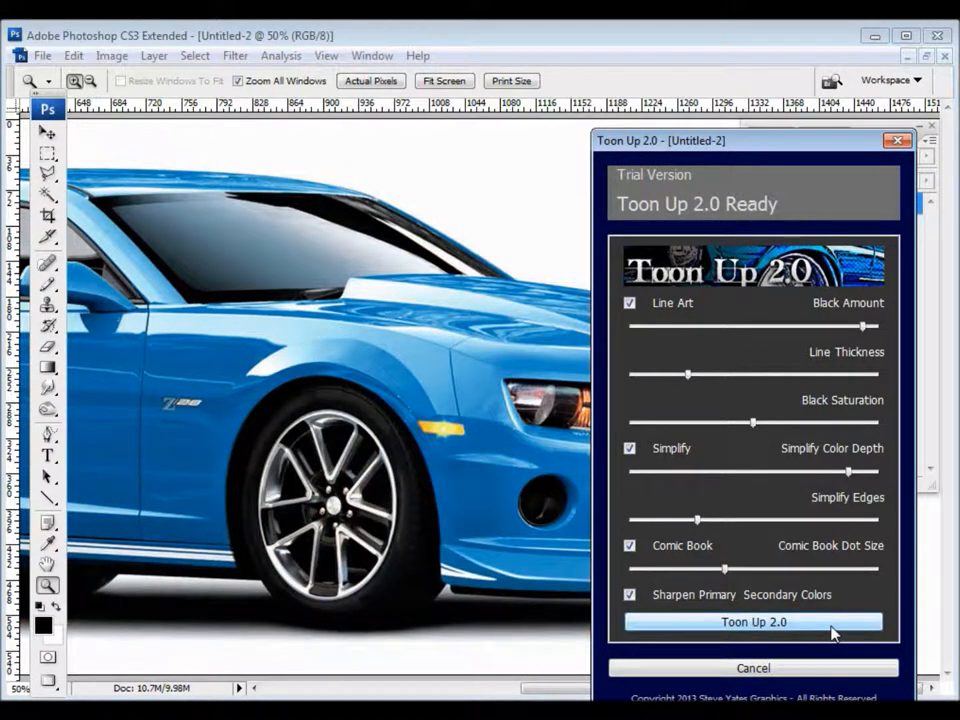
{"action": "left_click", "coordinate": [753, 622]}
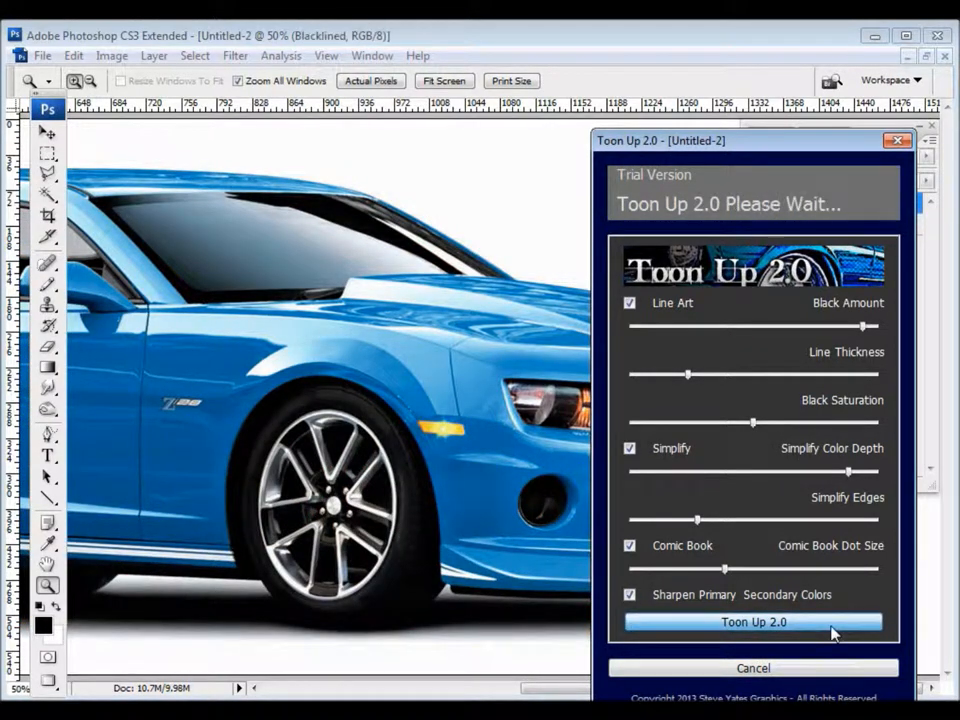
{"action": "left_click", "coordinate": [753, 622]}
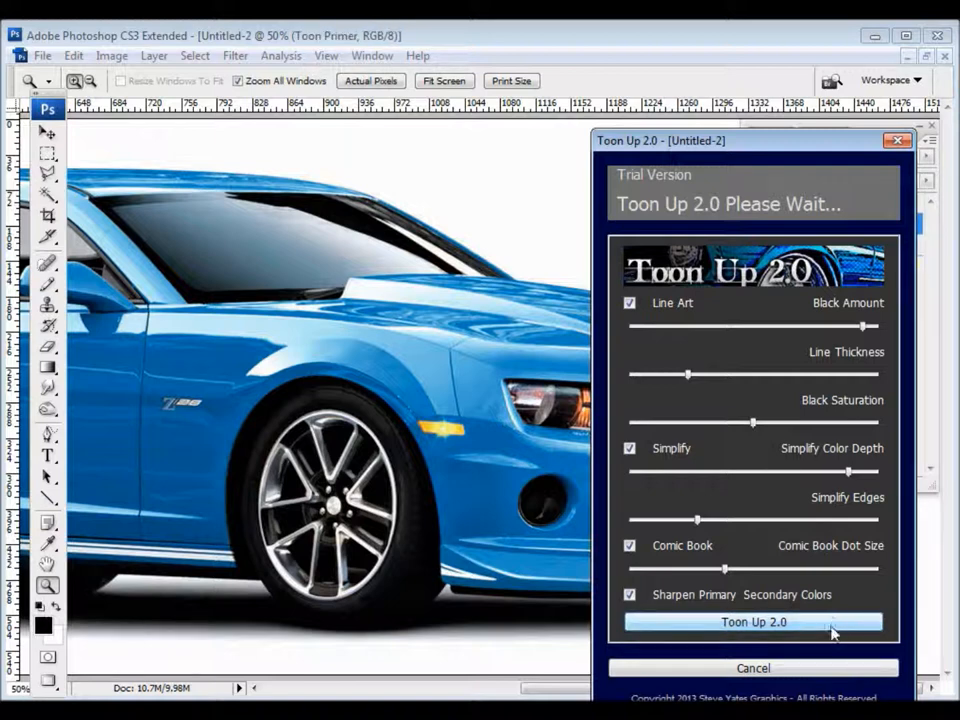
{"action": "left_click", "coordinate": [753, 622]}
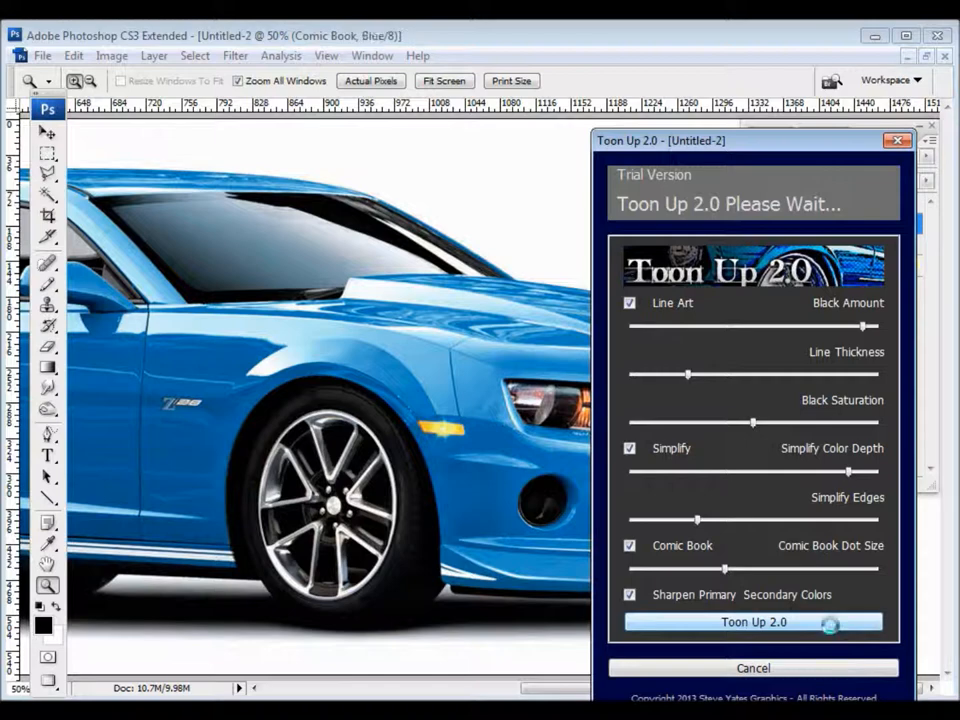
{"action": "left_click", "coordinate": [753, 622]}
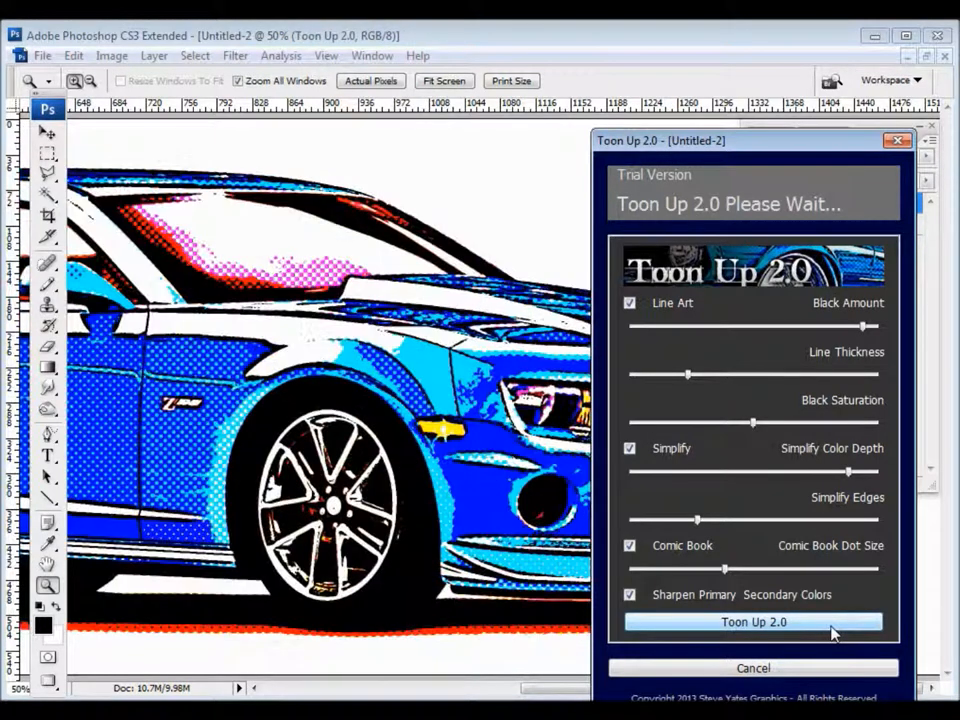
{"action": "left_click", "coordinate": [753, 622]}
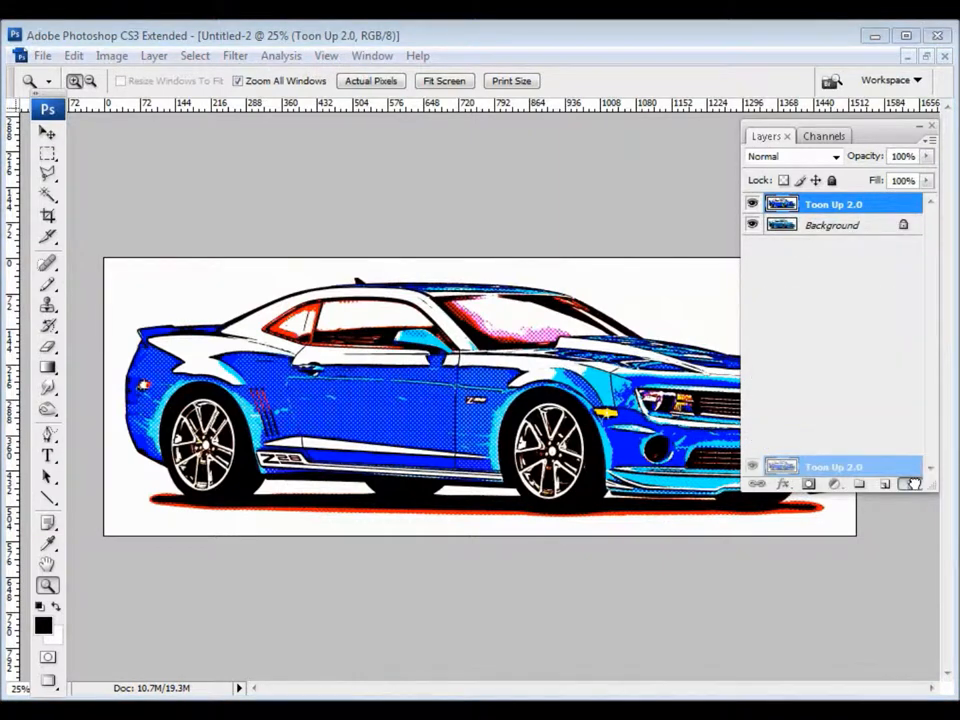
Step: Delete the blue Camaro's toon layer, then toon the yellow Camaro with default Toon Up settings
{"action": "left_click", "coordinate": [371, 55]}
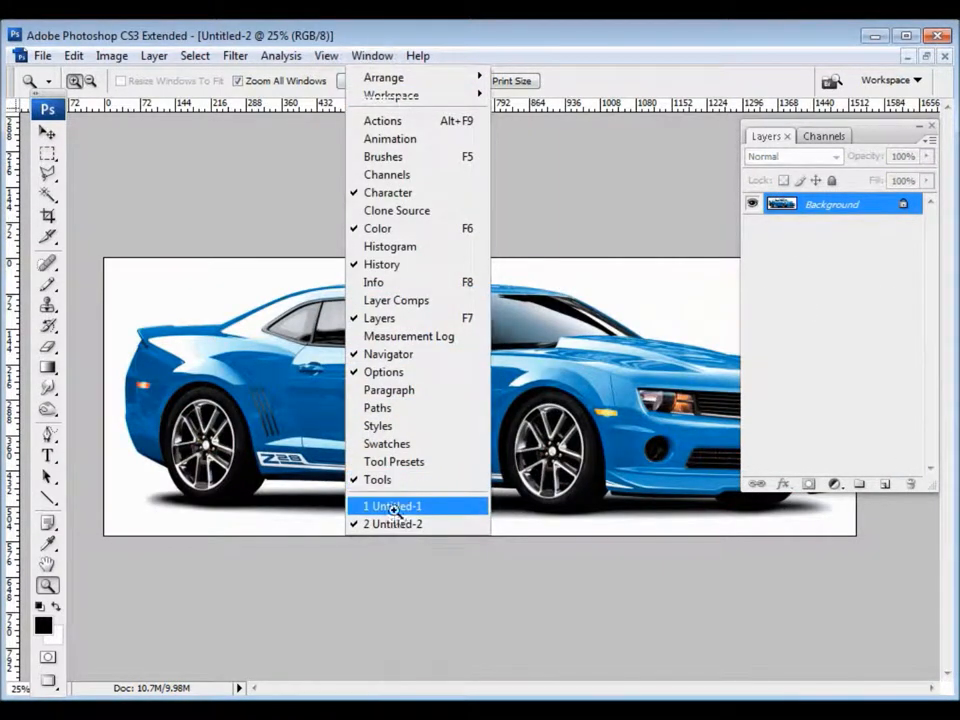
{"action": "left_click", "coordinate": [391, 505]}
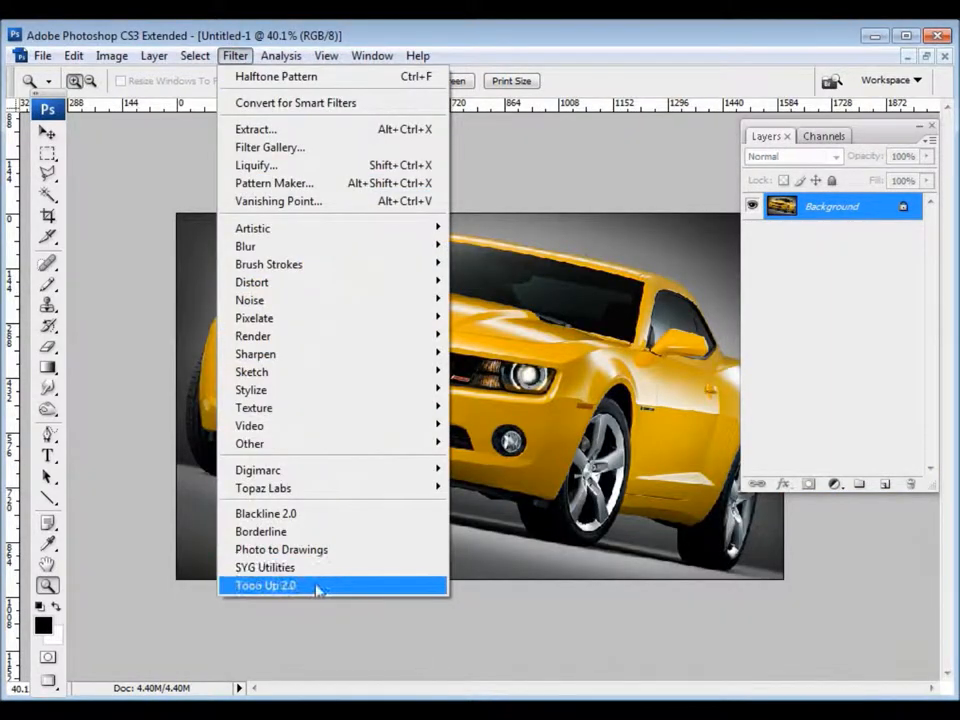
{"action": "left_click", "coordinate": [265, 585]}
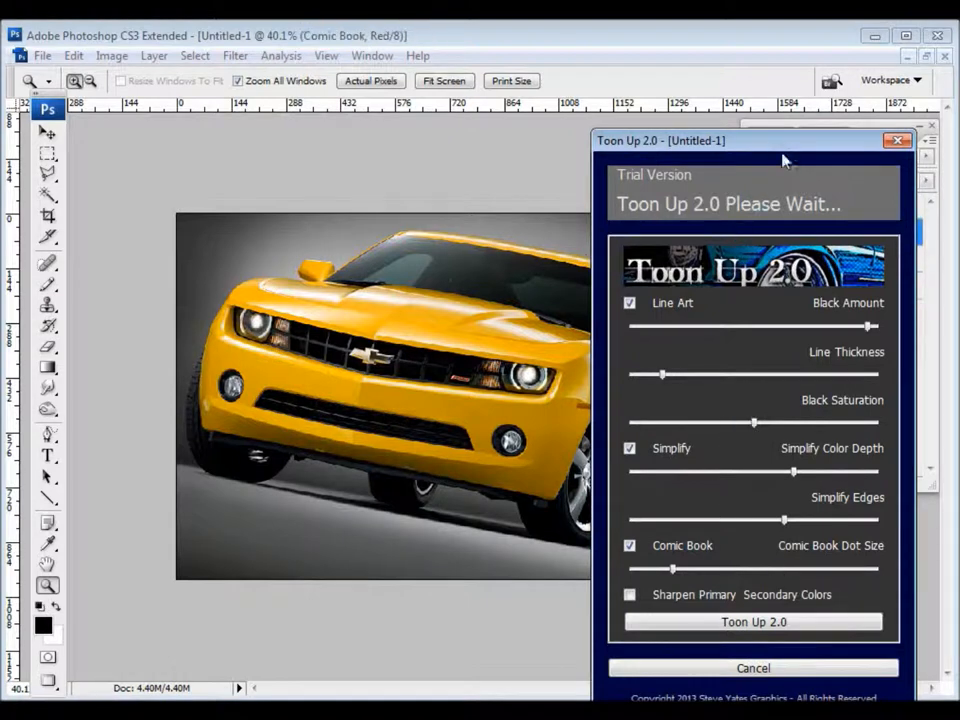
{"action": "left_click", "coordinate": [753, 622]}
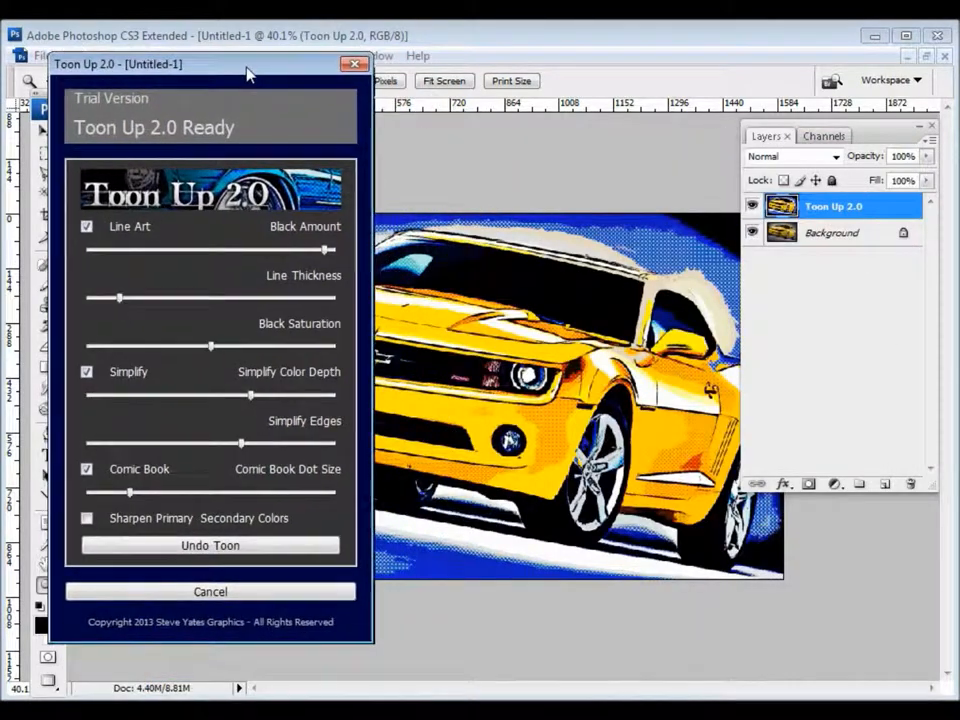
{"action": "left_click_drag", "start_coordinate": [250, 64], "coordinate": [200, 67]}
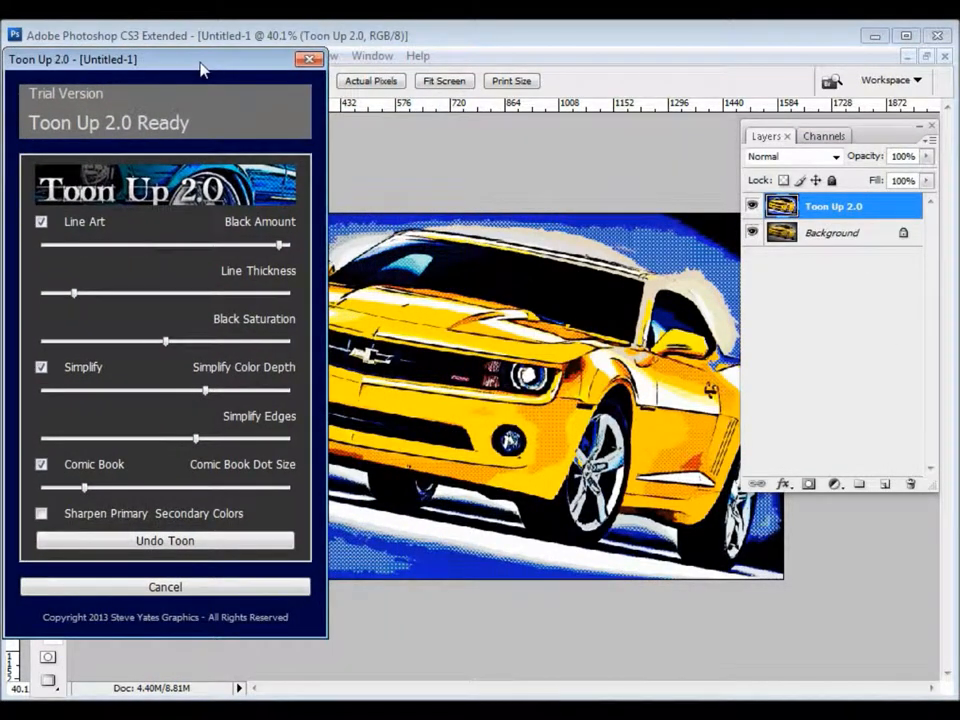